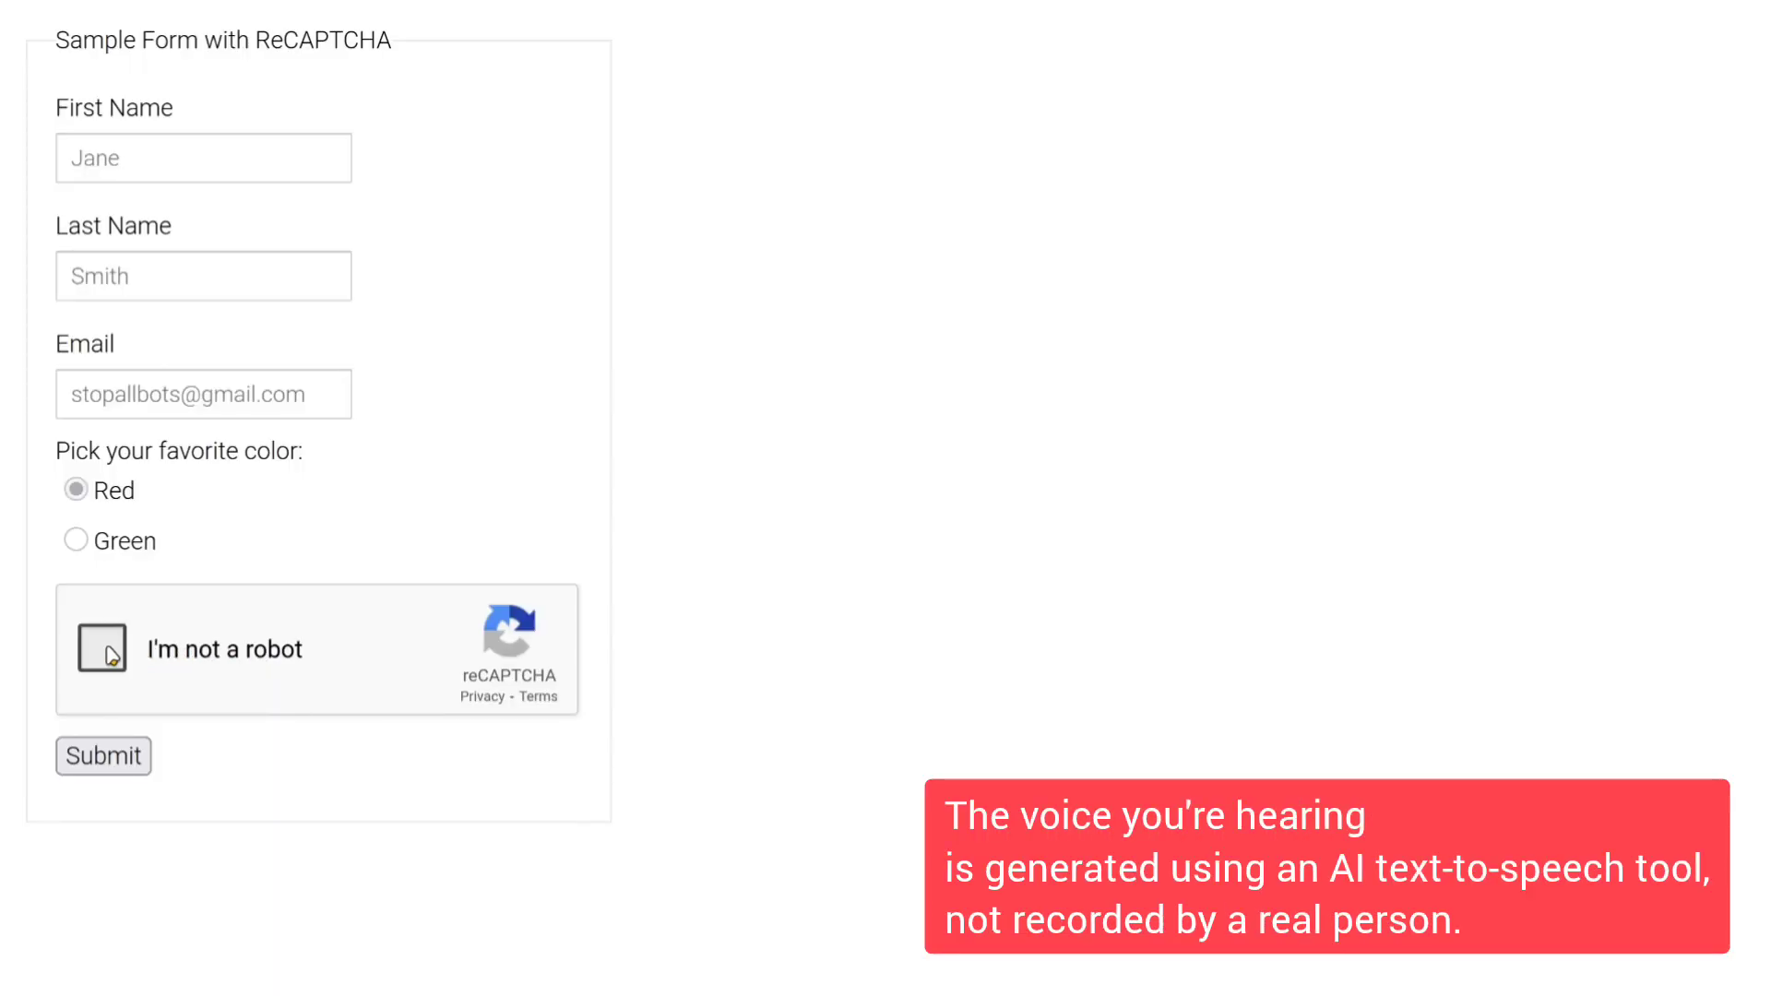
# Step: Step through the sample sign-in forms and launch Chrome to a fresh New Tab page
pyautogui.click(99, 649)
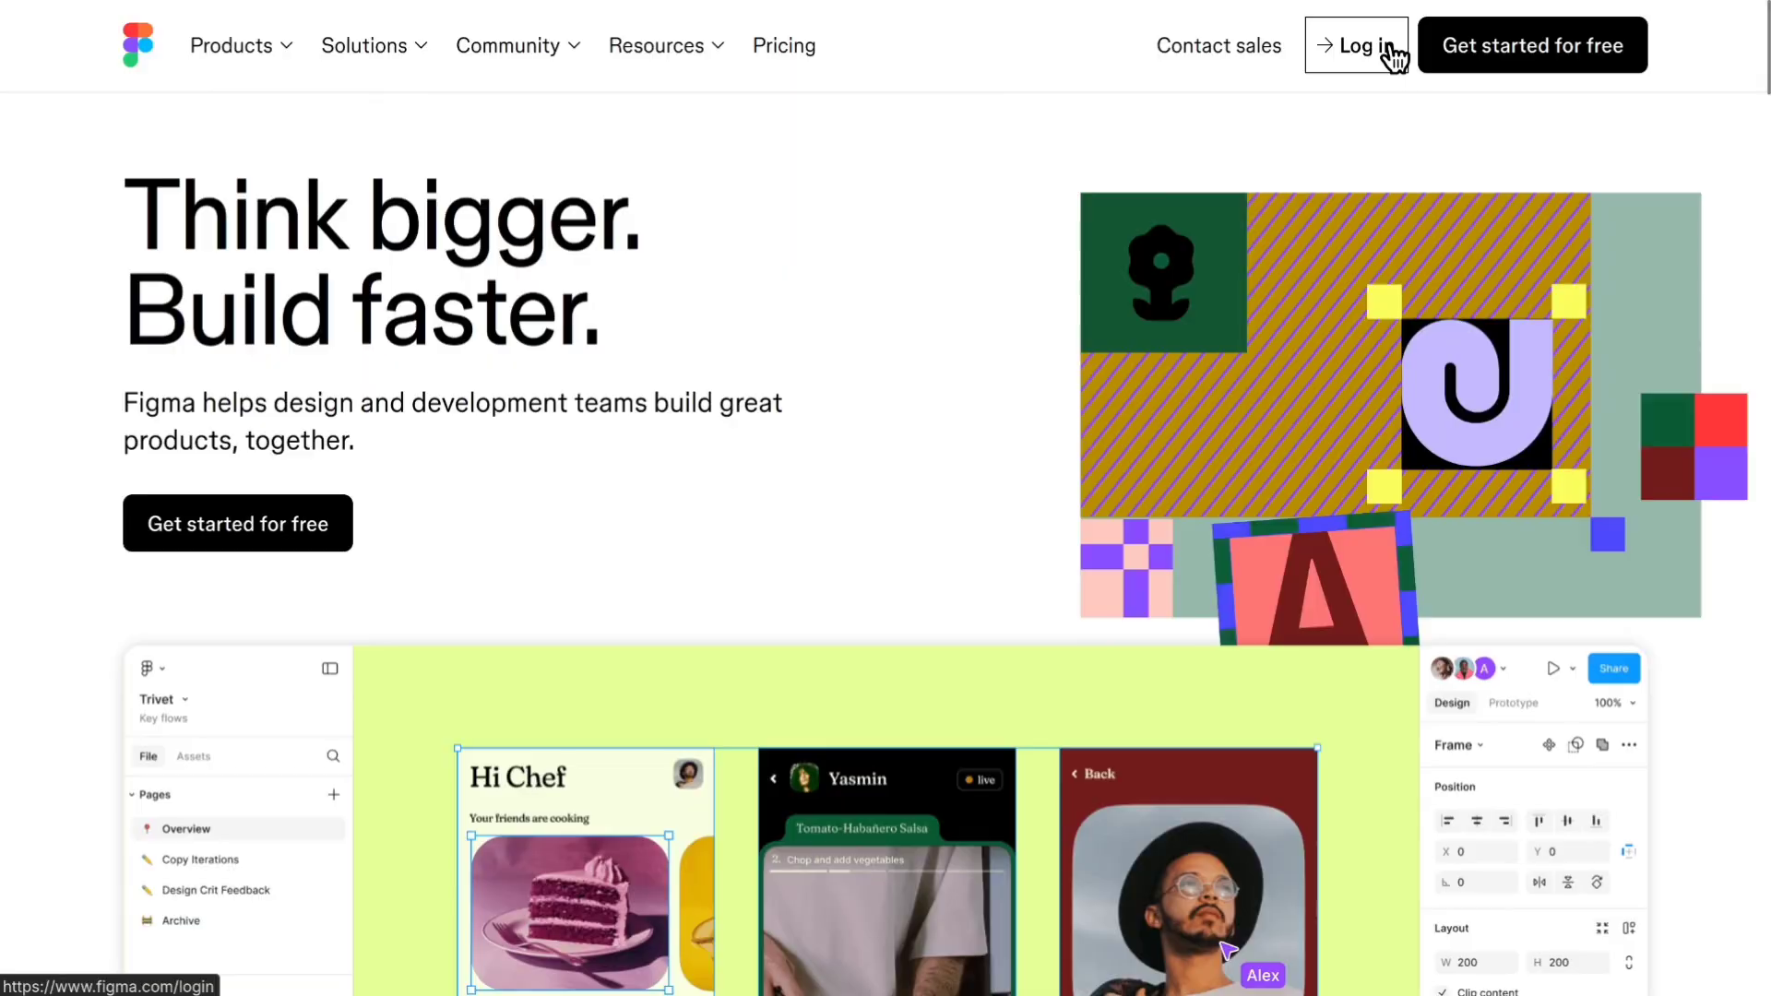
pyautogui.click(1356, 44)
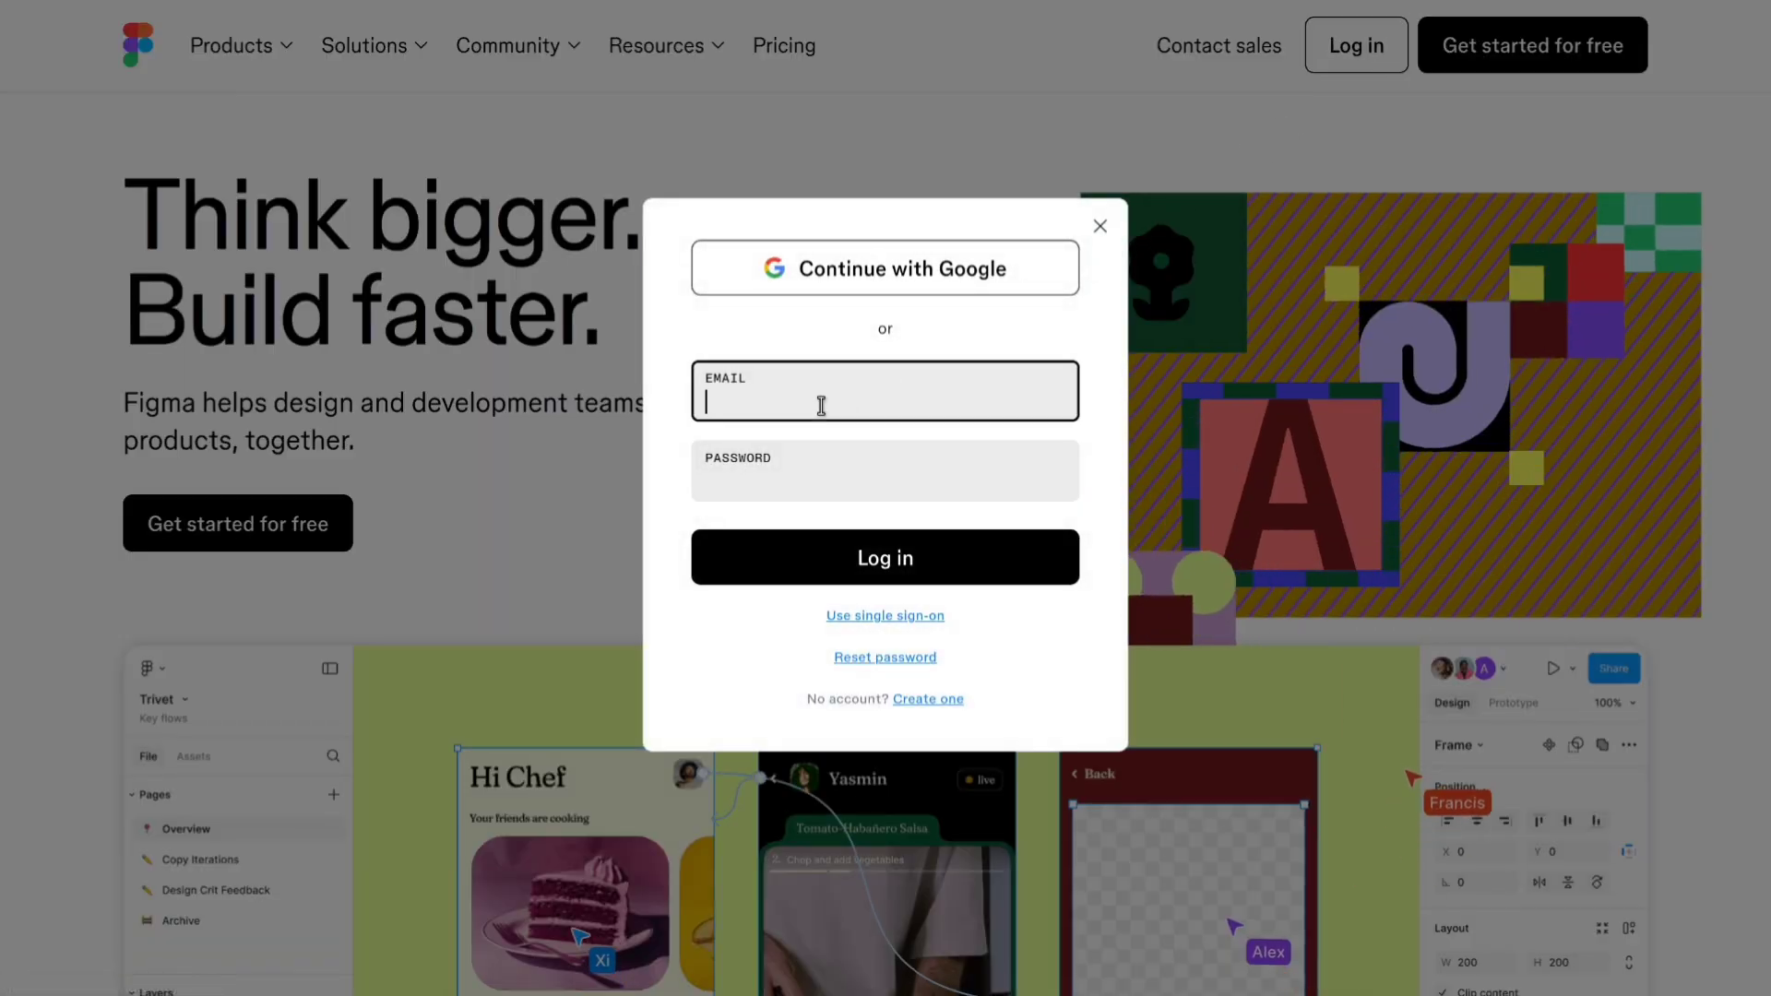
pyautogui.write('???')
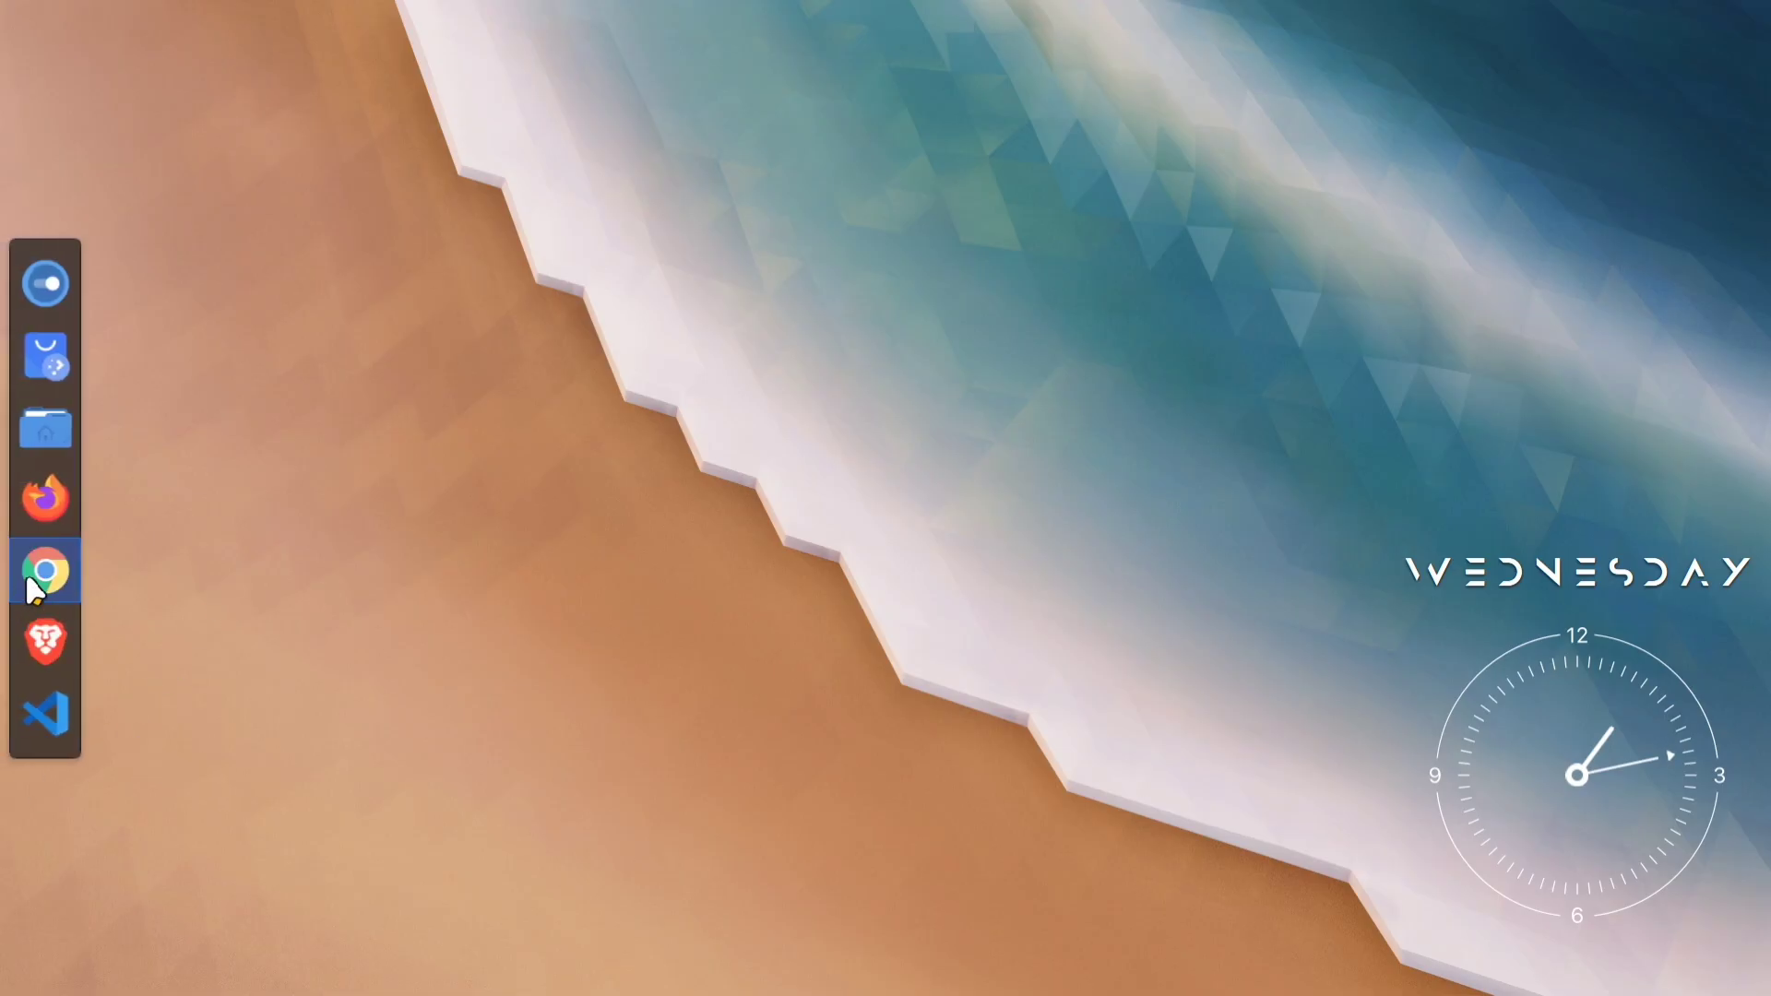
pyautogui.click(46, 568)
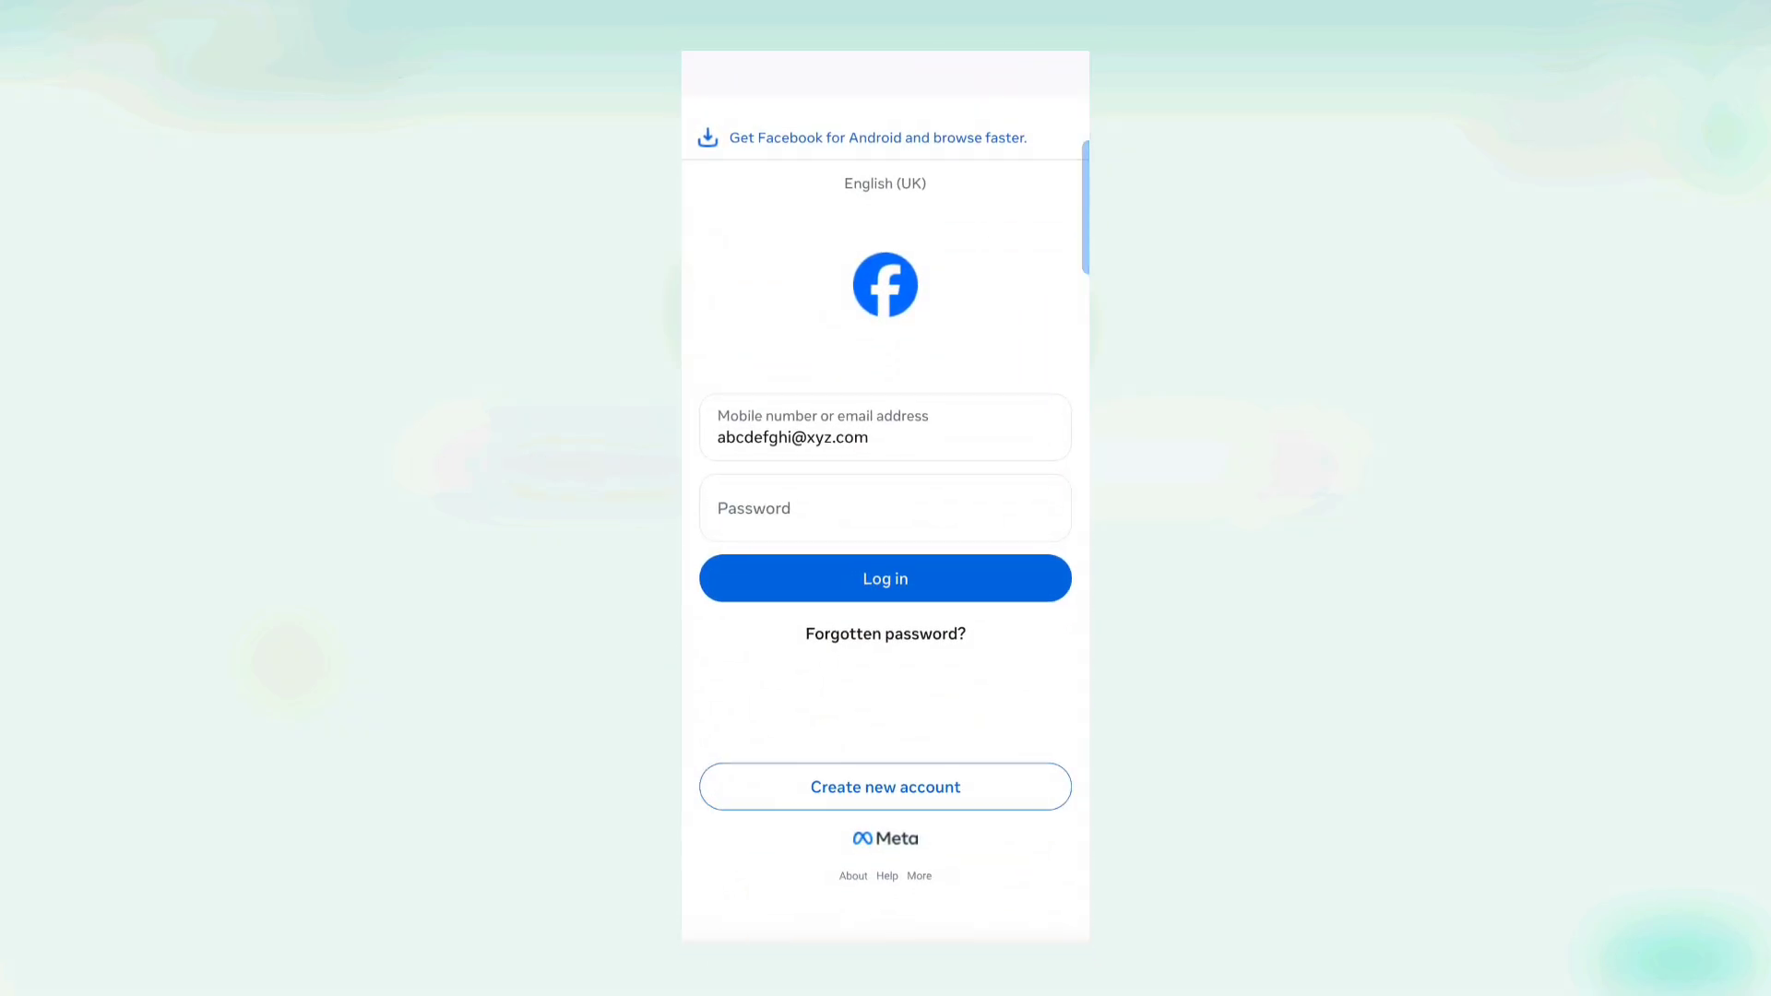
pyautogui.click(884, 507)
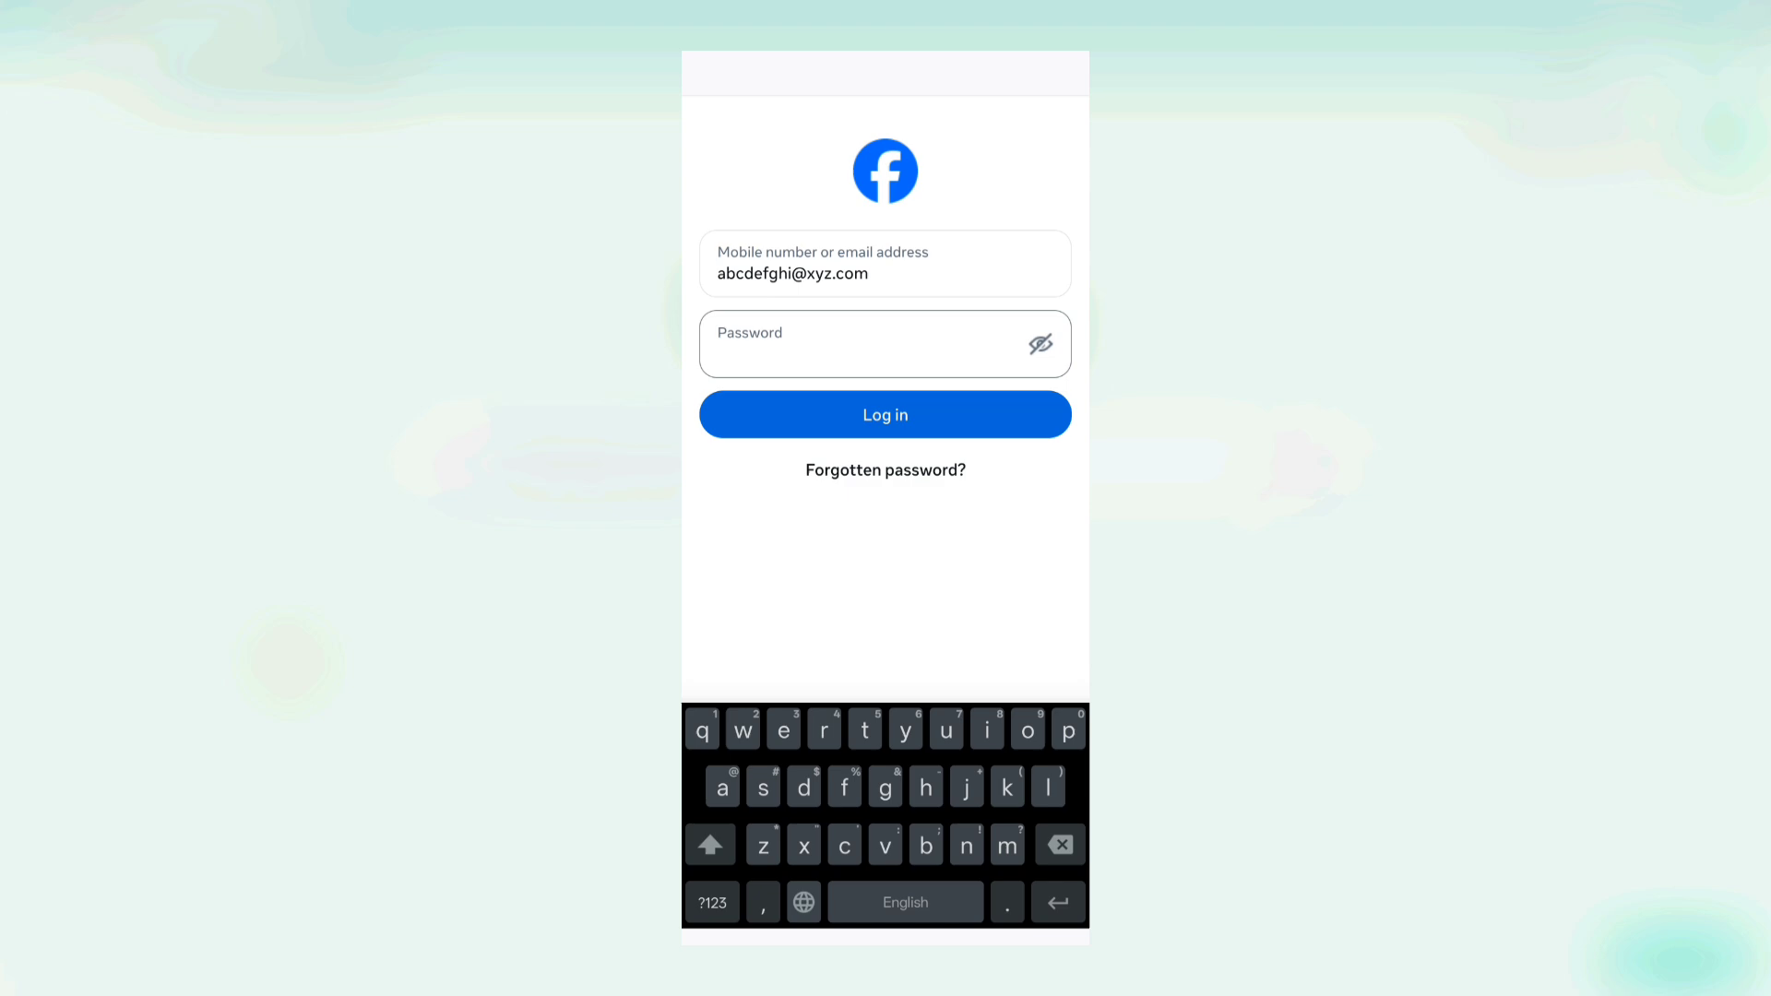
pyautogui.write('n')
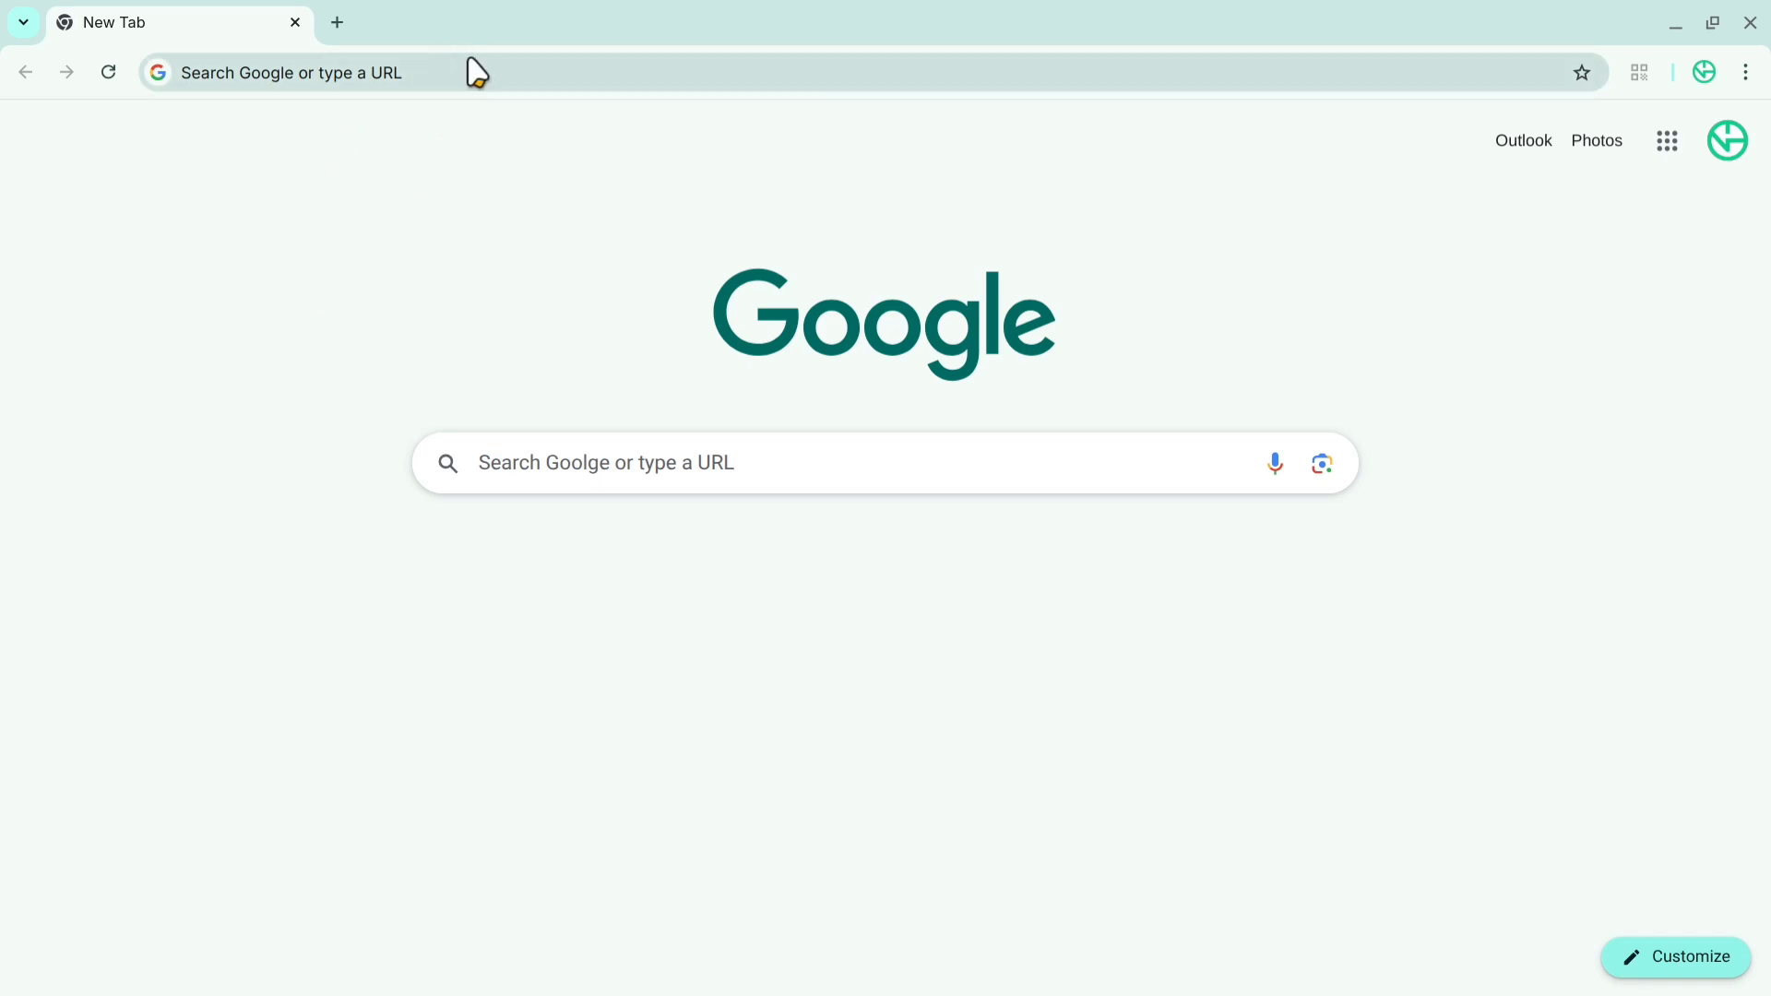
# Step: Load duckduckgo.com in the current tab
pyautogui.write('duckduckgo.com')
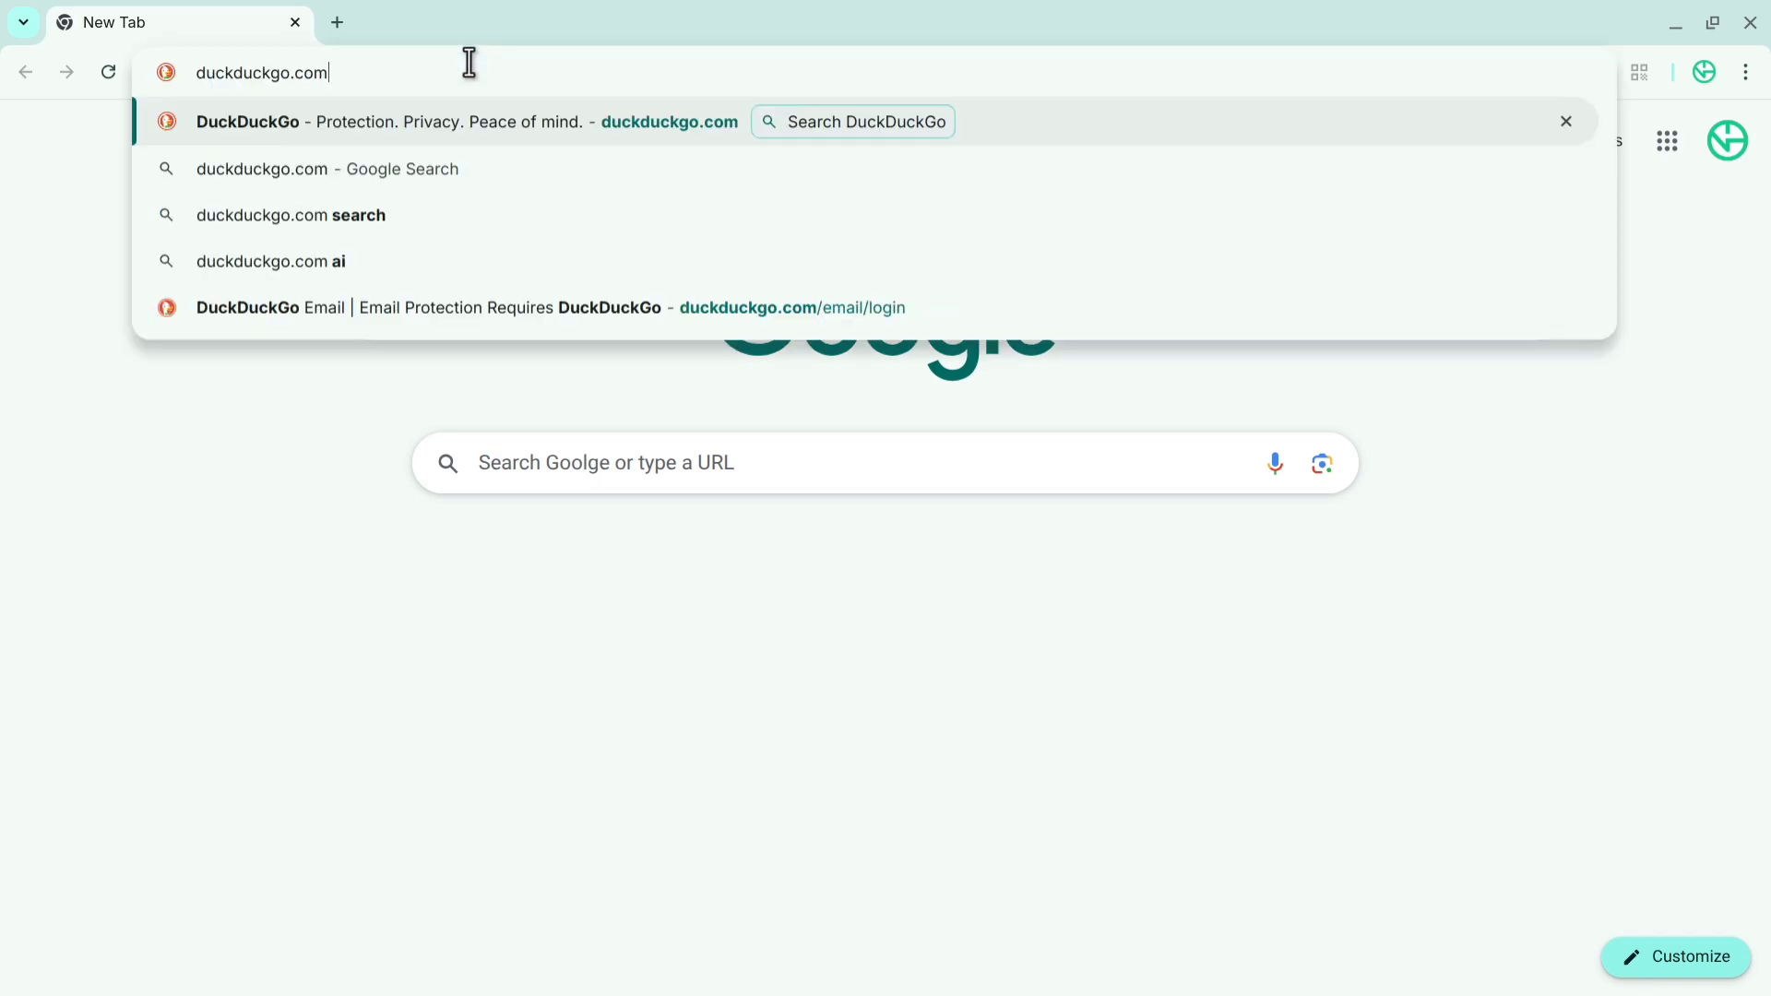
pyautogui.press('Enter')
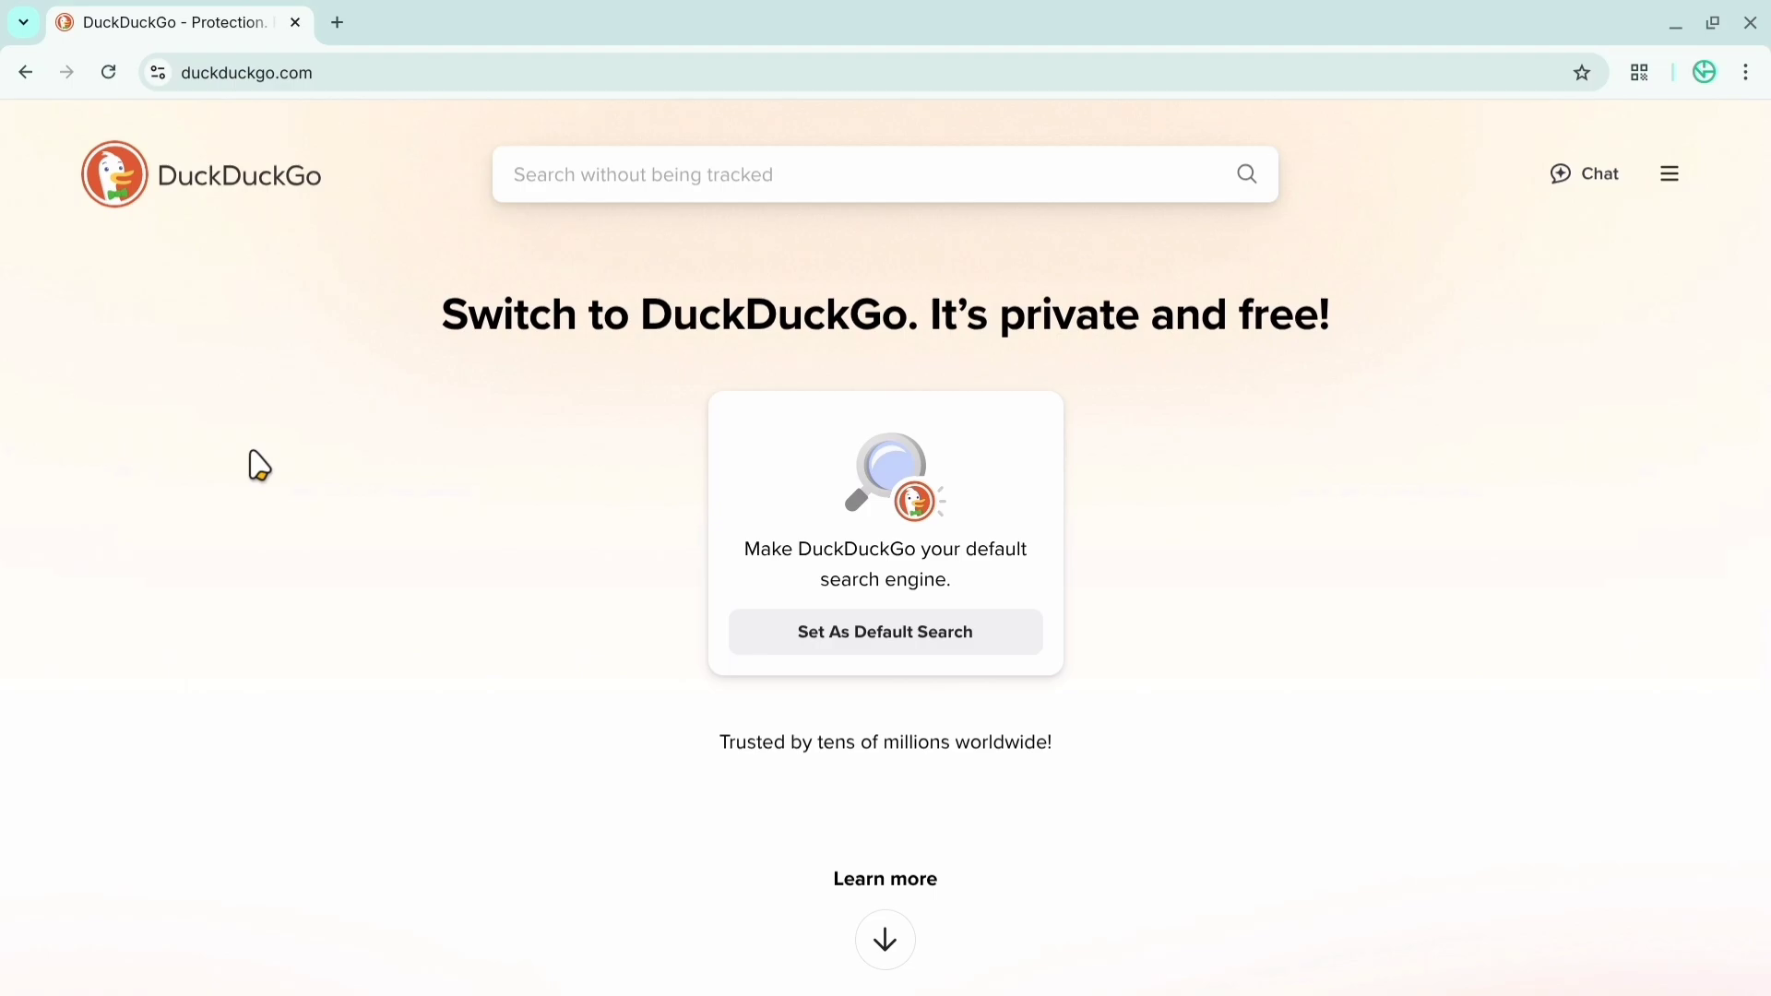
pyautogui.moveTo(1387, 334)
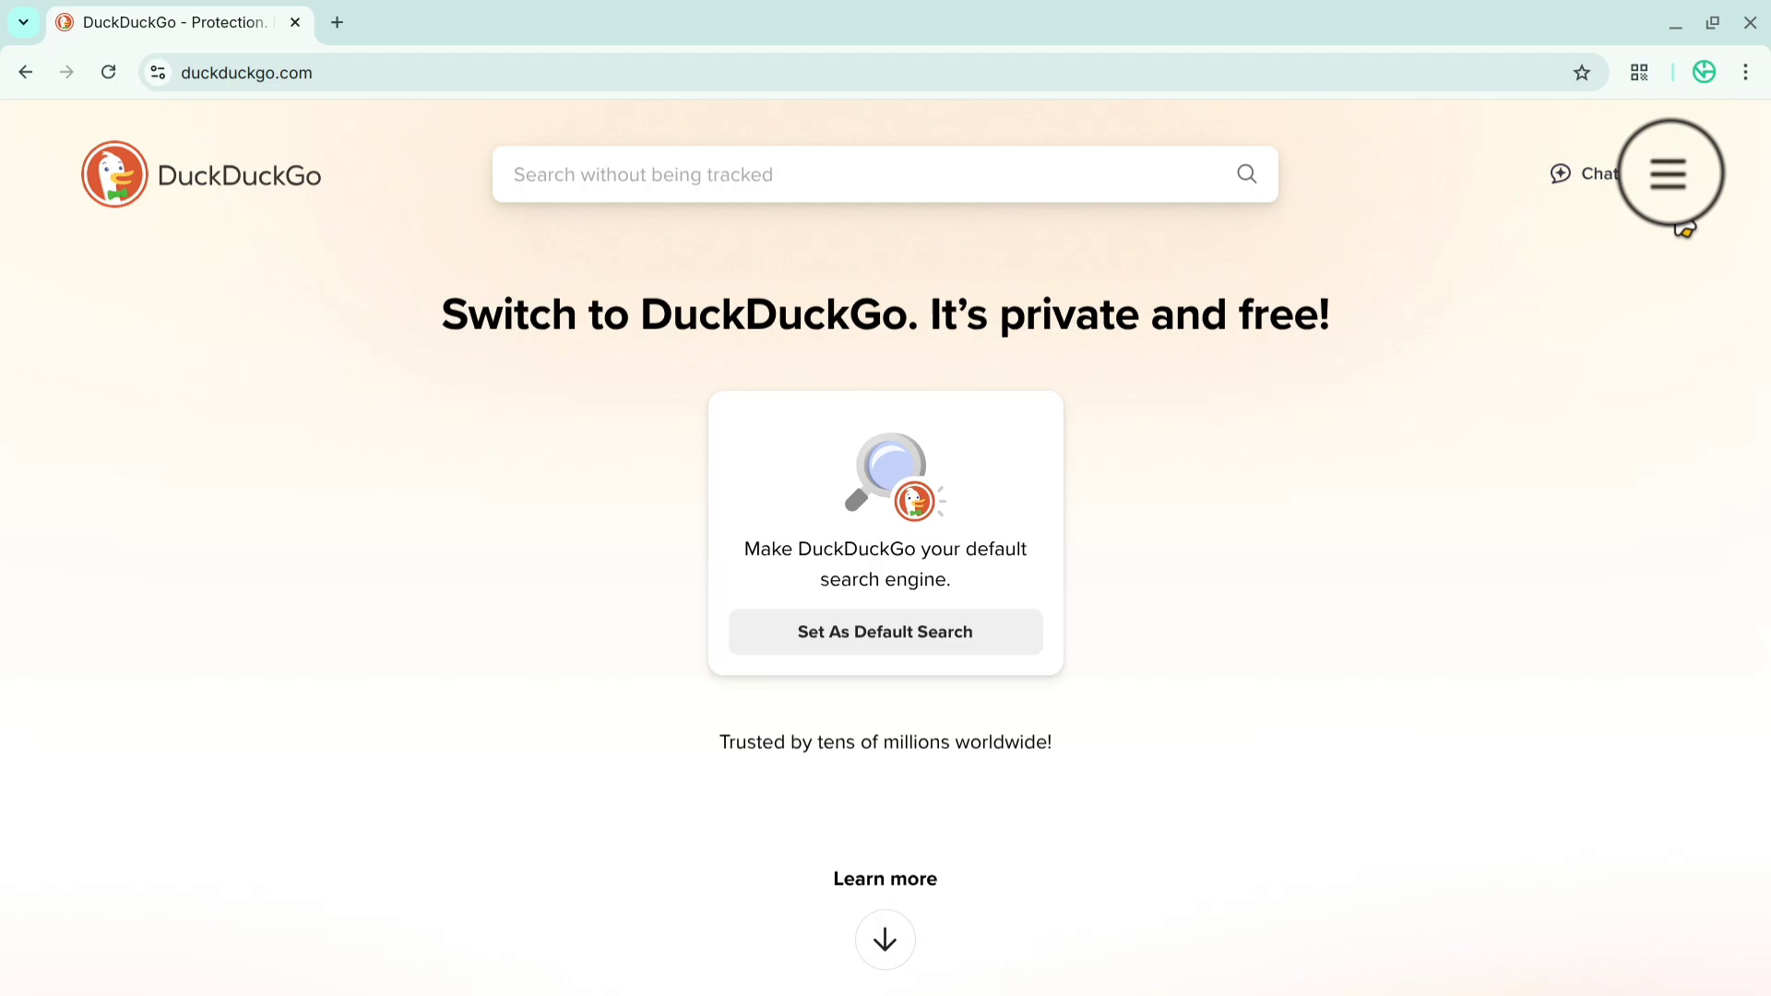
# Step: Navigate from the DuckDuckGo menu to the Email Protection page
pyautogui.click(1669, 174)
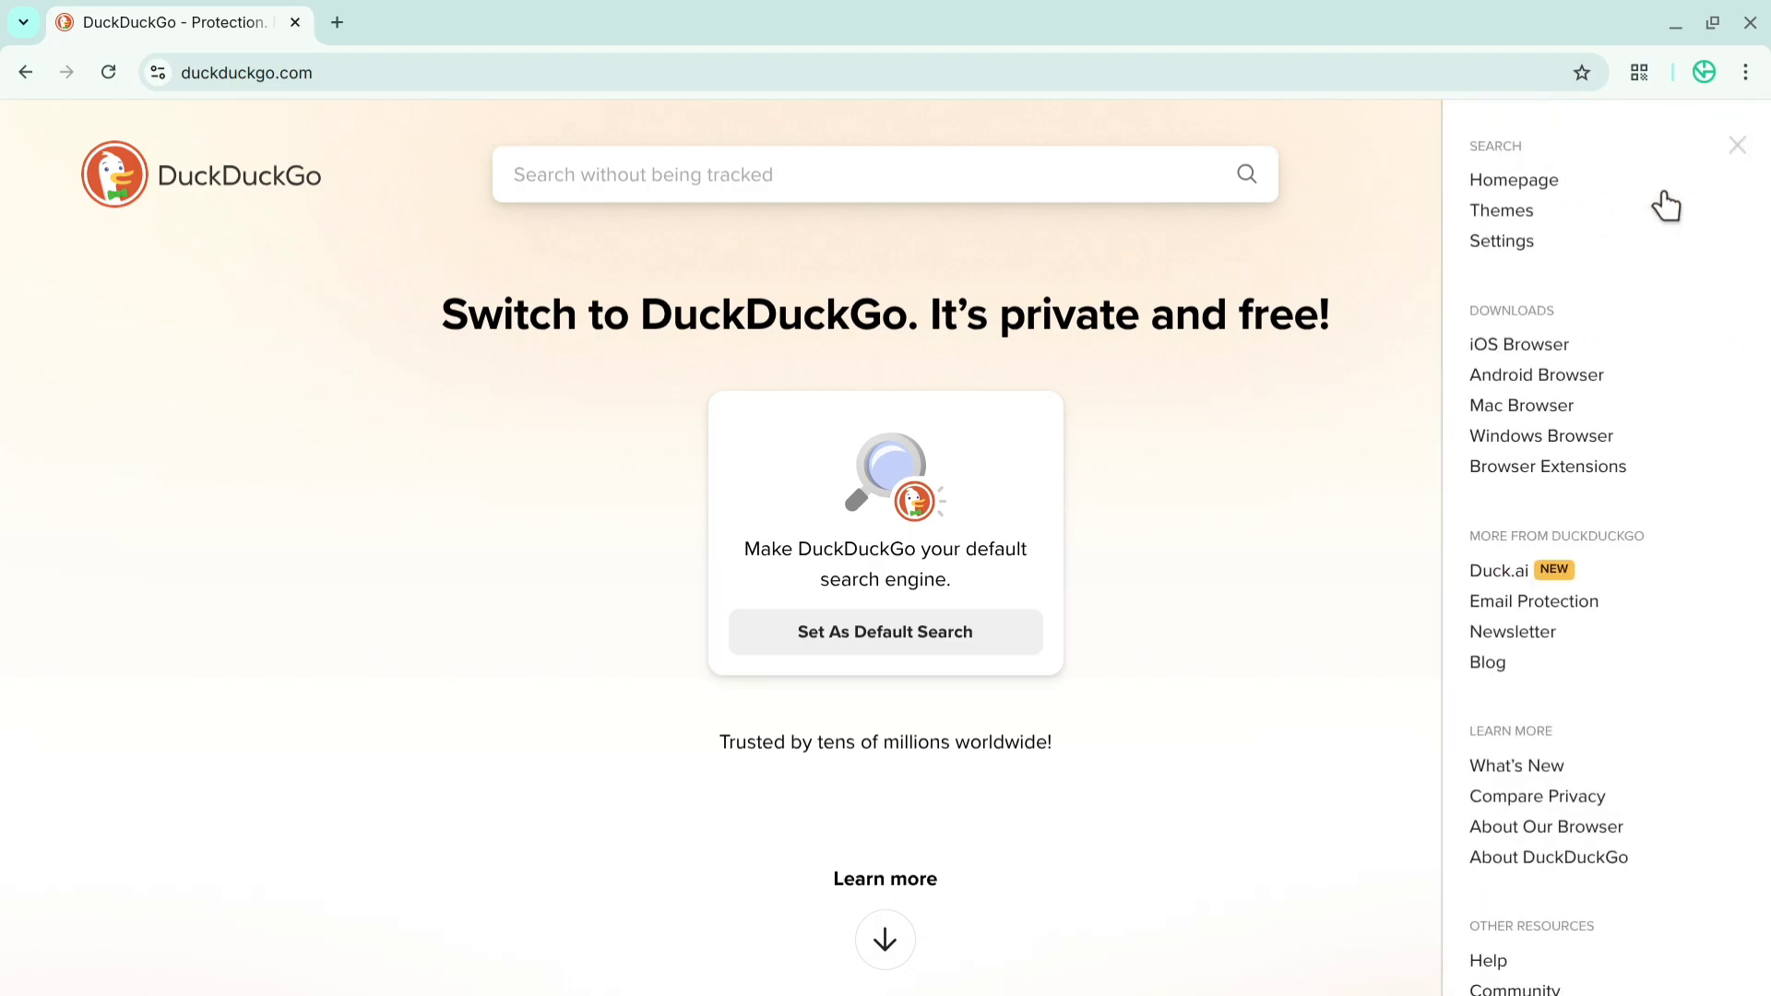
pyautogui.scroll(-3)
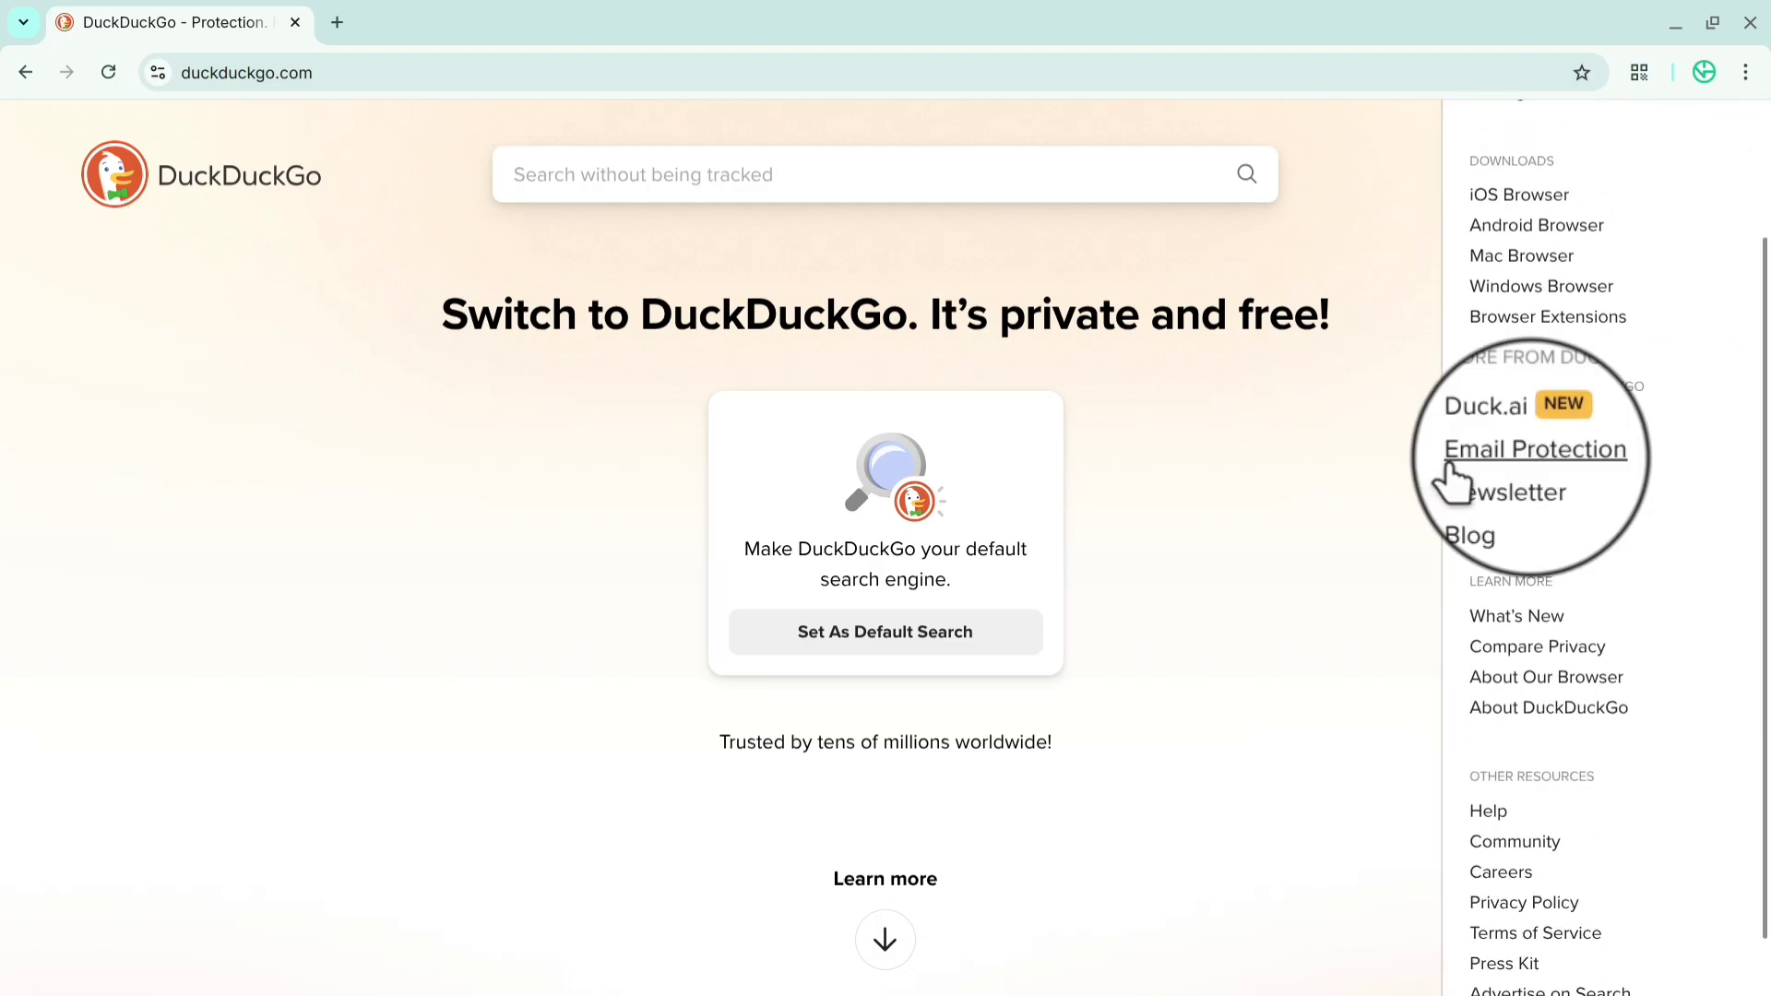
pyautogui.click(1533, 450)
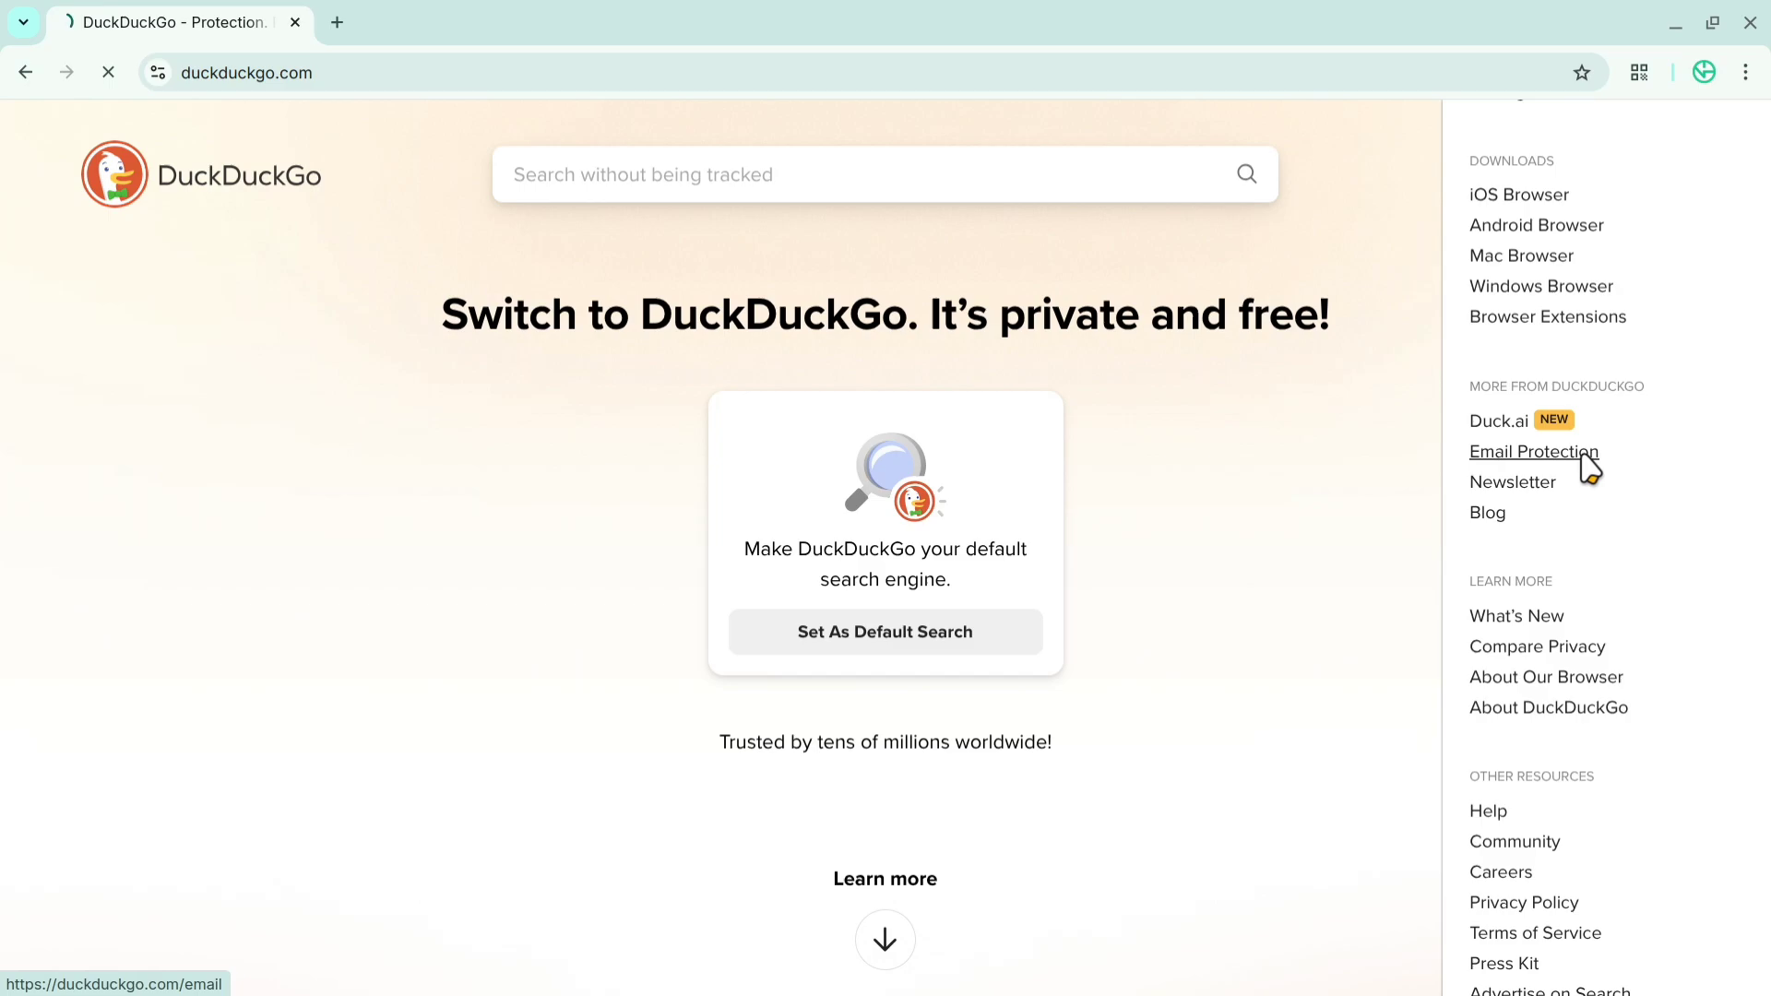
pyautogui.click(1533, 452)
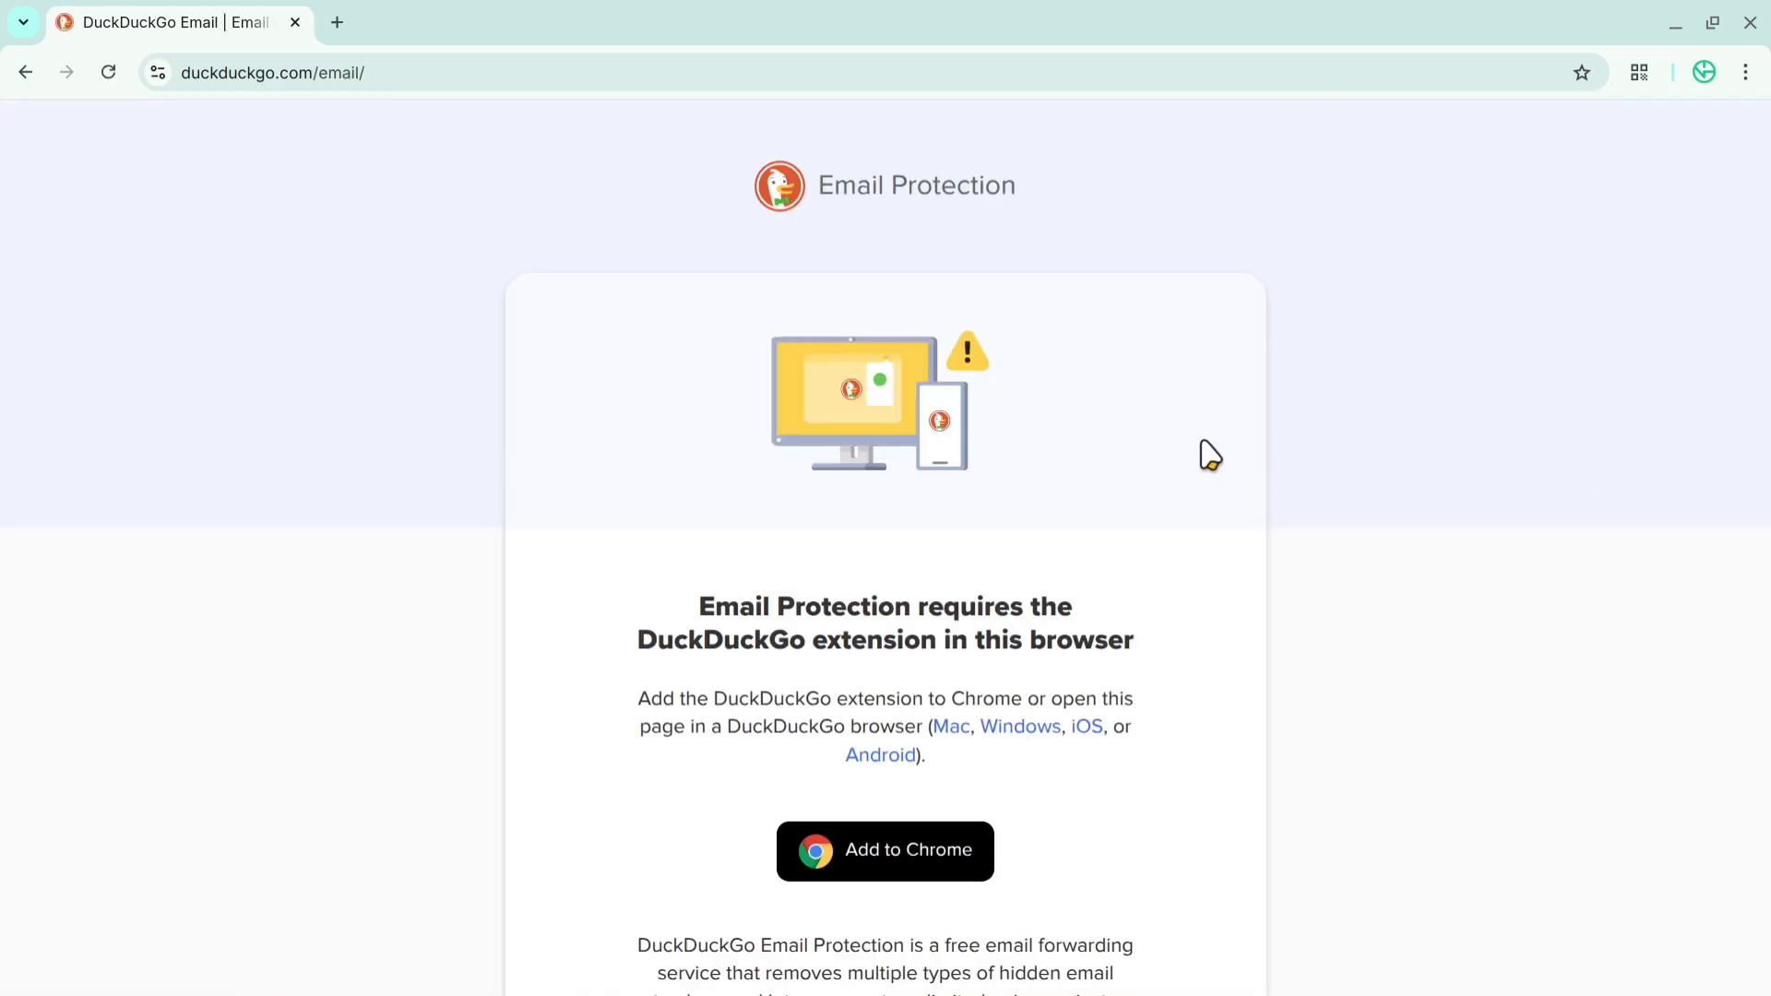
pyautogui.scroll(-3)
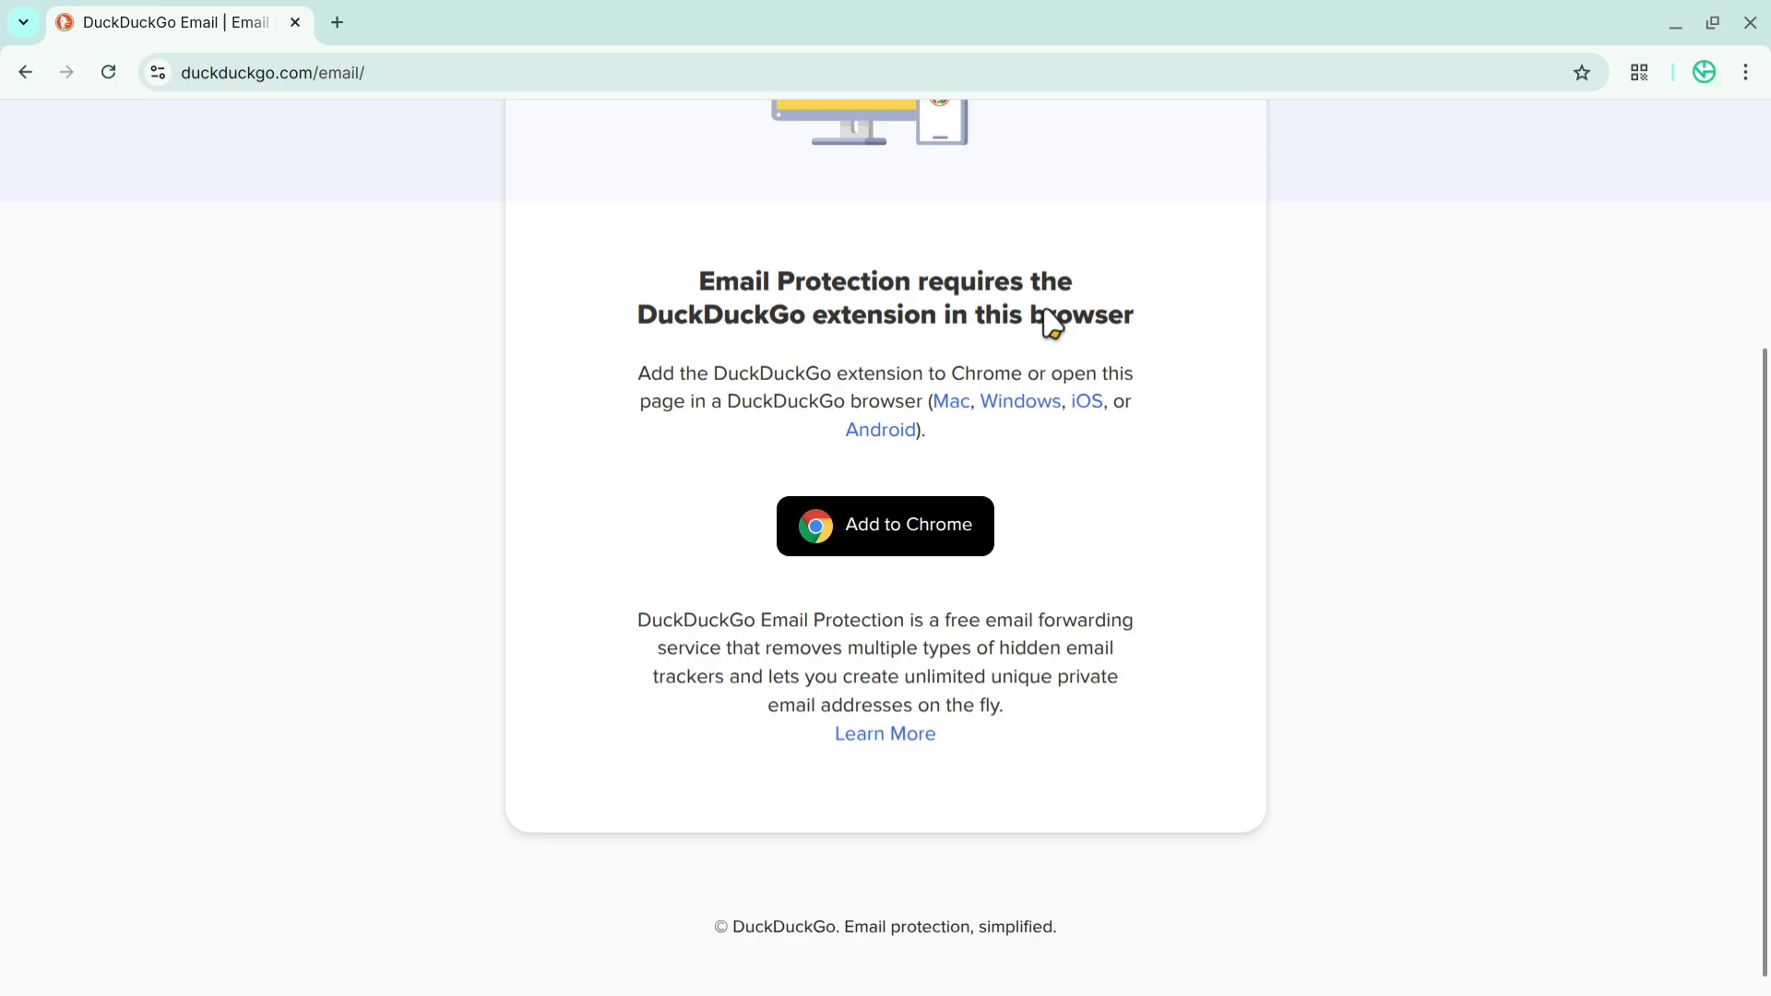
pyautogui.moveTo(980, 592)
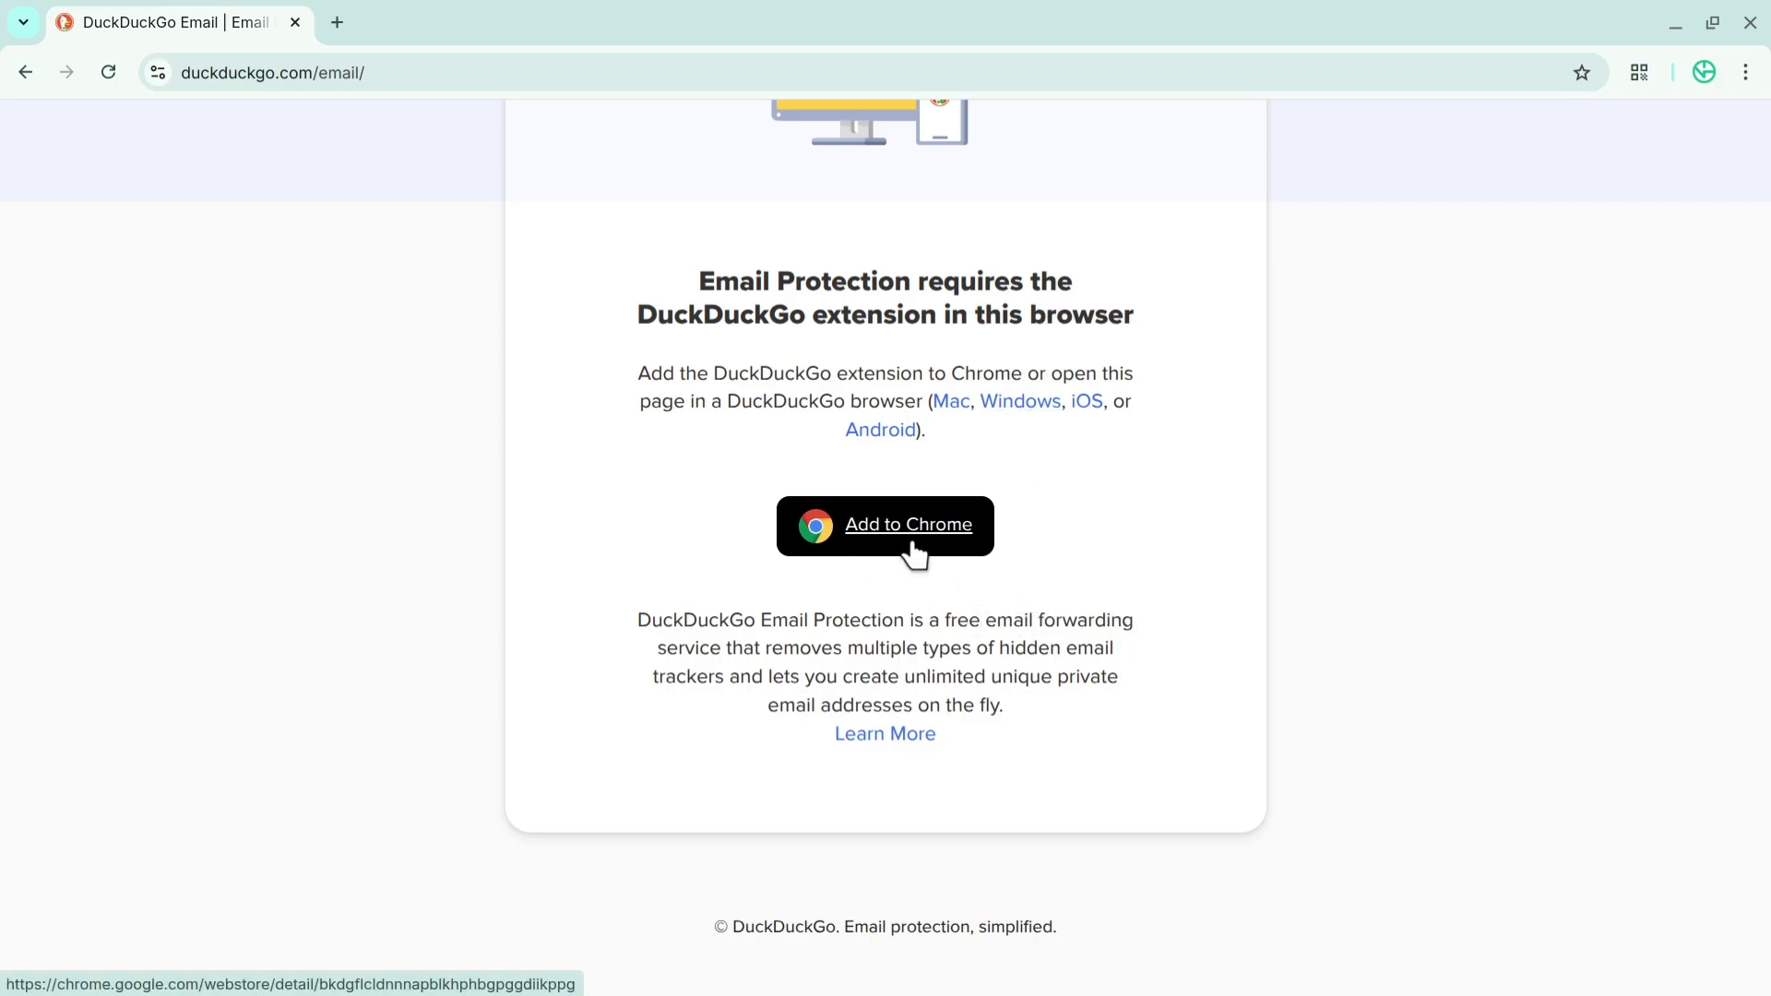
# Step: Add the DuckDuckGo Search & Tracker Protection extension to Chrome from the Web Store
pyautogui.click(886, 524)
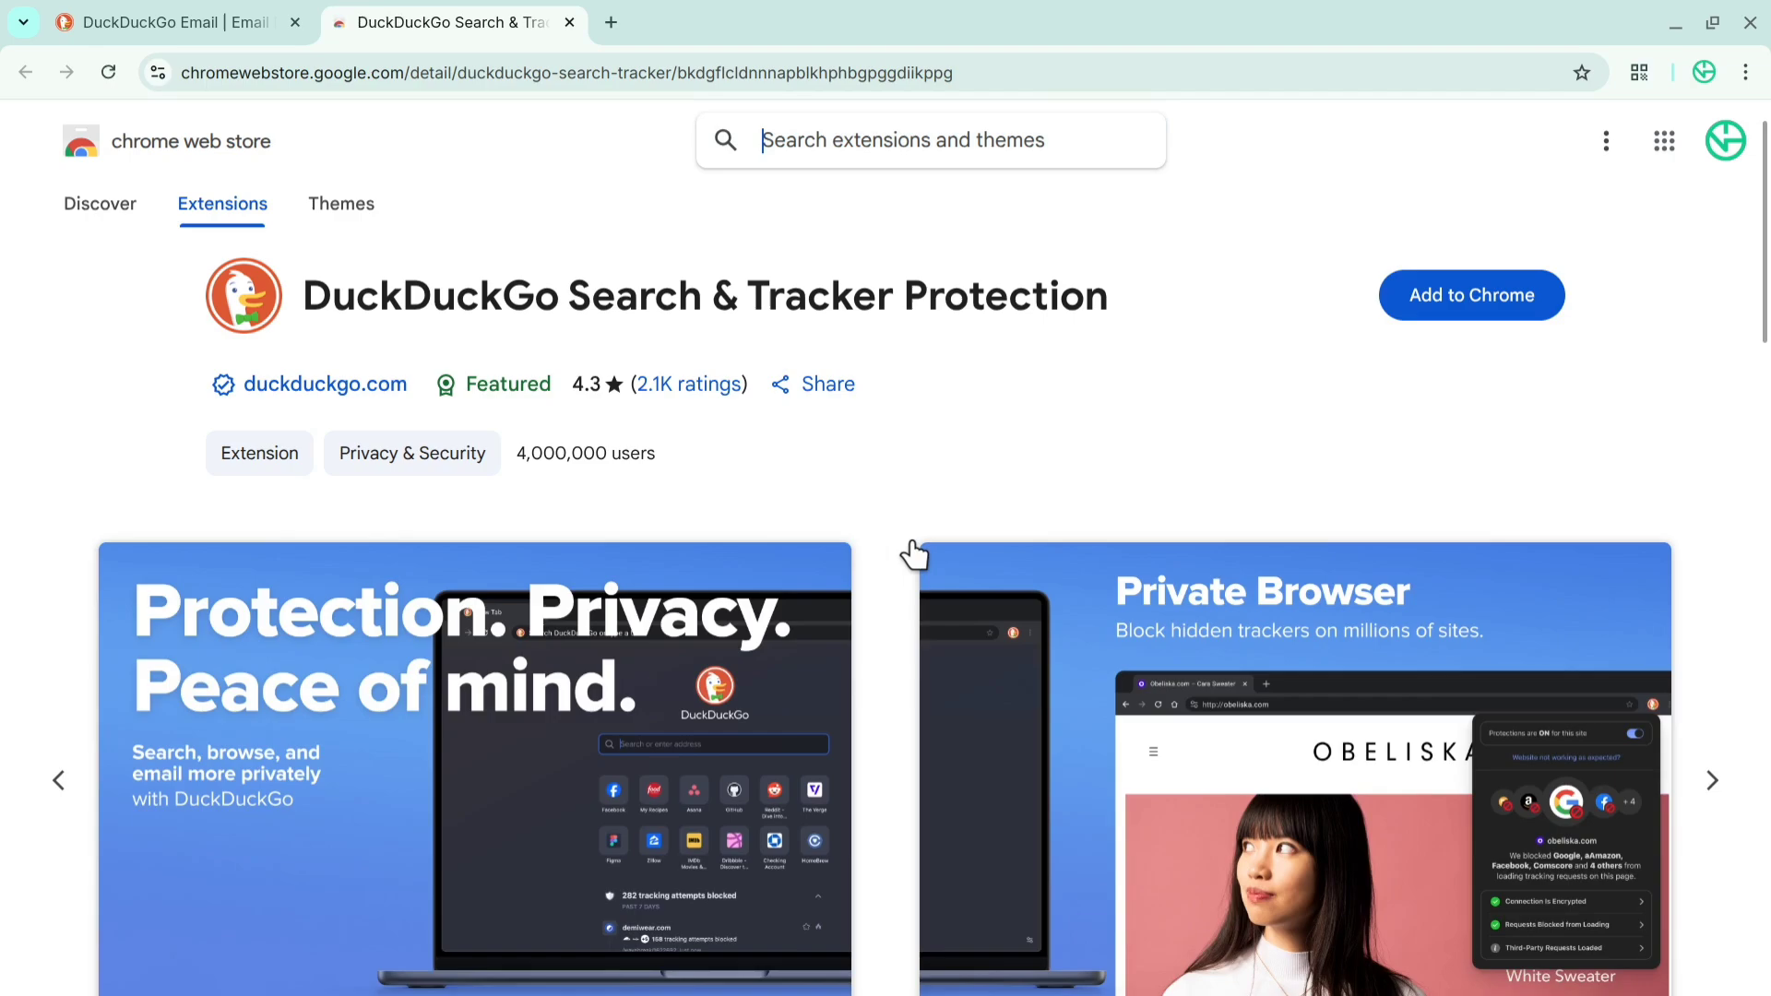
pyautogui.moveTo(610, 491)
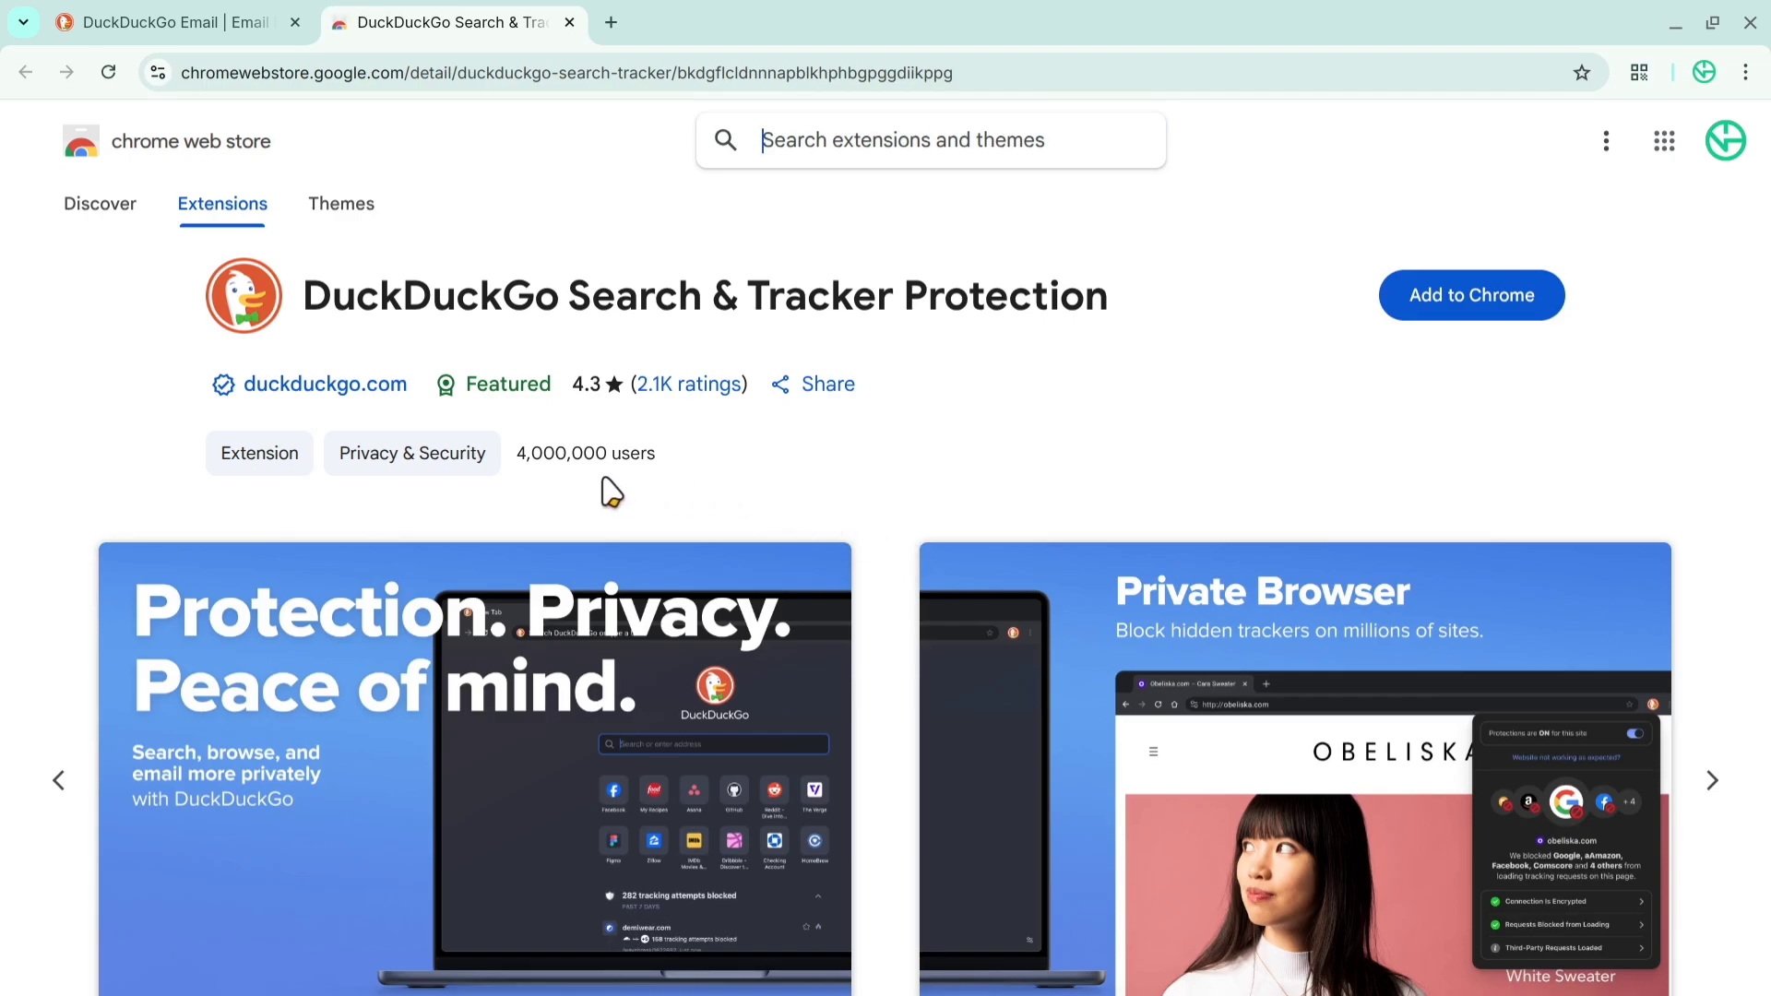
pyautogui.moveTo(1450, 316)
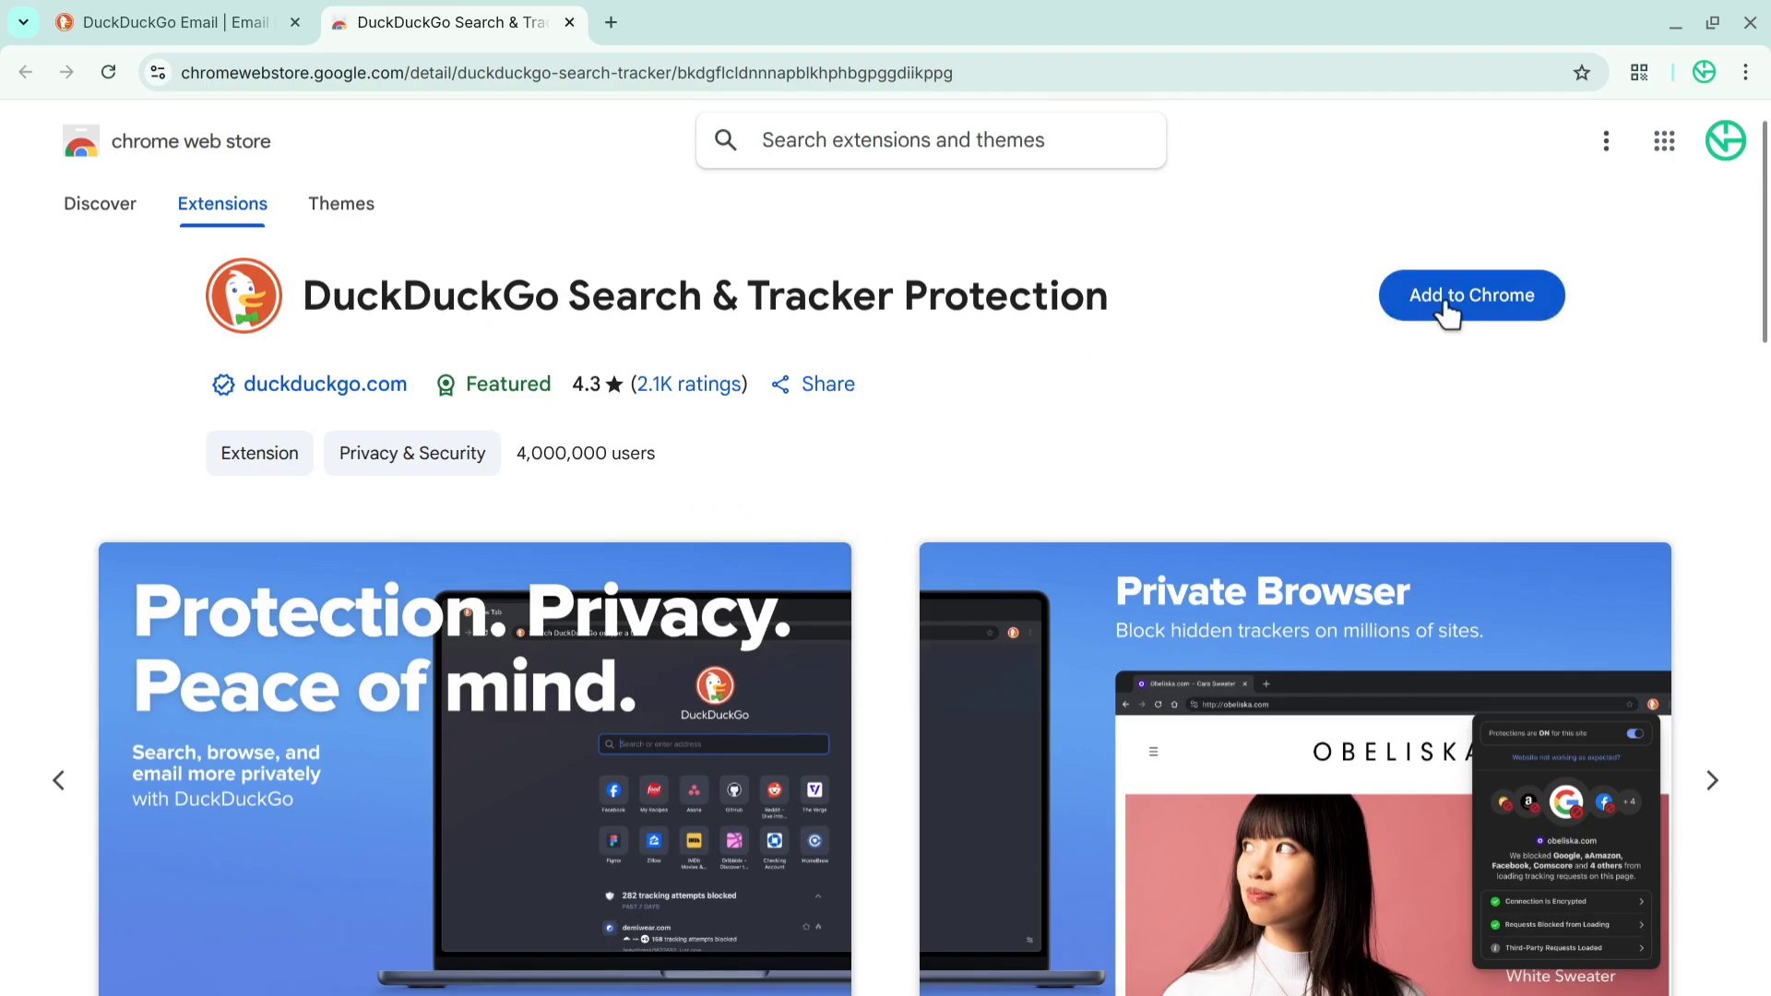
pyautogui.click(1470, 295)
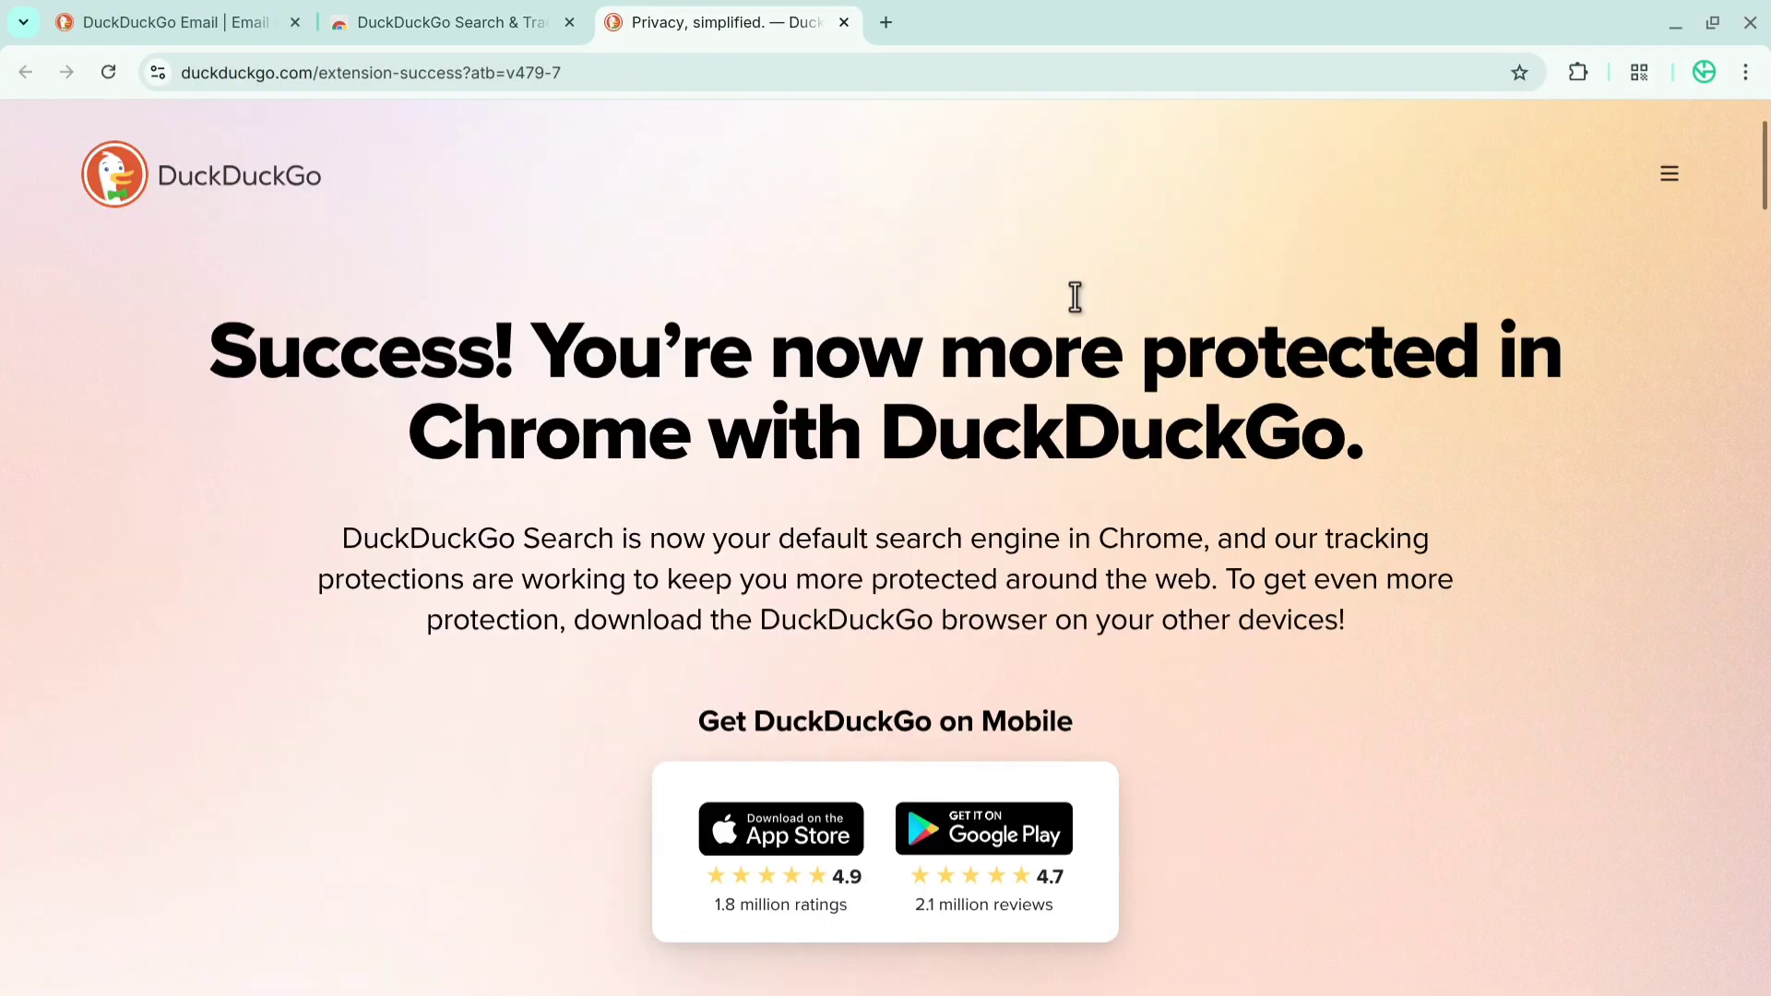
# Step: Return to the Email Protection tab and get started with sign-up
pyautogui.click(170, 22)
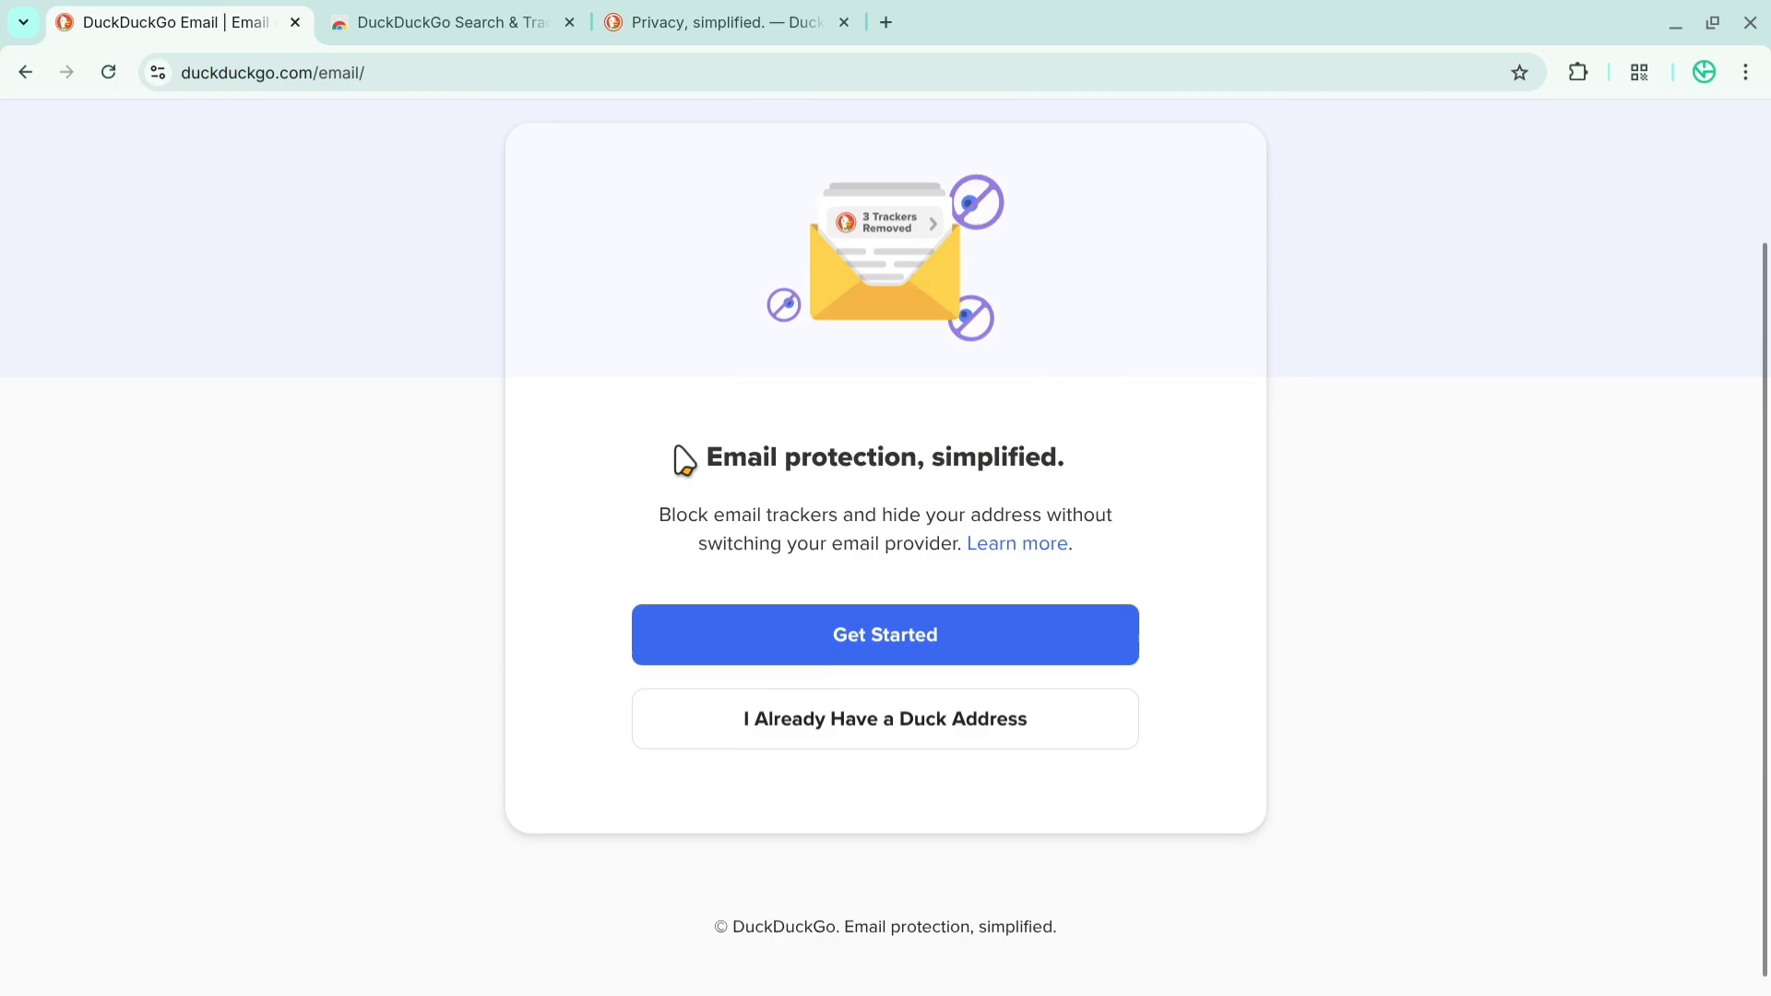
pyautogui.moveTo(664, 542)
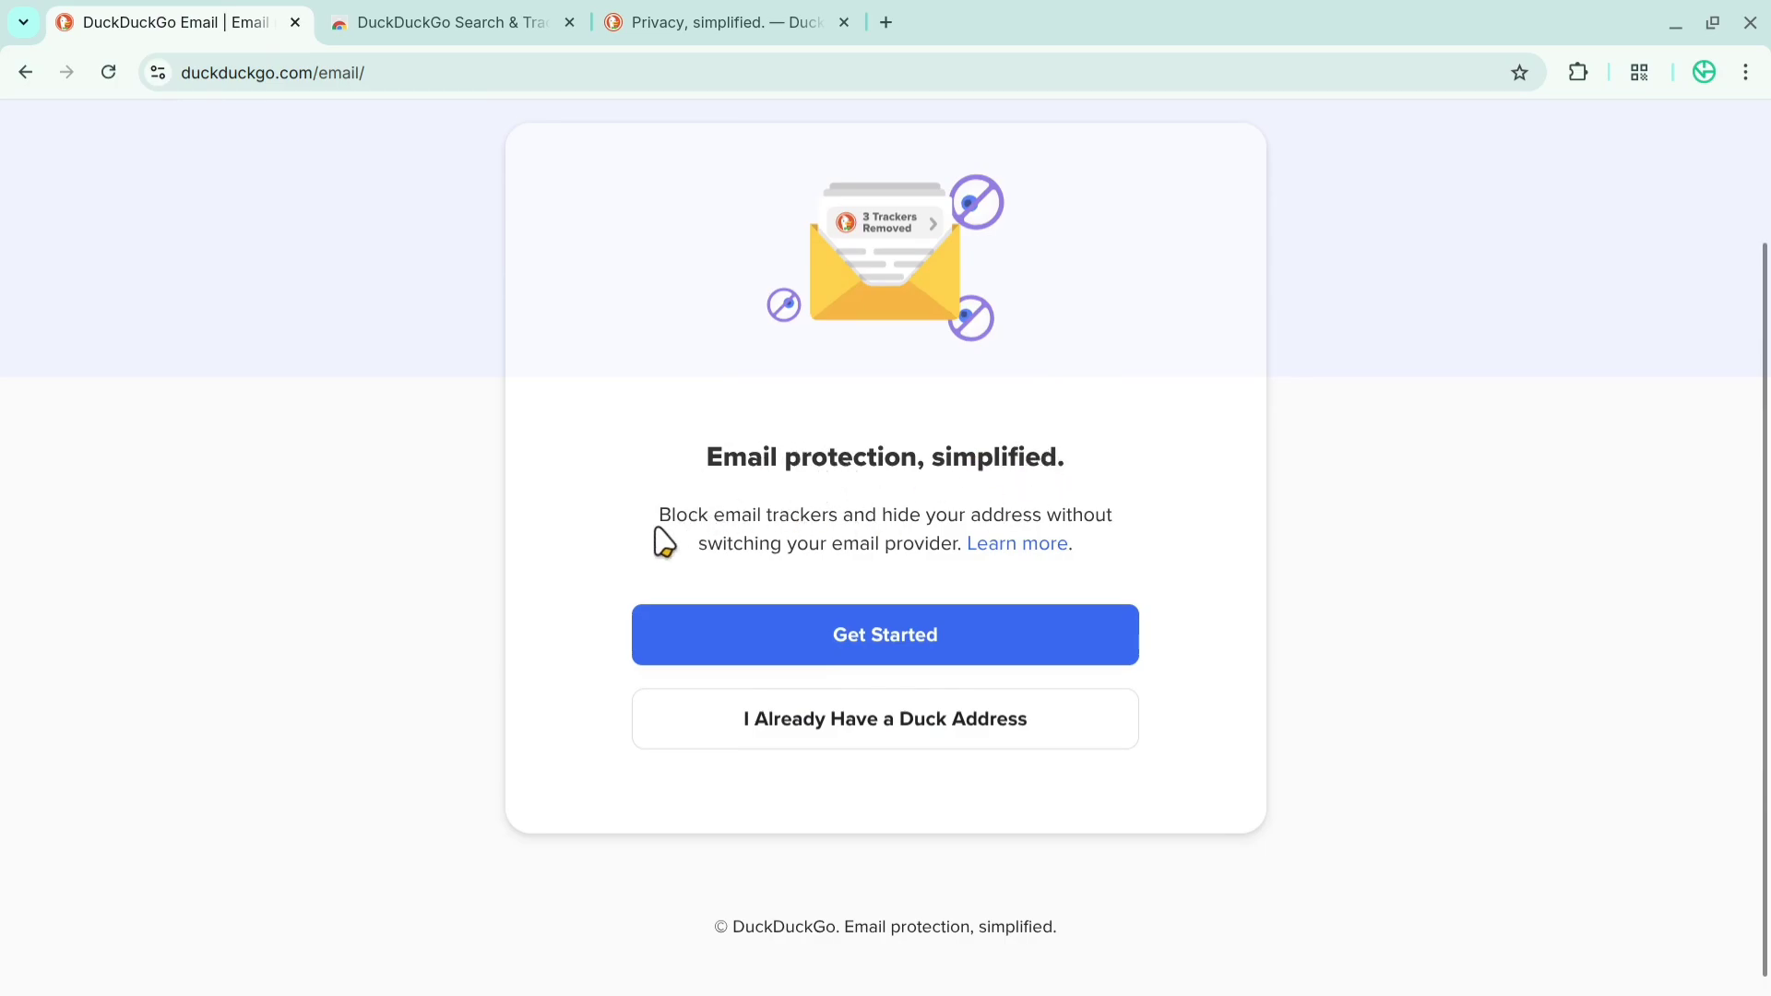
pyautogui.moveTo(1081, 546)
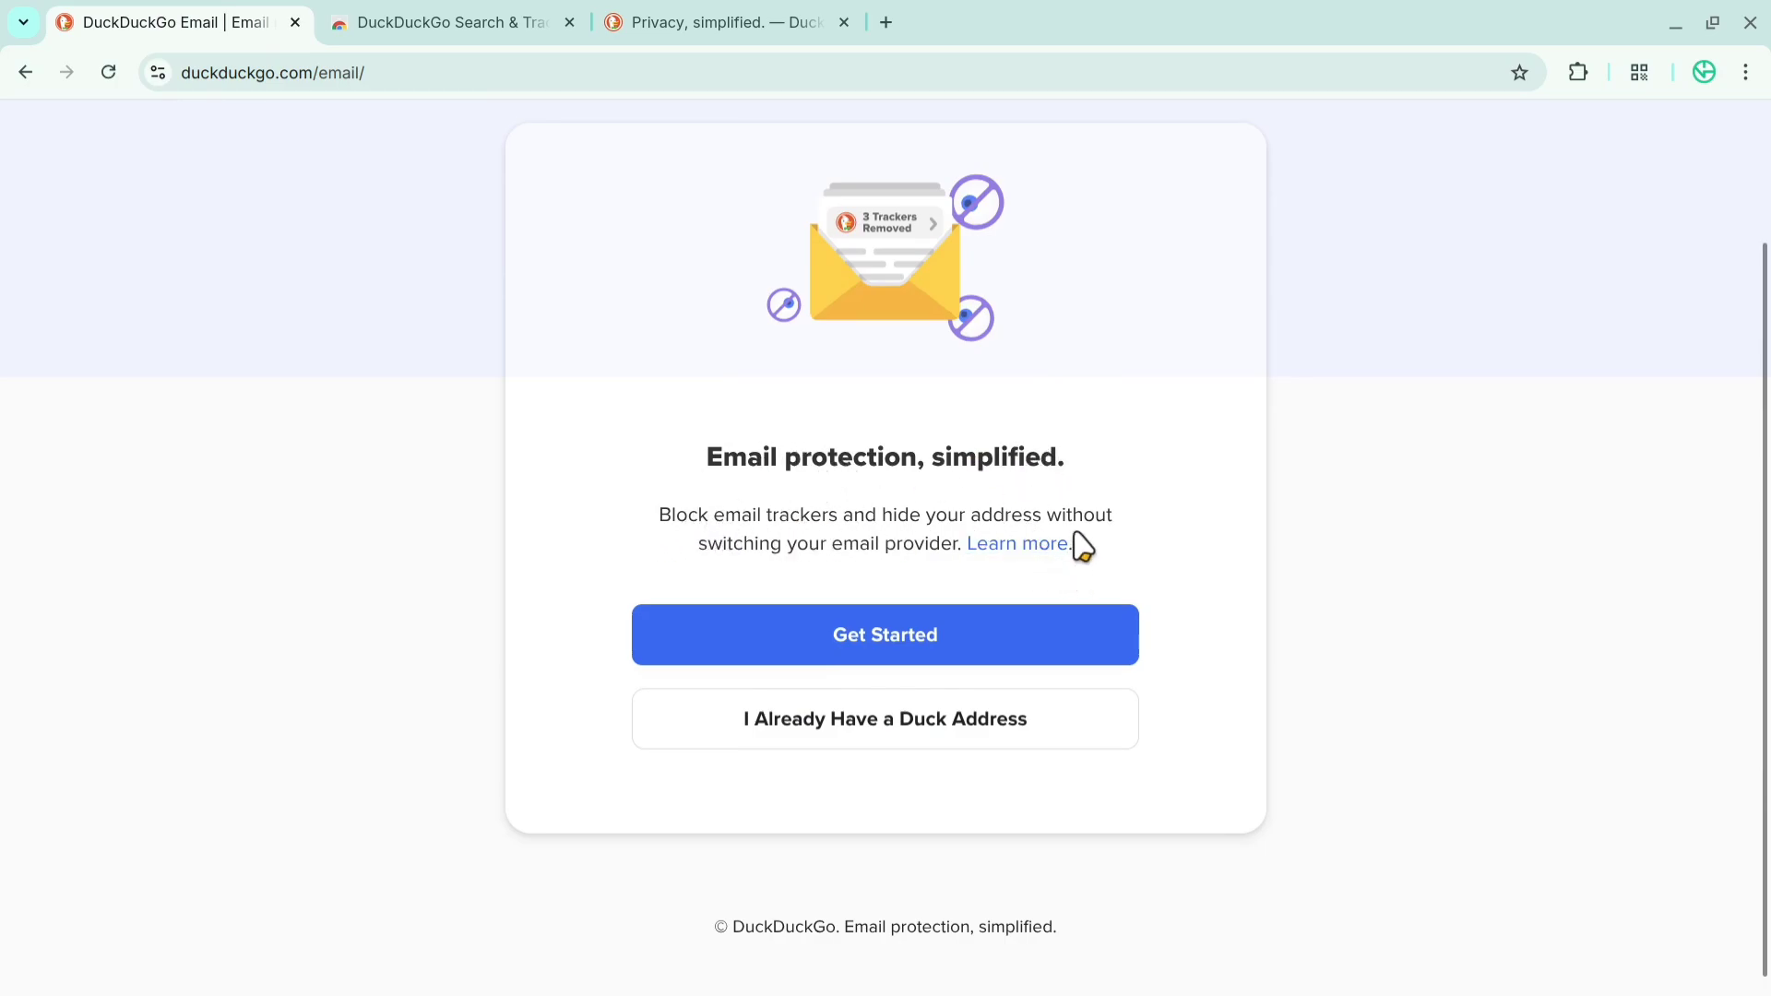
pyautogui.moveTo(1131, 596)
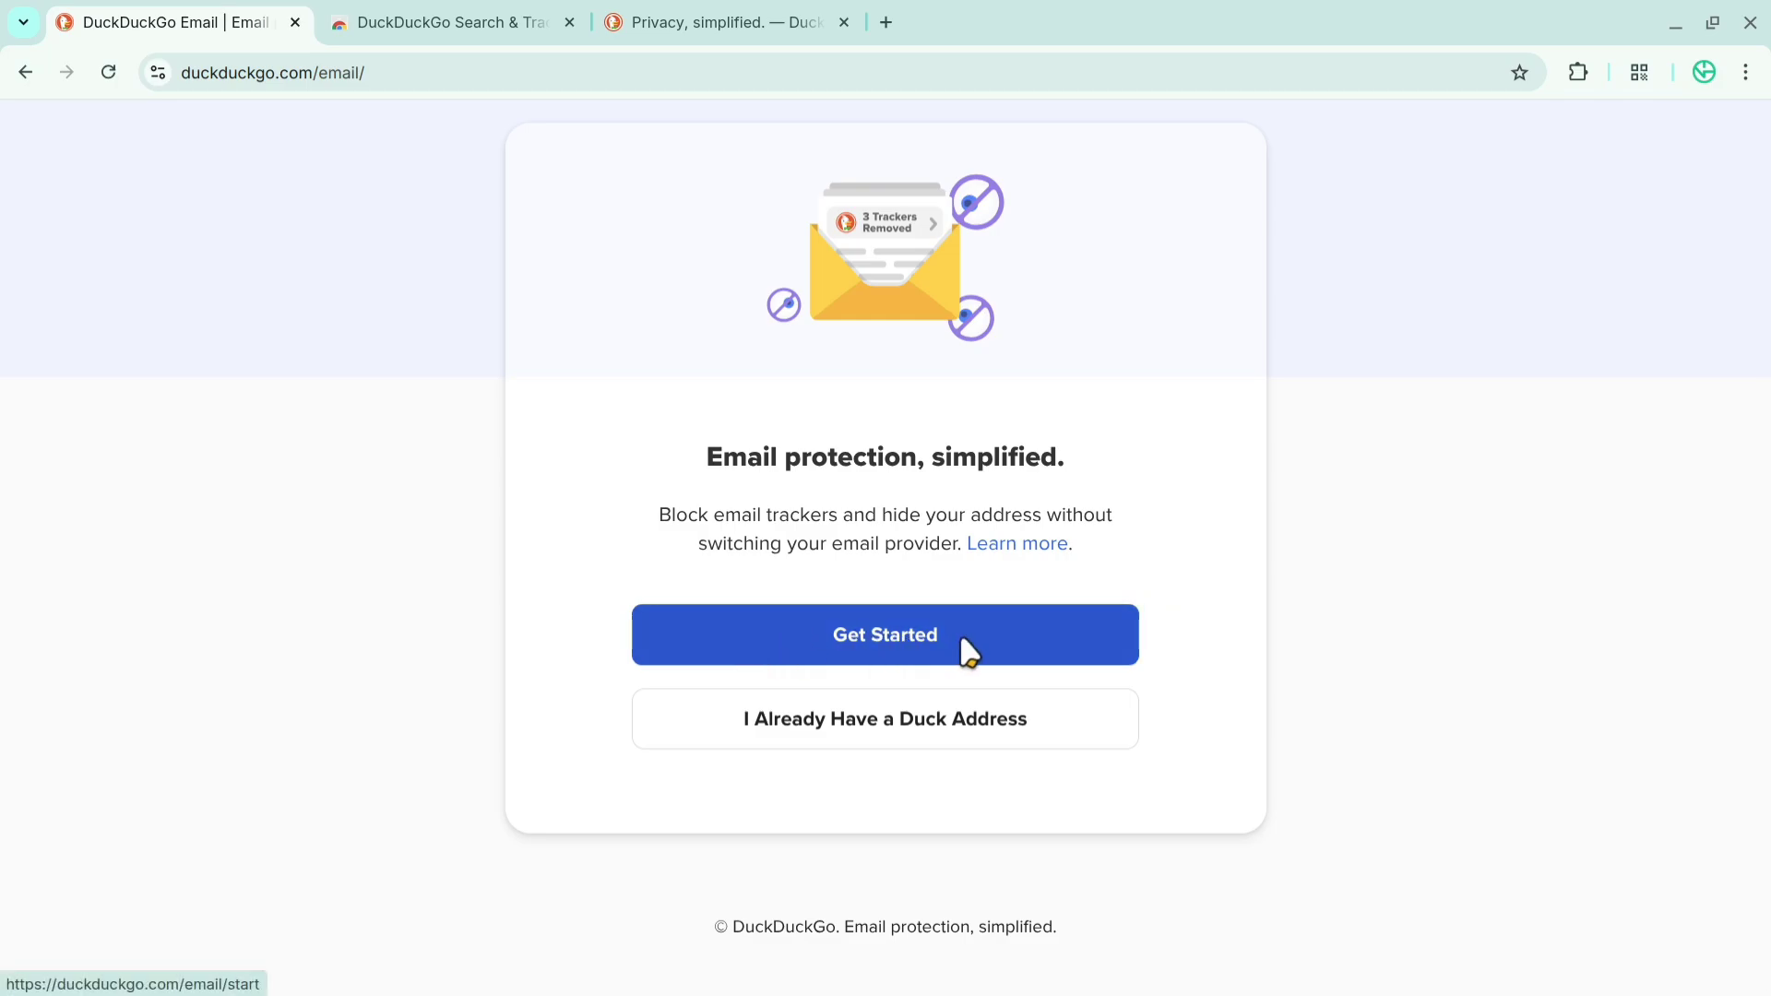
pyautogui.click(884, 632)
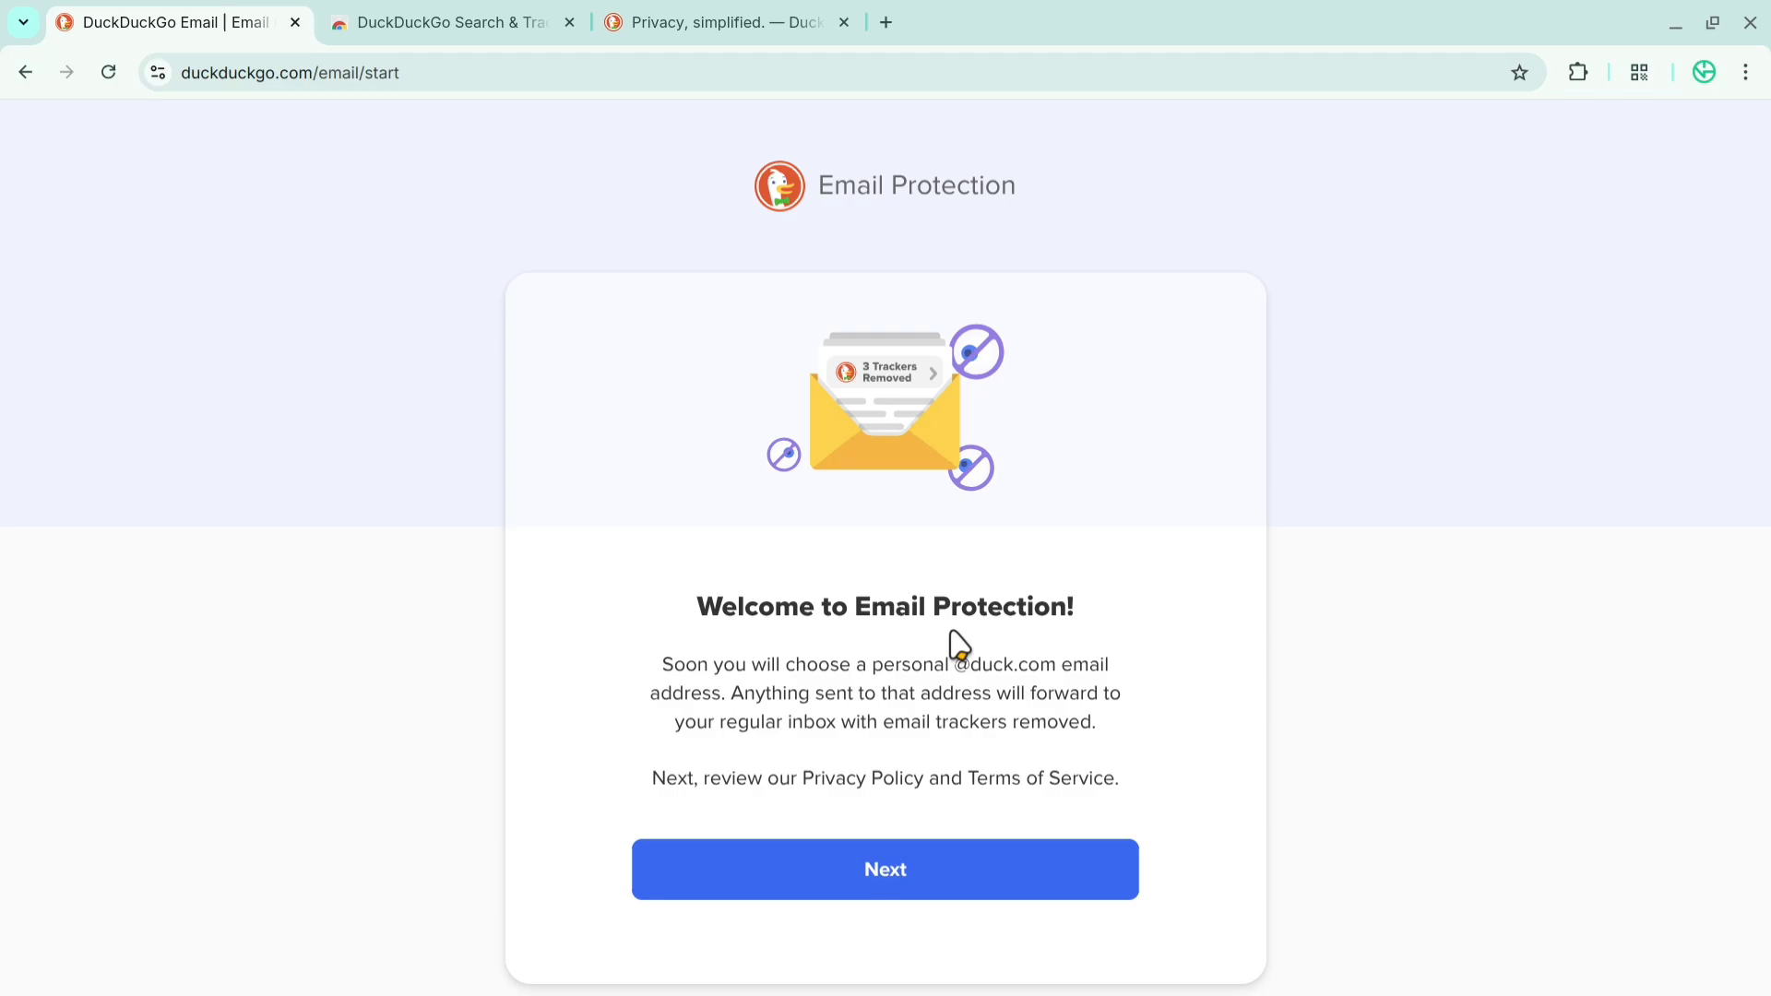
pyautogui.scroll(-3)
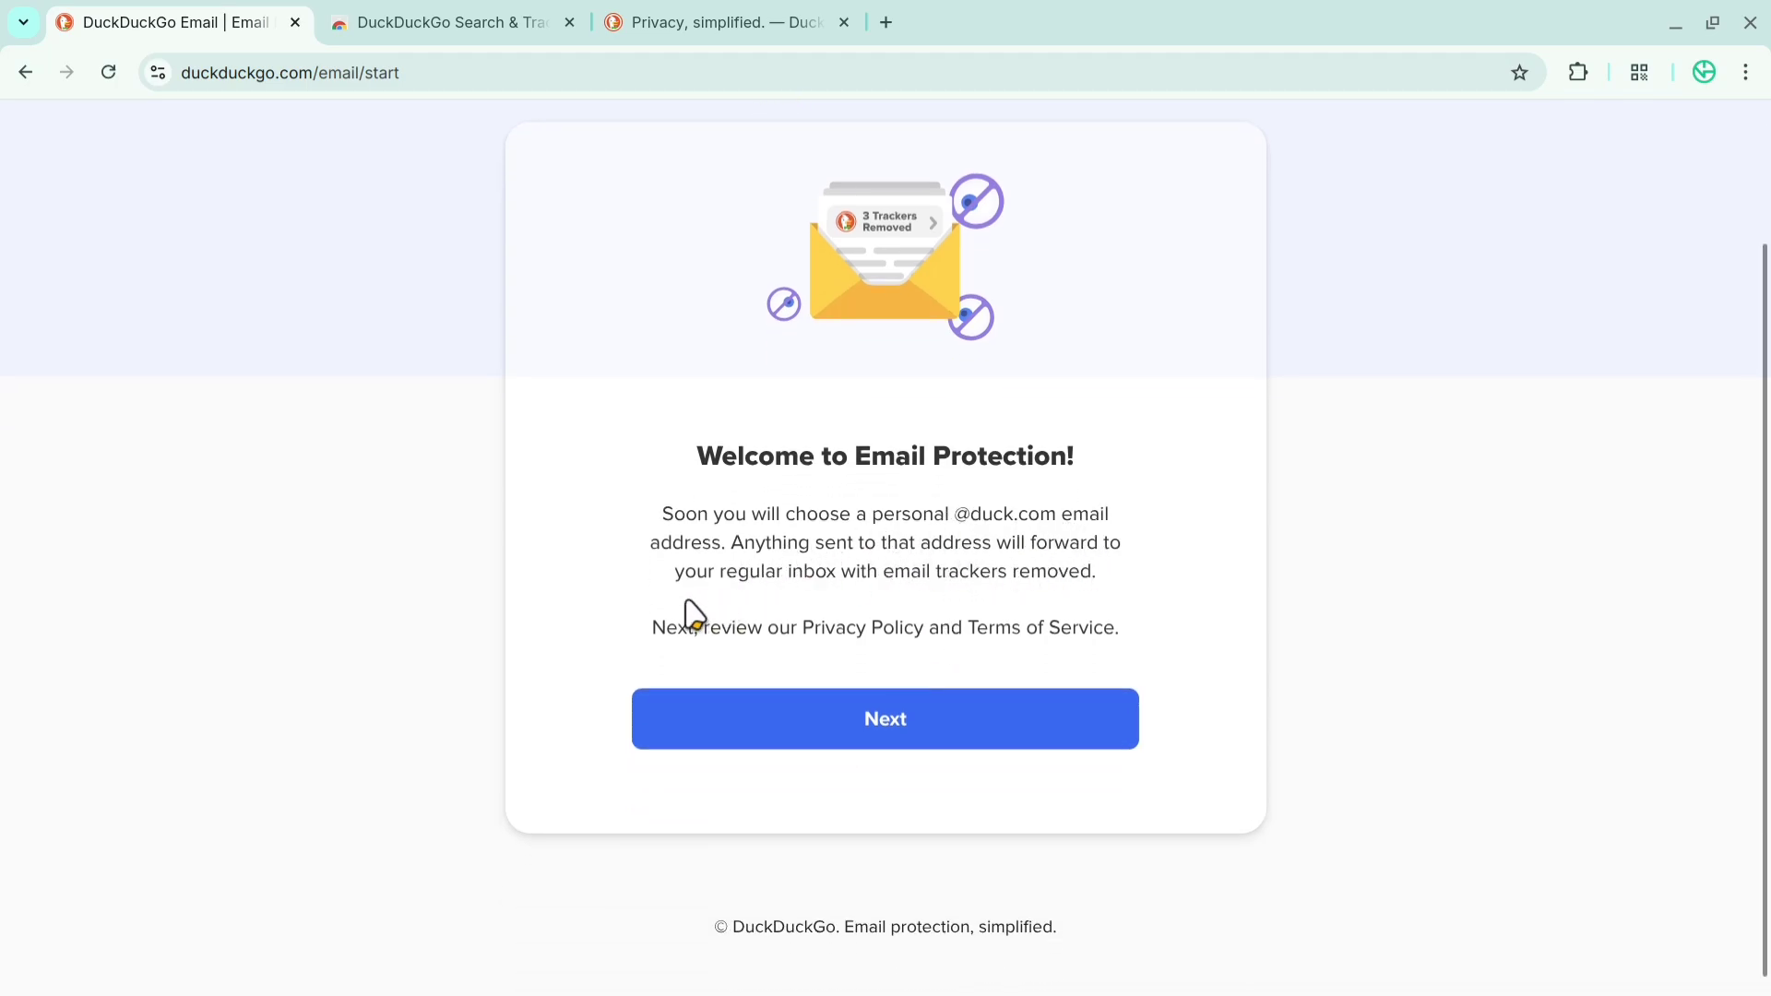
pyautogui.moveTo(712, 661)
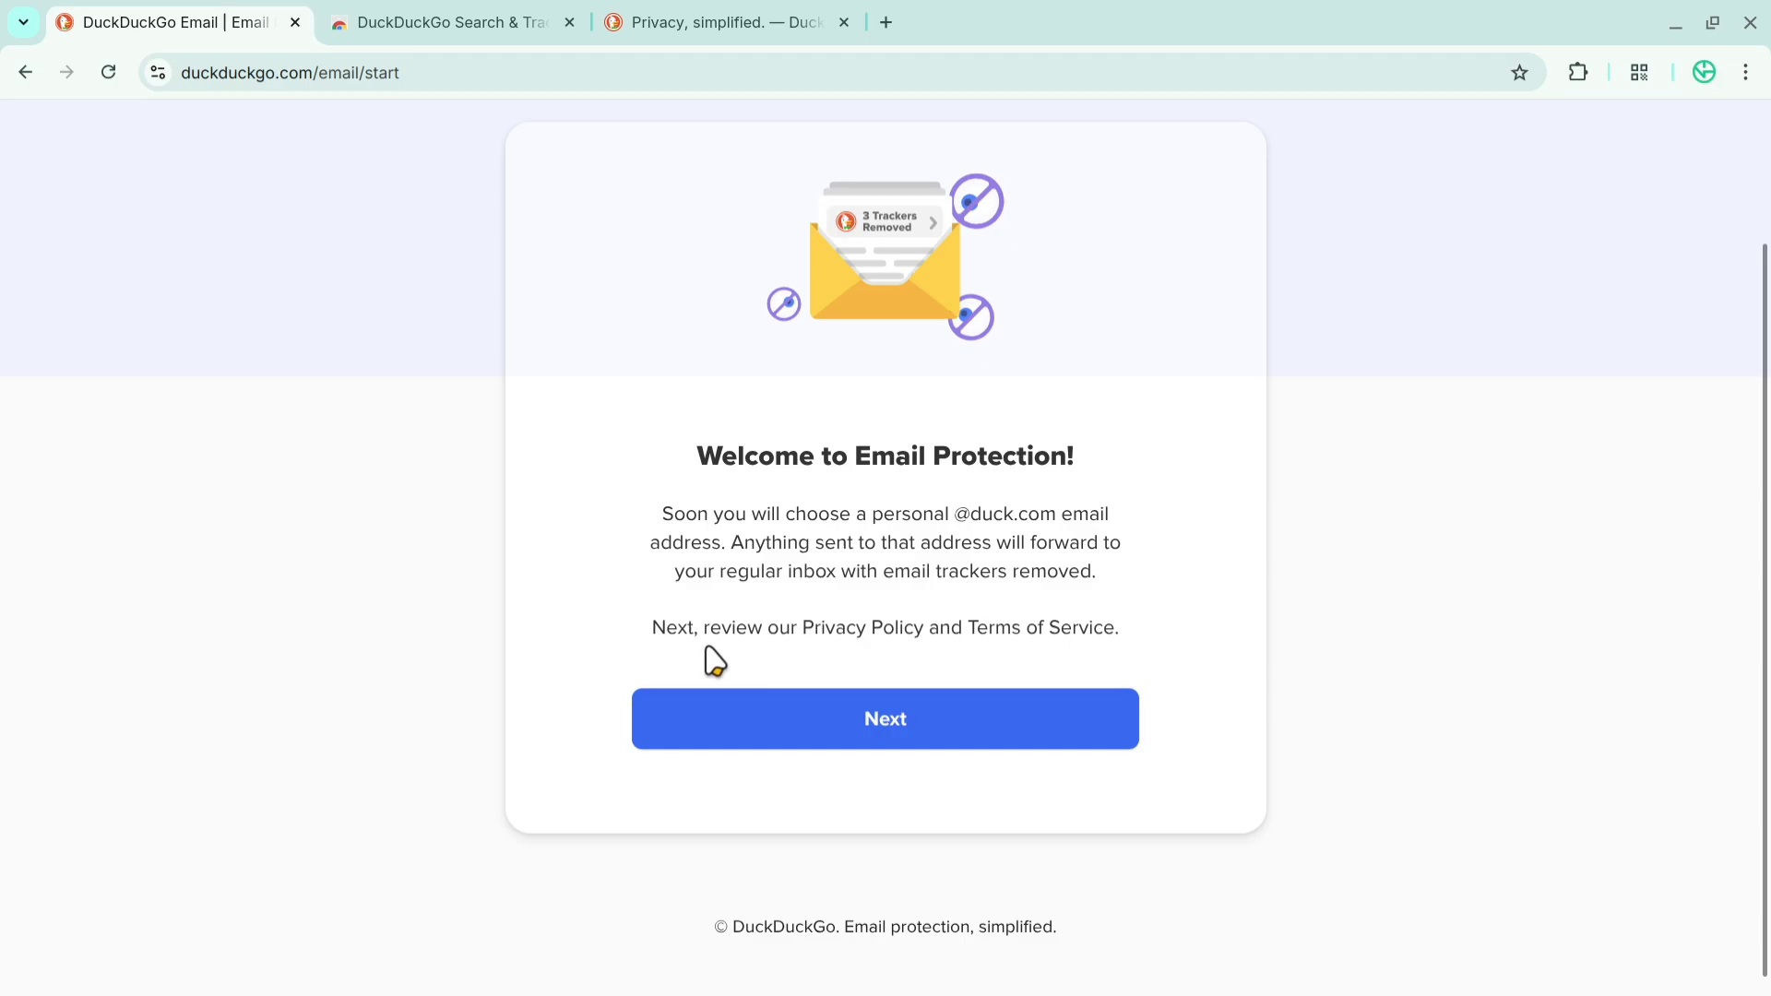
# Step: Review the Privacy Policy and Terms of Service and continue to the Duck Address form
pyautogui.click(884, 719)
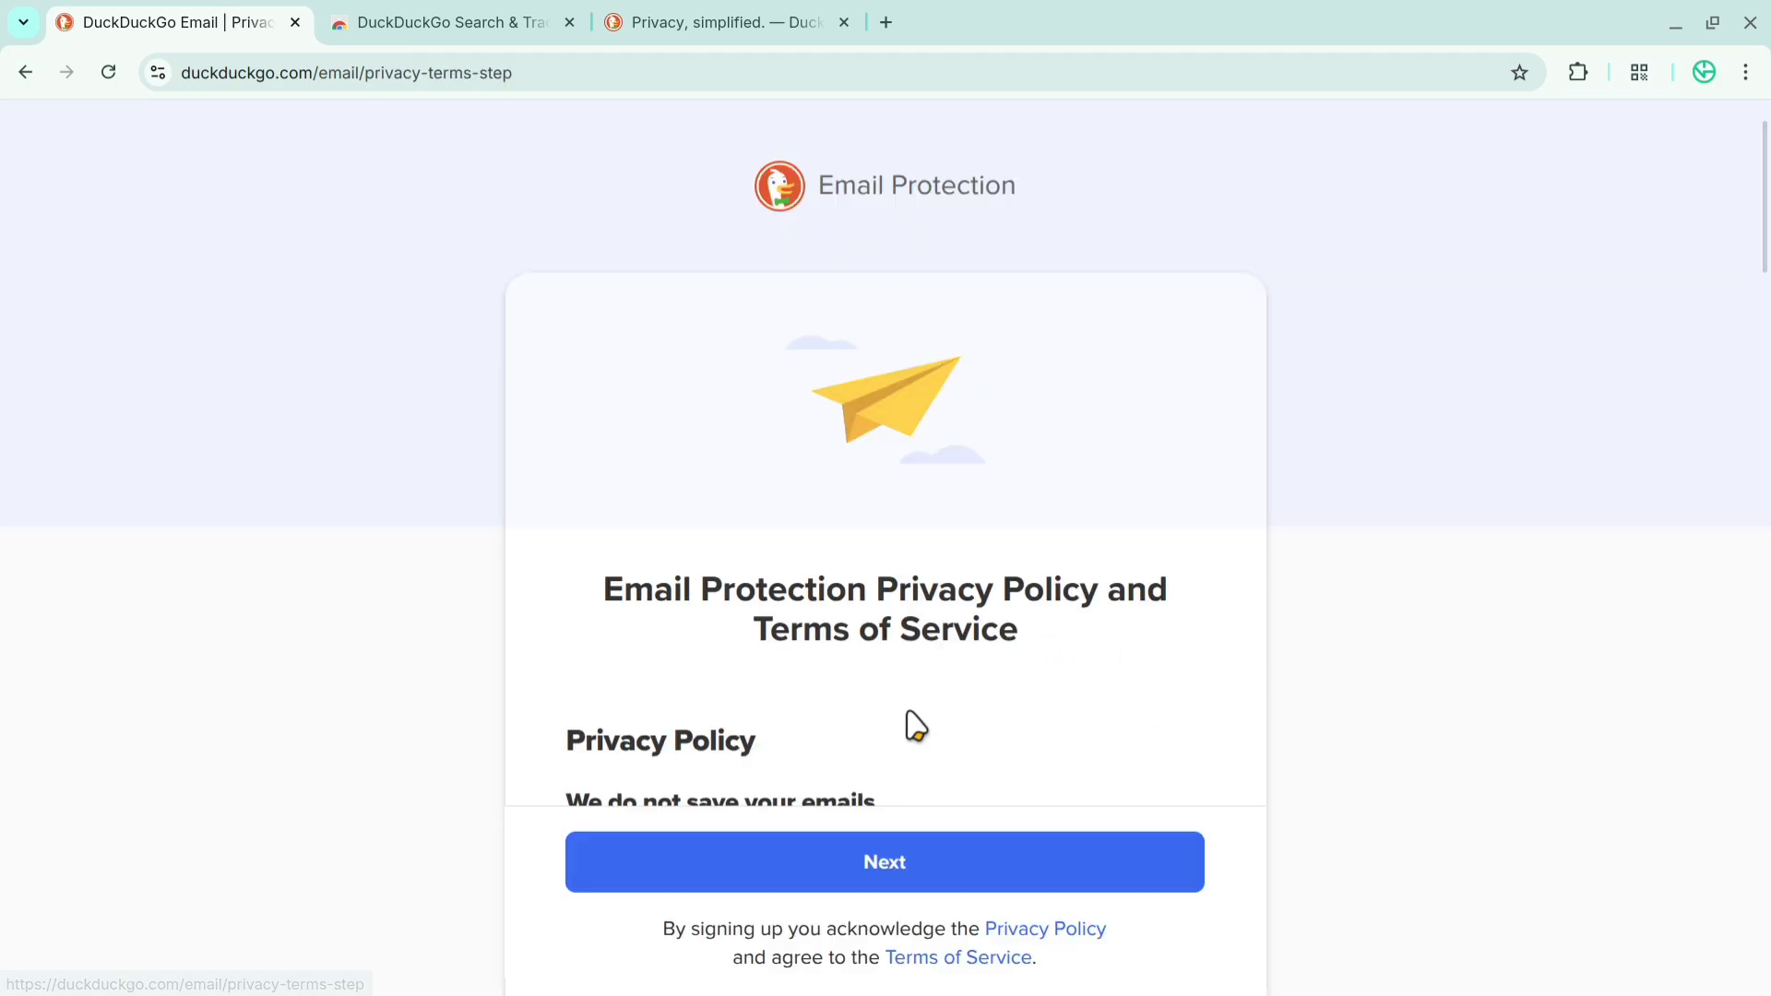
pyautogui.scroll(-3)
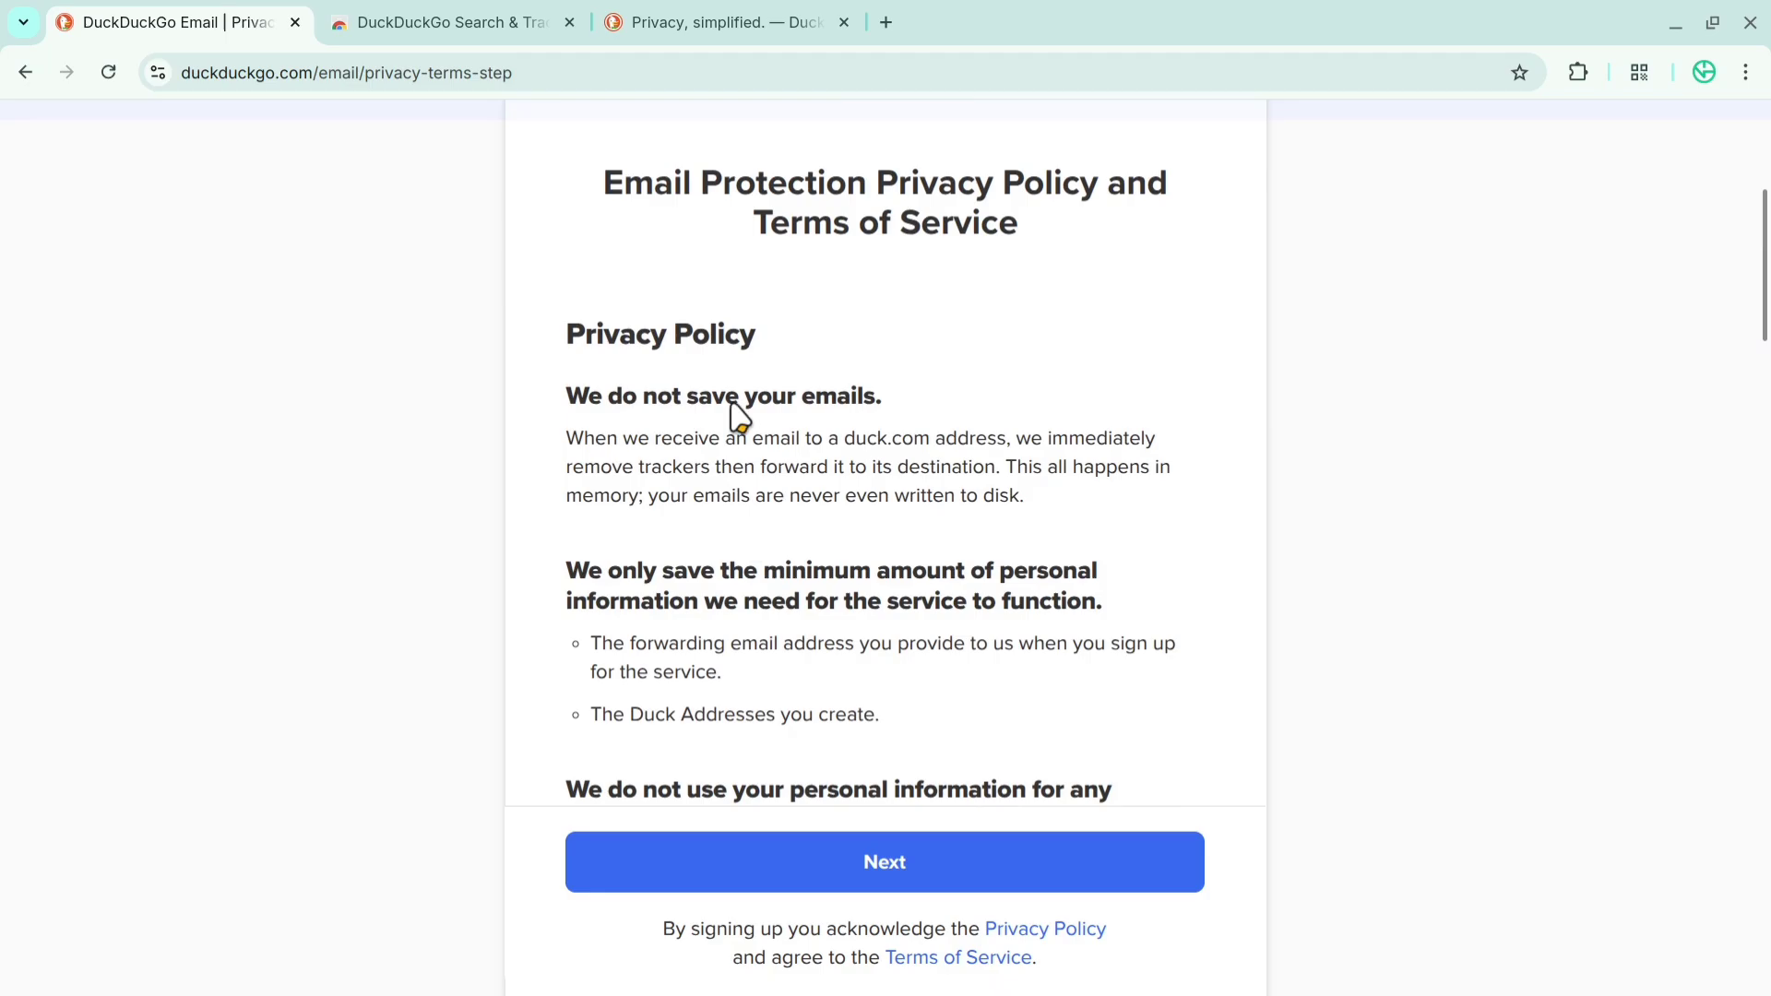
pyautogui.moveTo(802, 474)
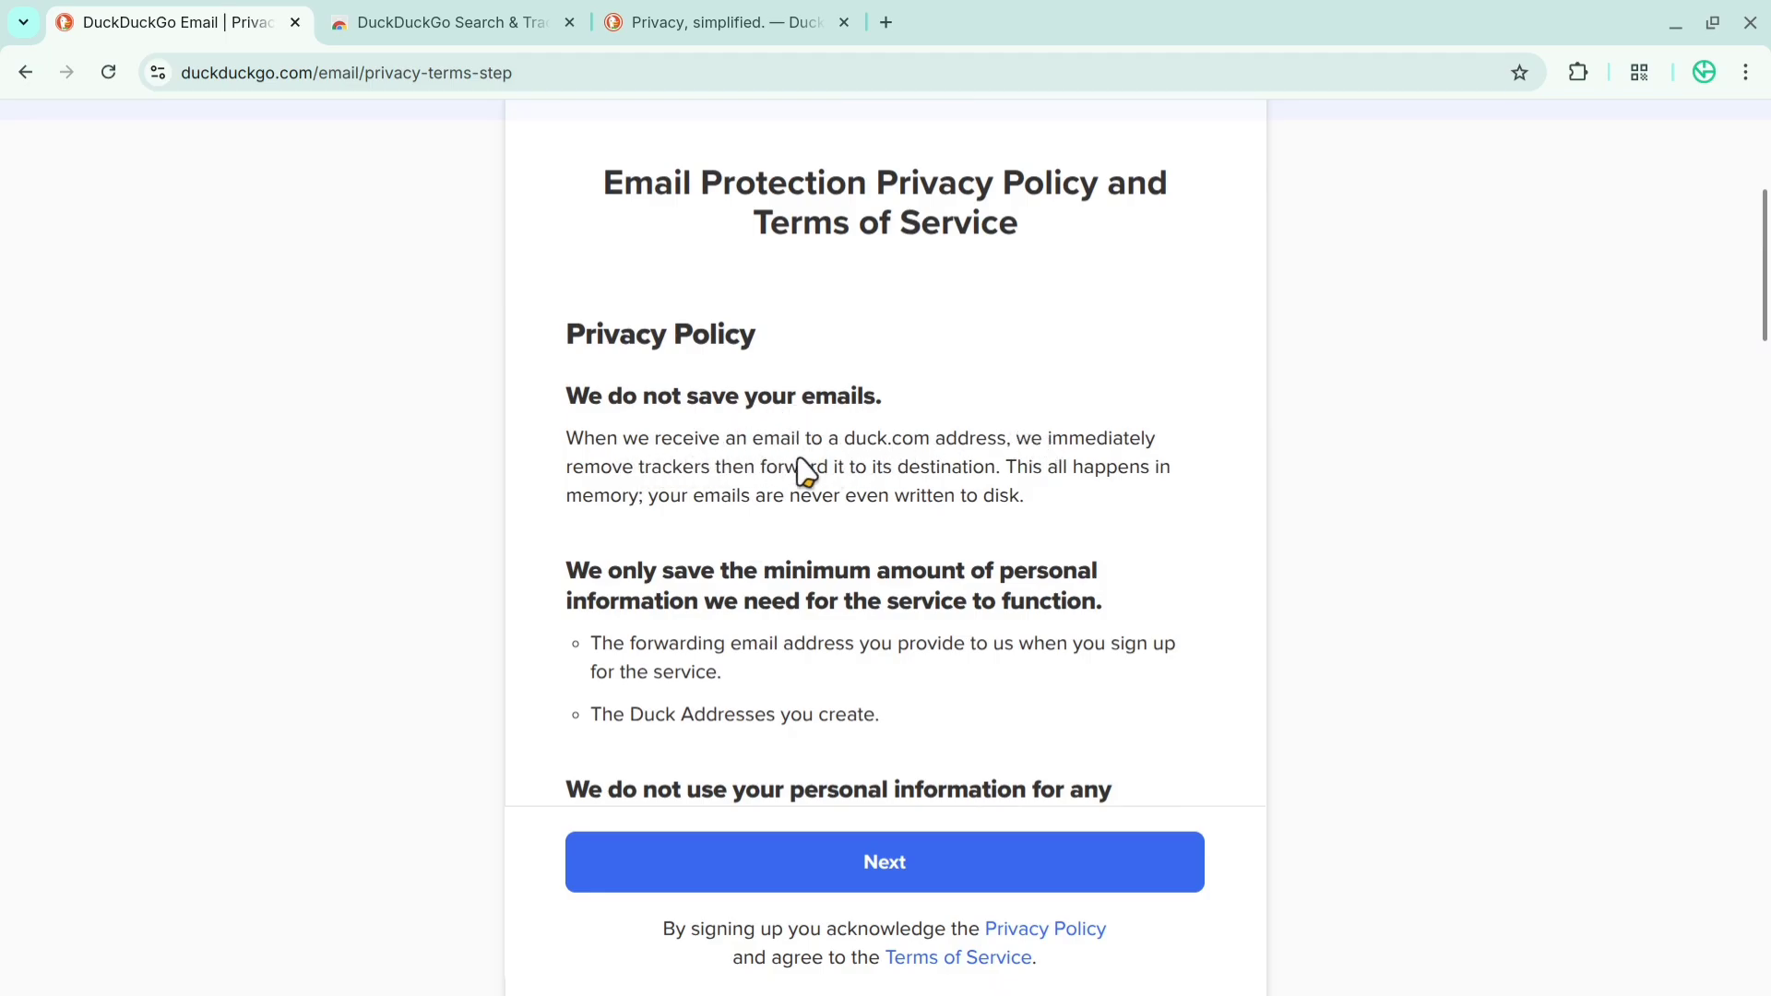
pyautogui.scroll(-3)
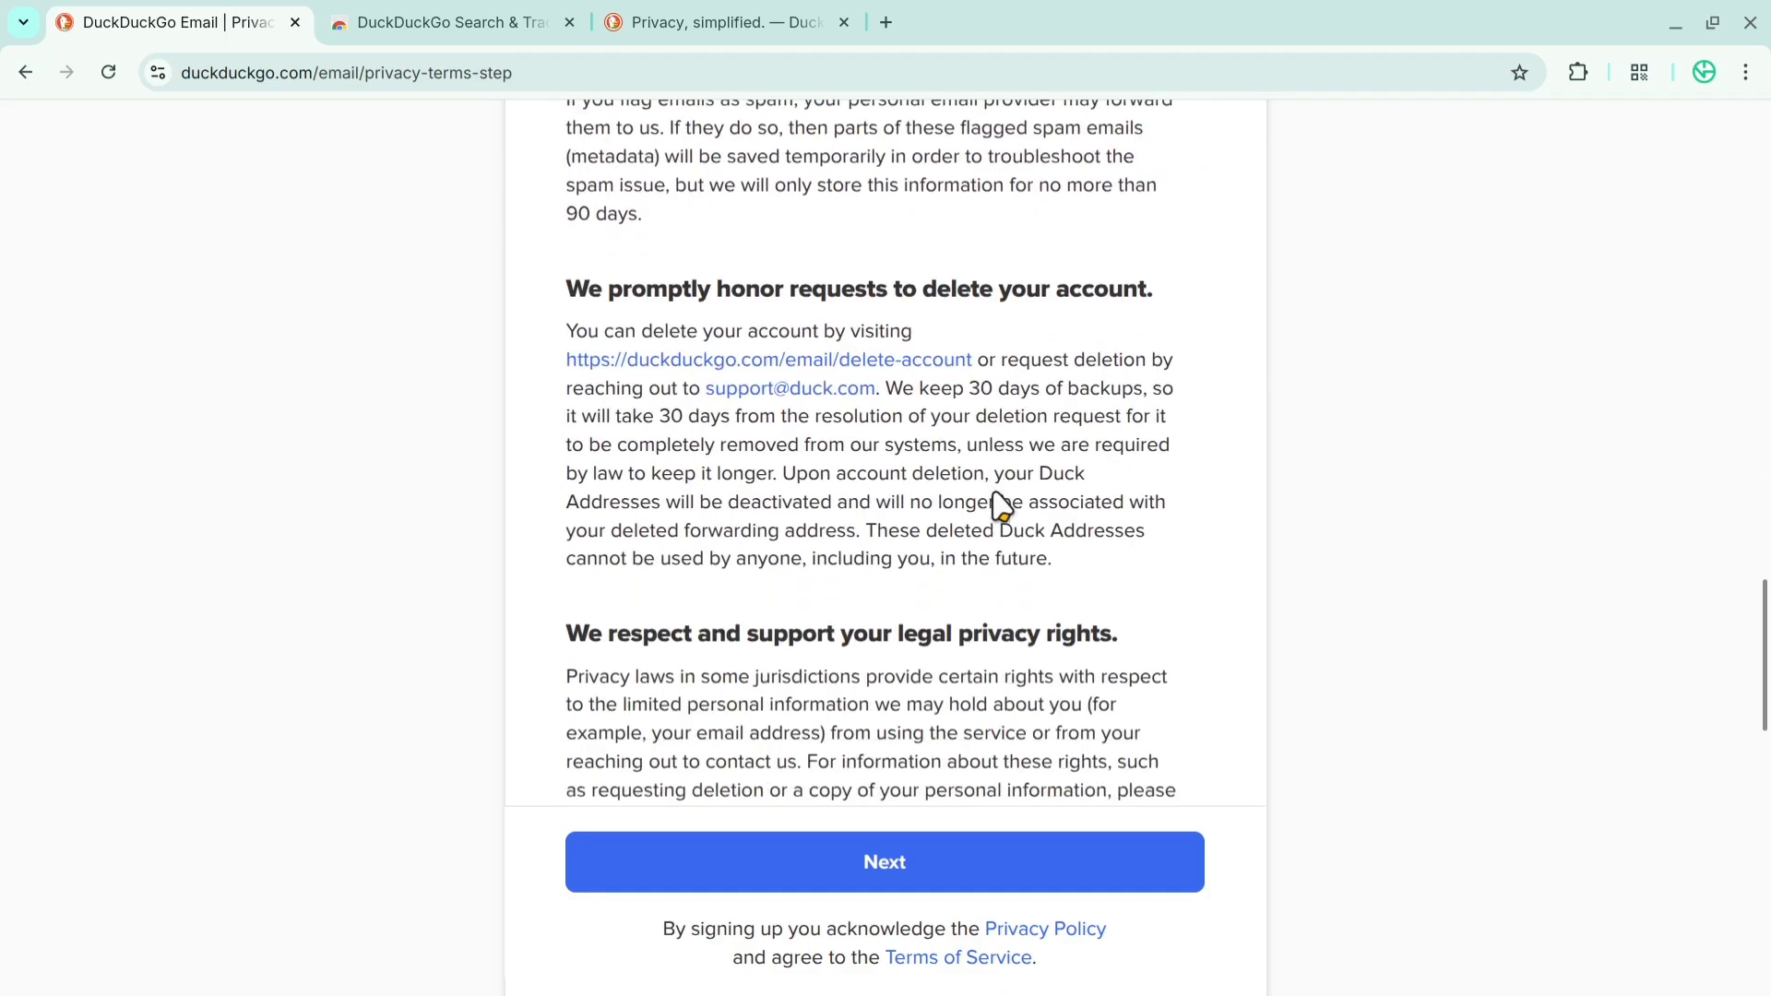
pyautogui.click(884, 861)
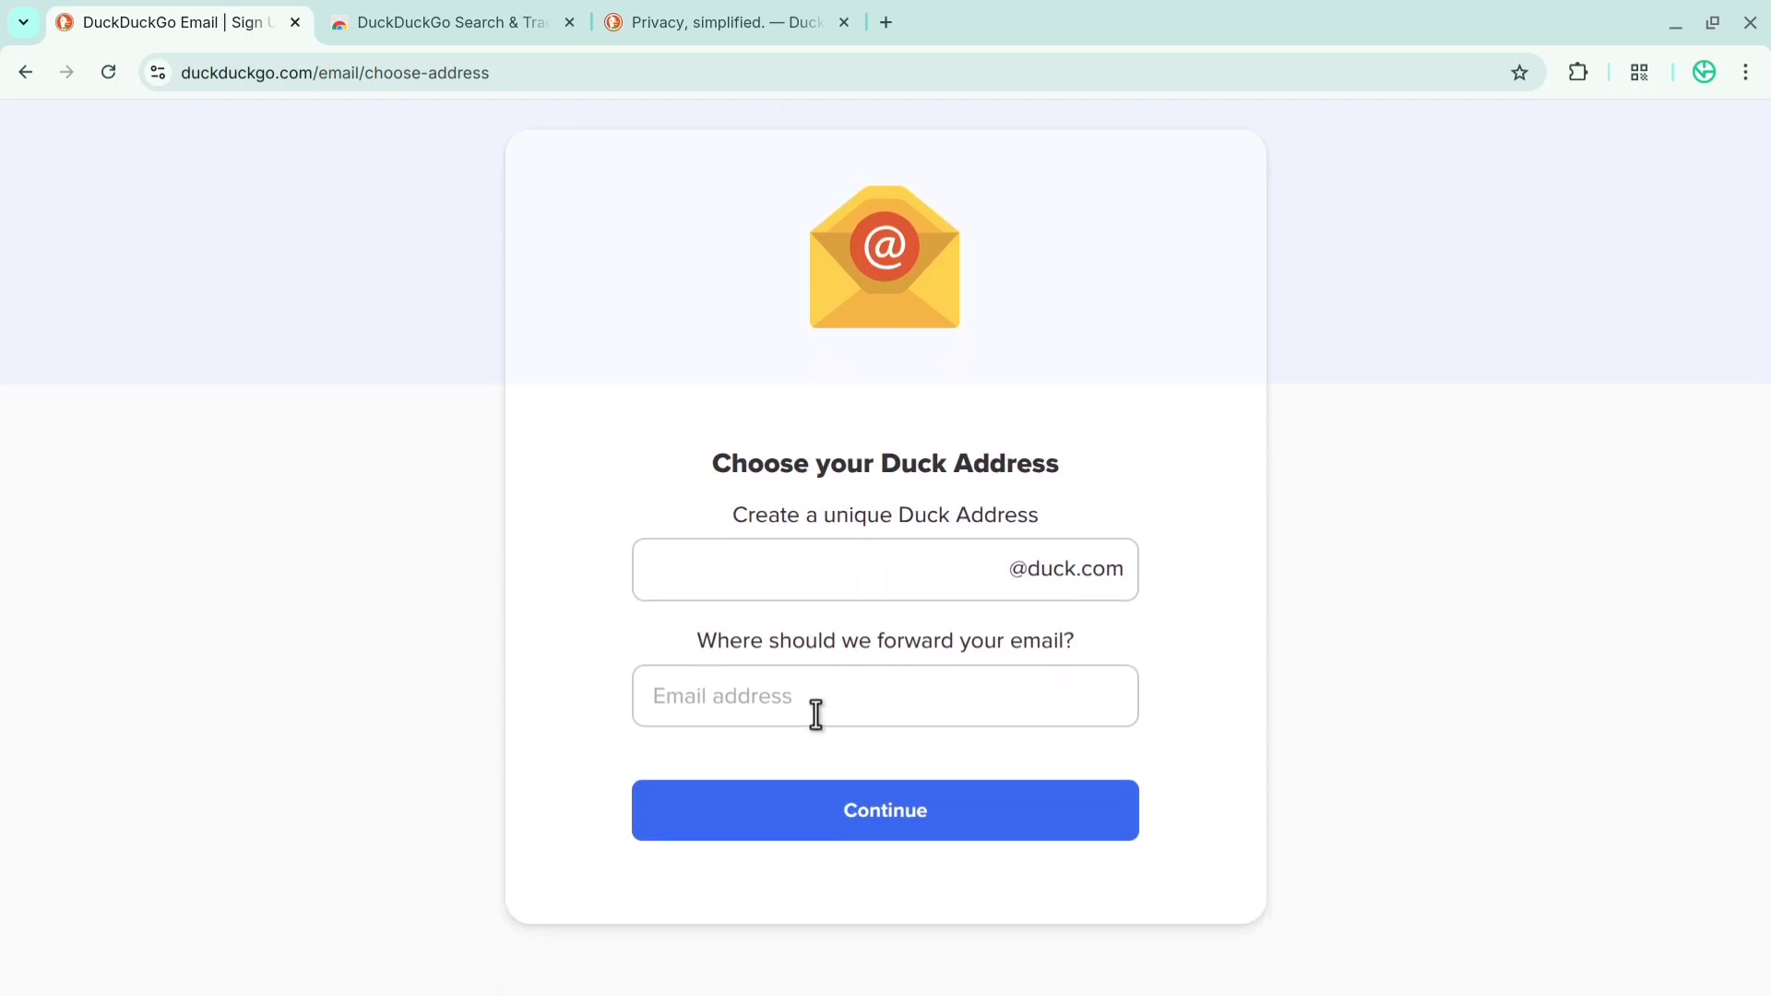
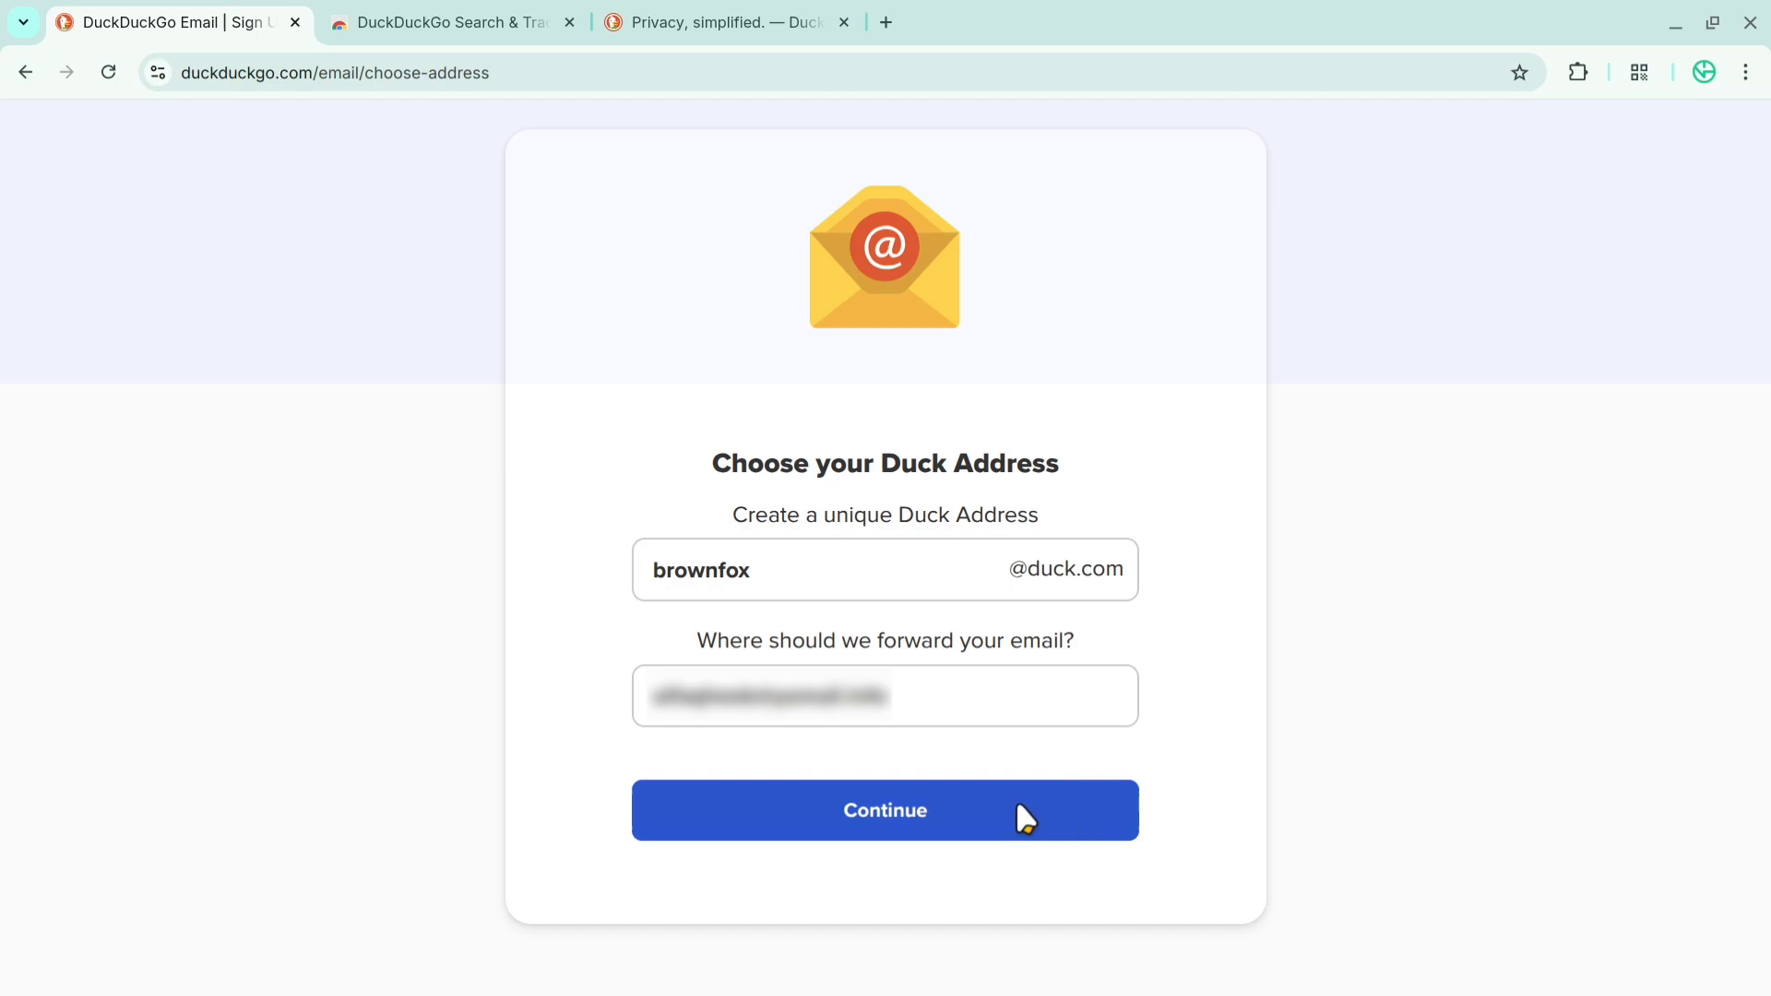
pyautogui.click(884, 810)
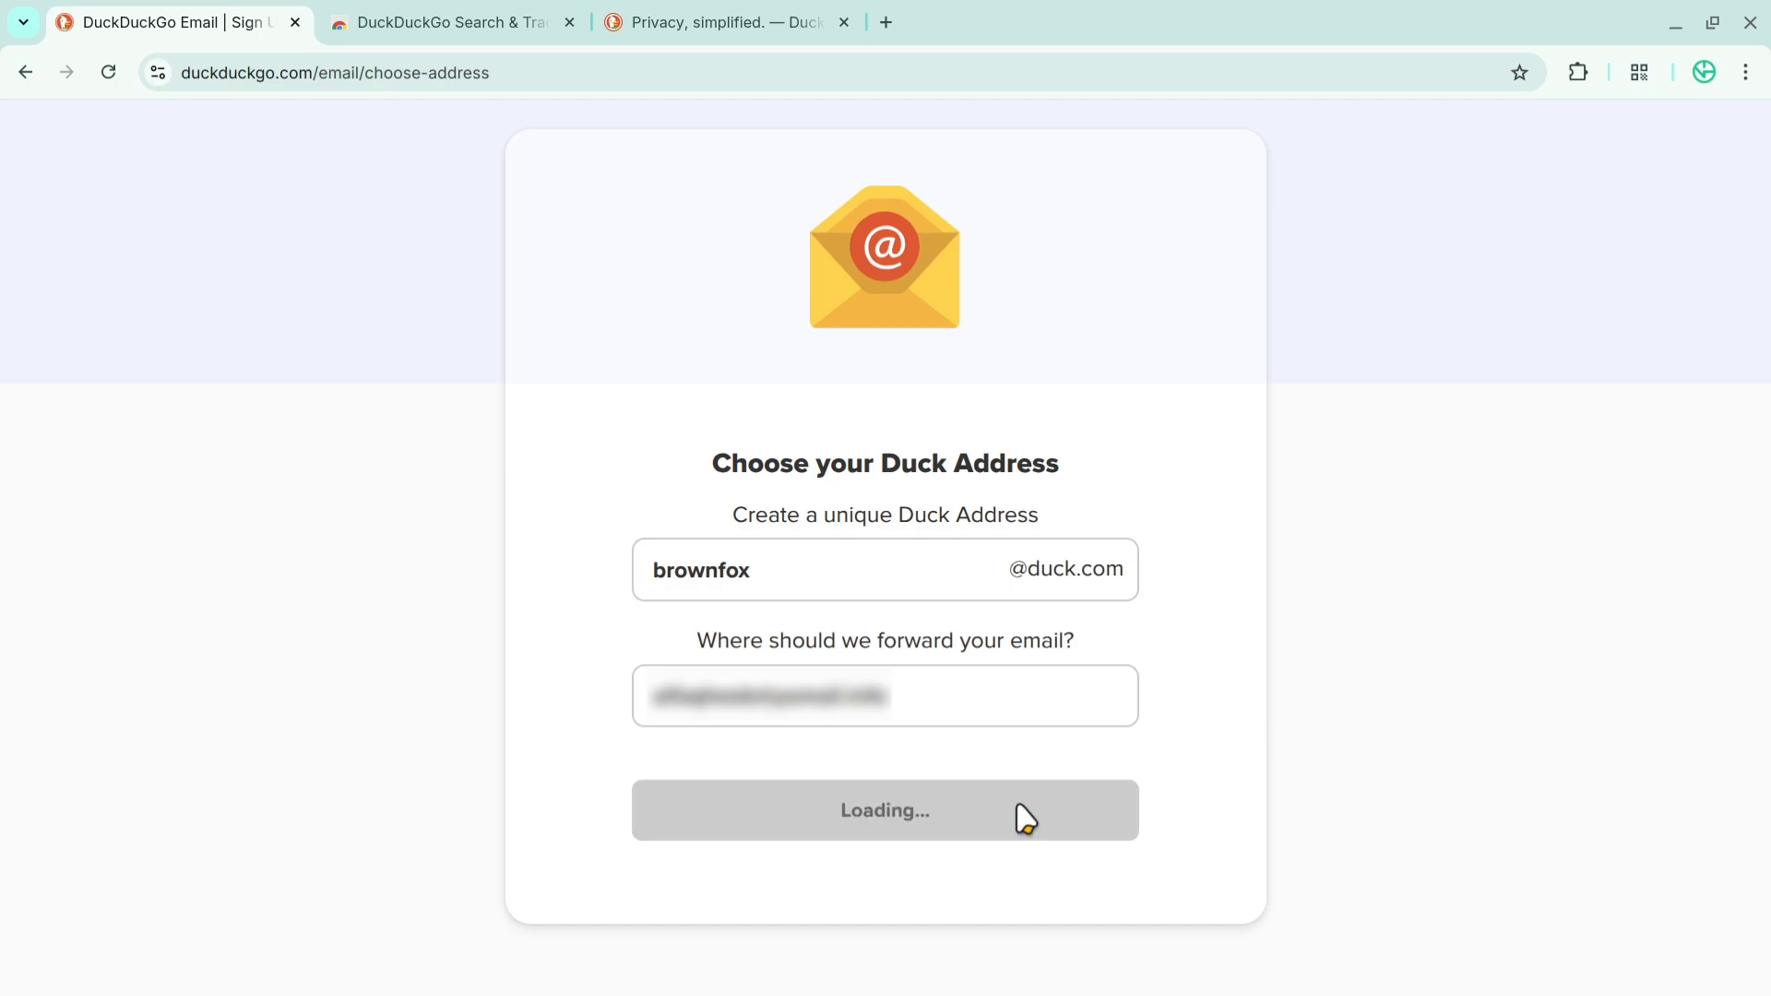
pyautogui.click(883, 810)
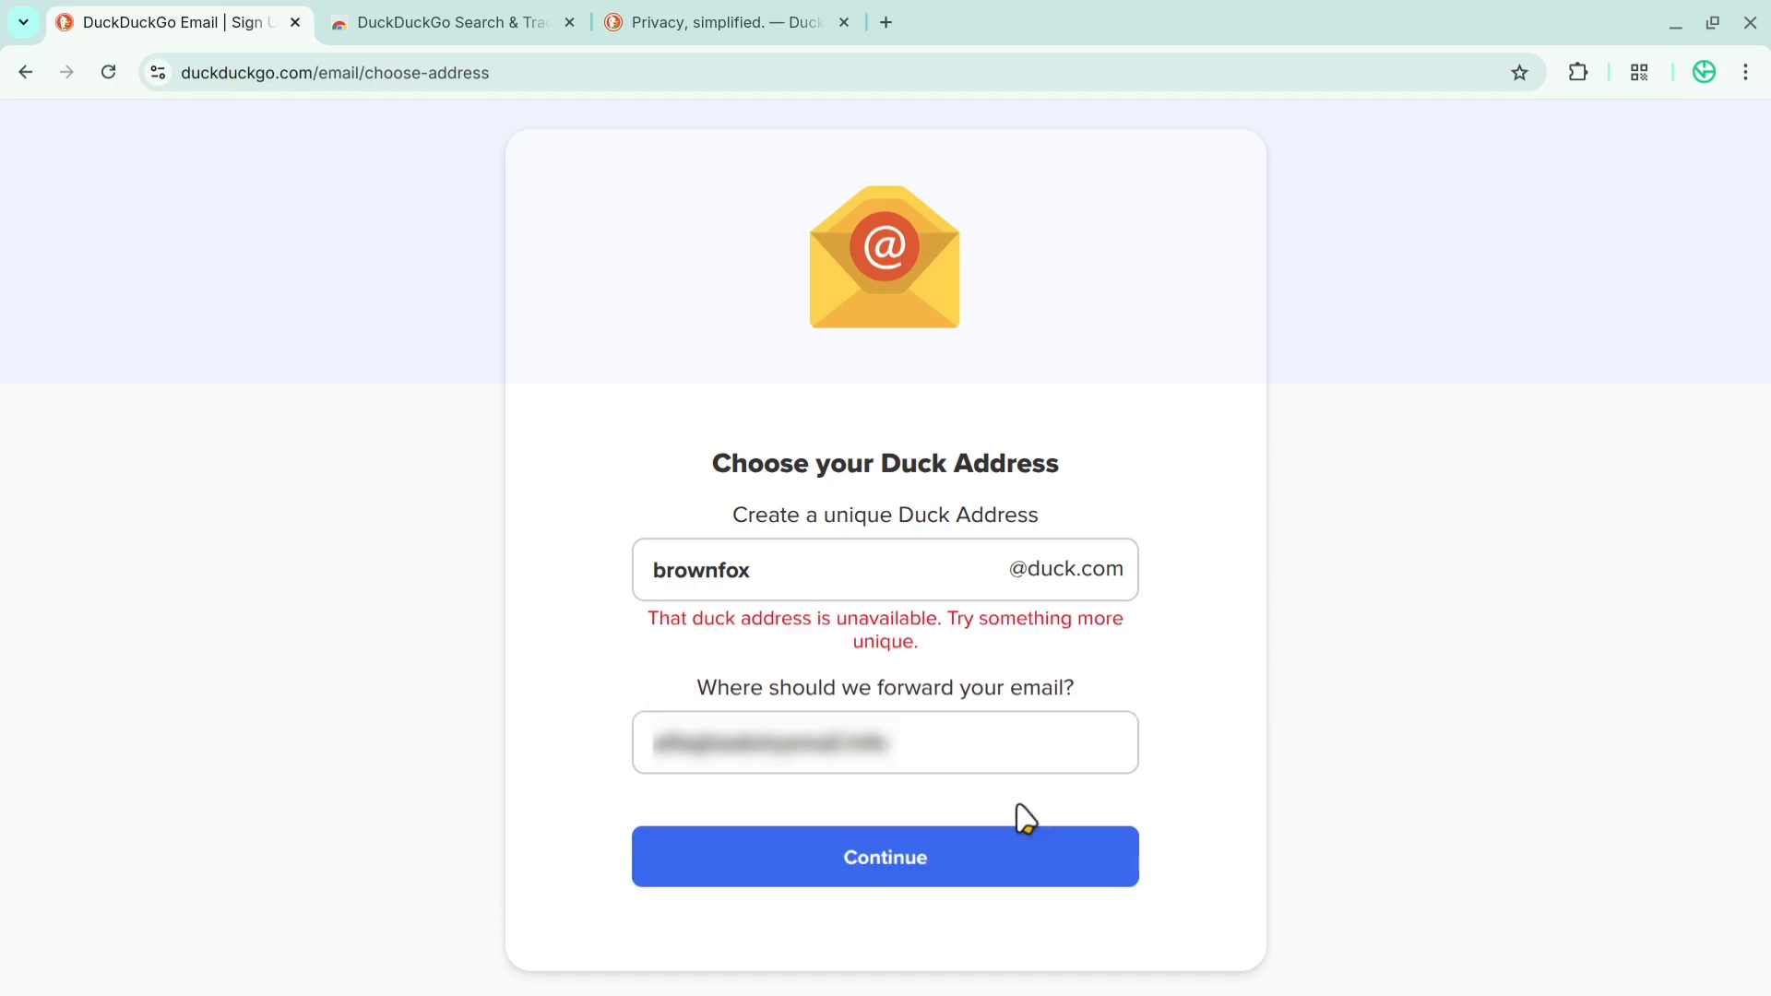
pyautogui.write('123')
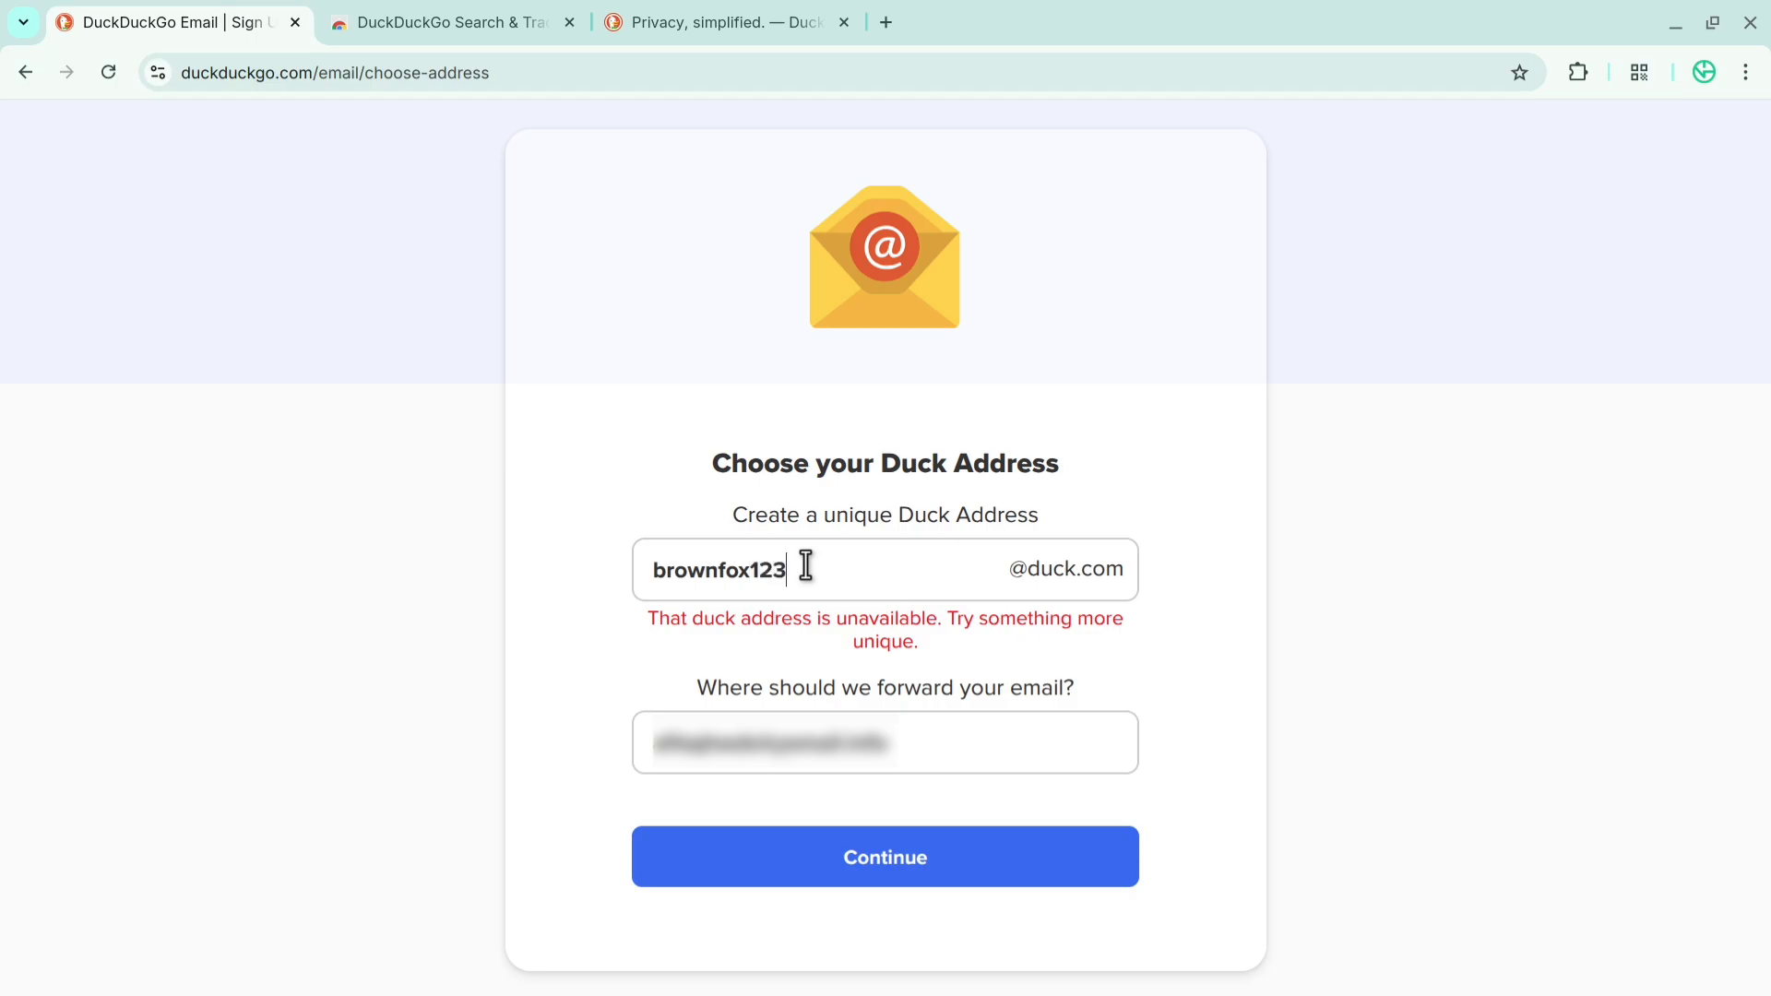
pyautogui.moveTo(699, 653)
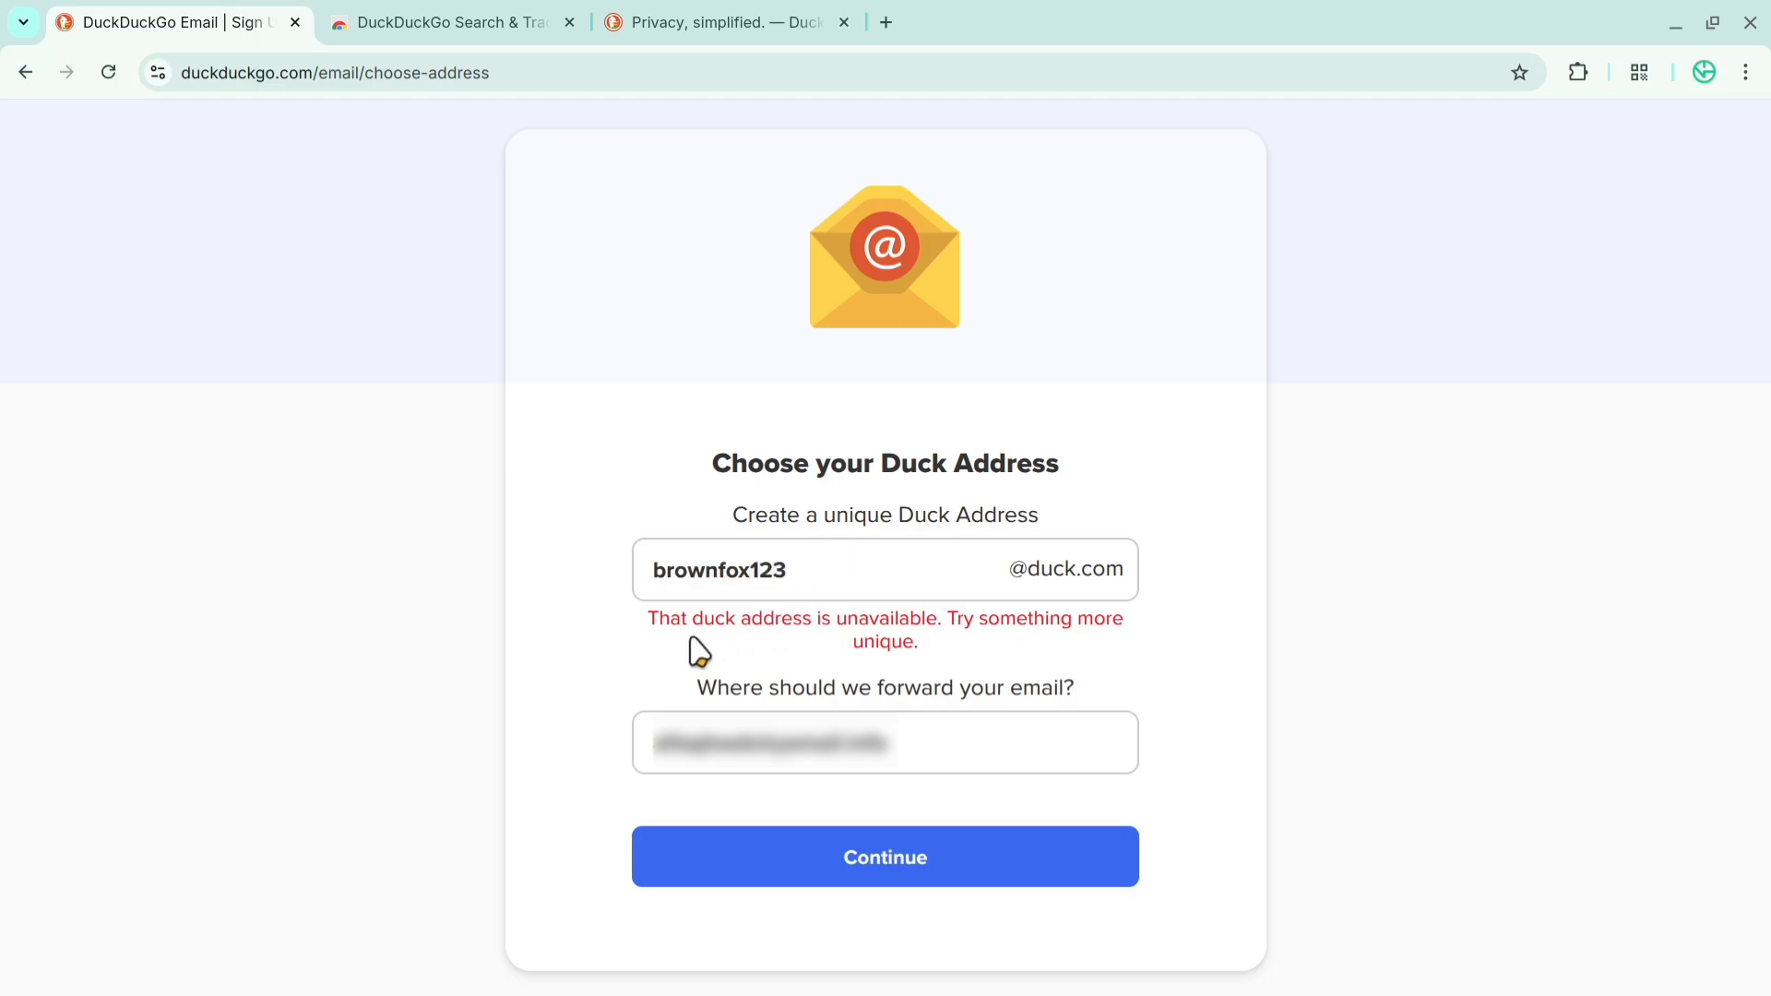
pyautogui.click(884, 856)
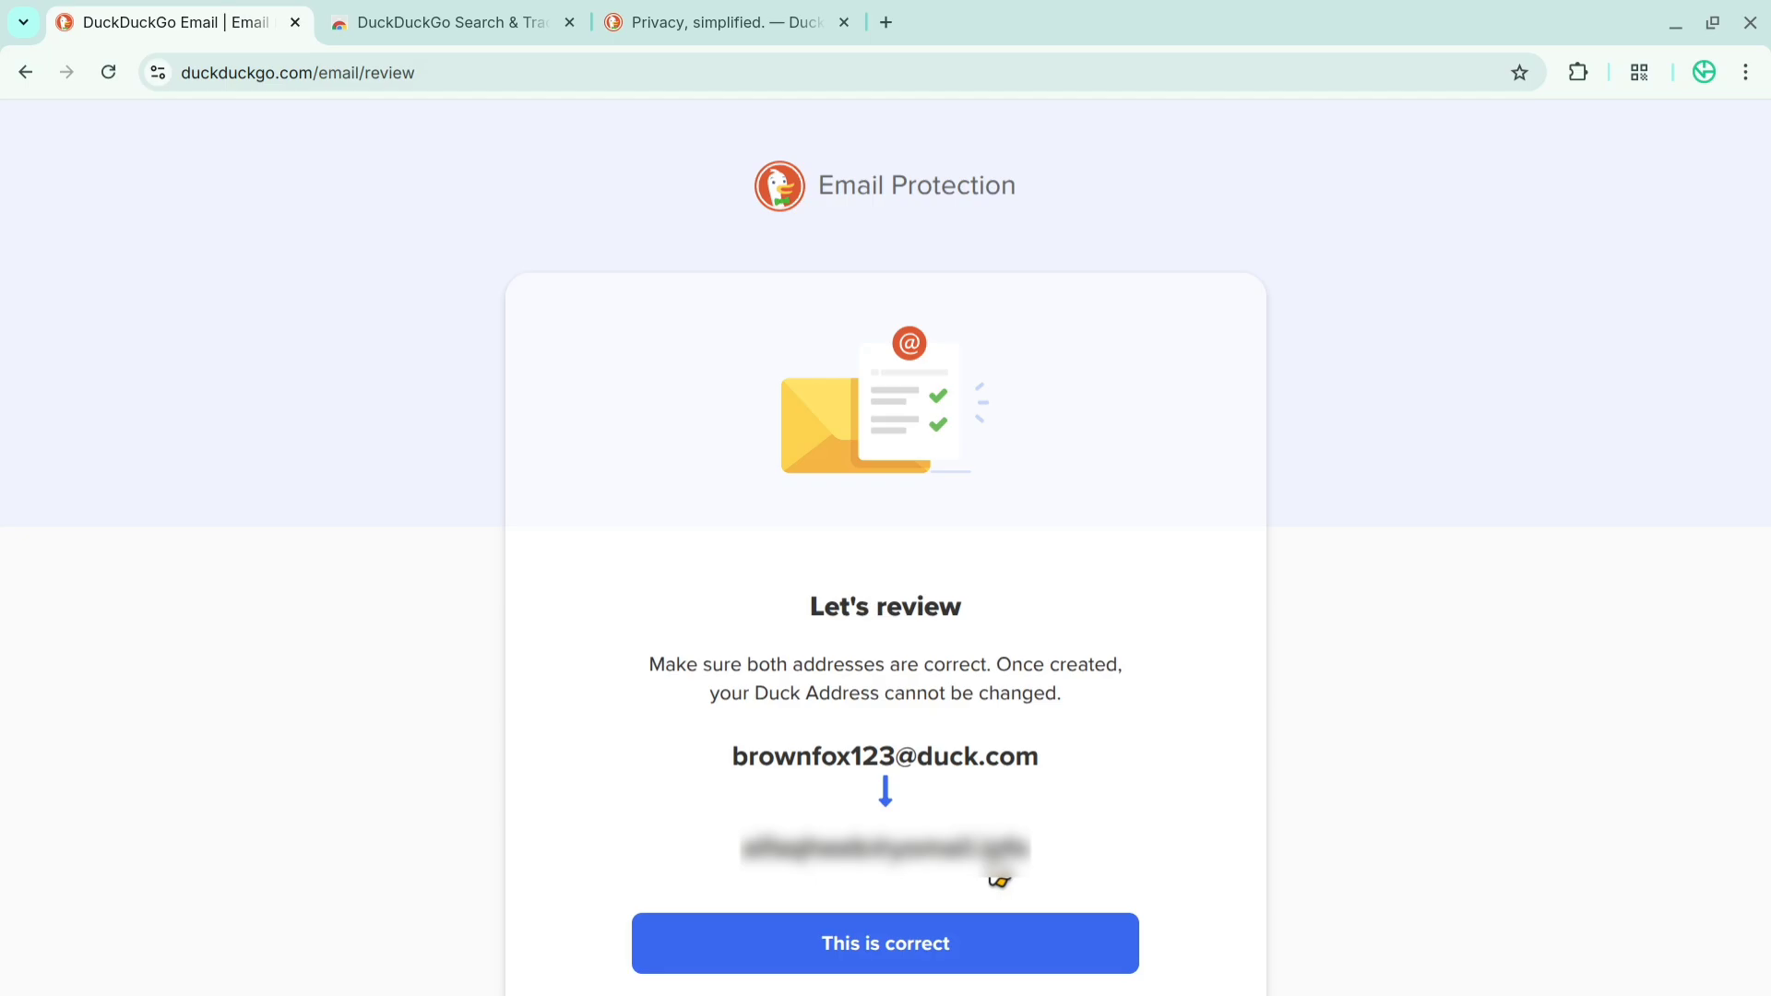
pyautogui.scroll(-3)
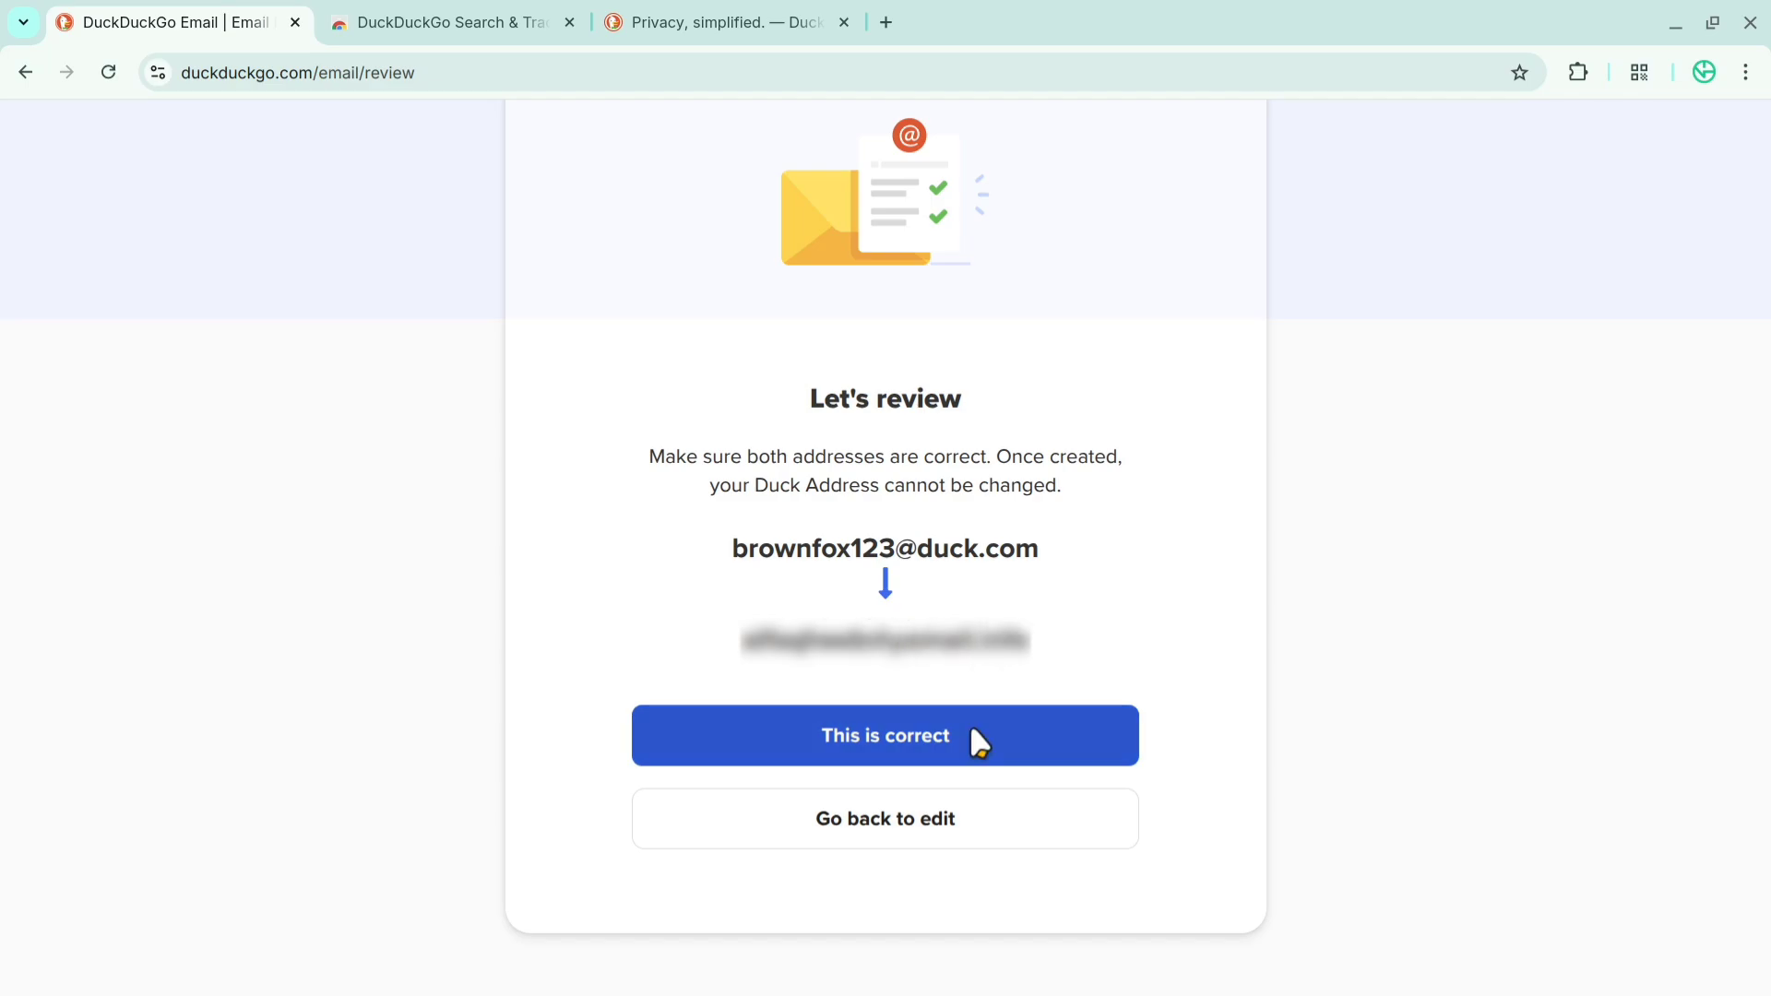
pyautogui.click(884, 736)
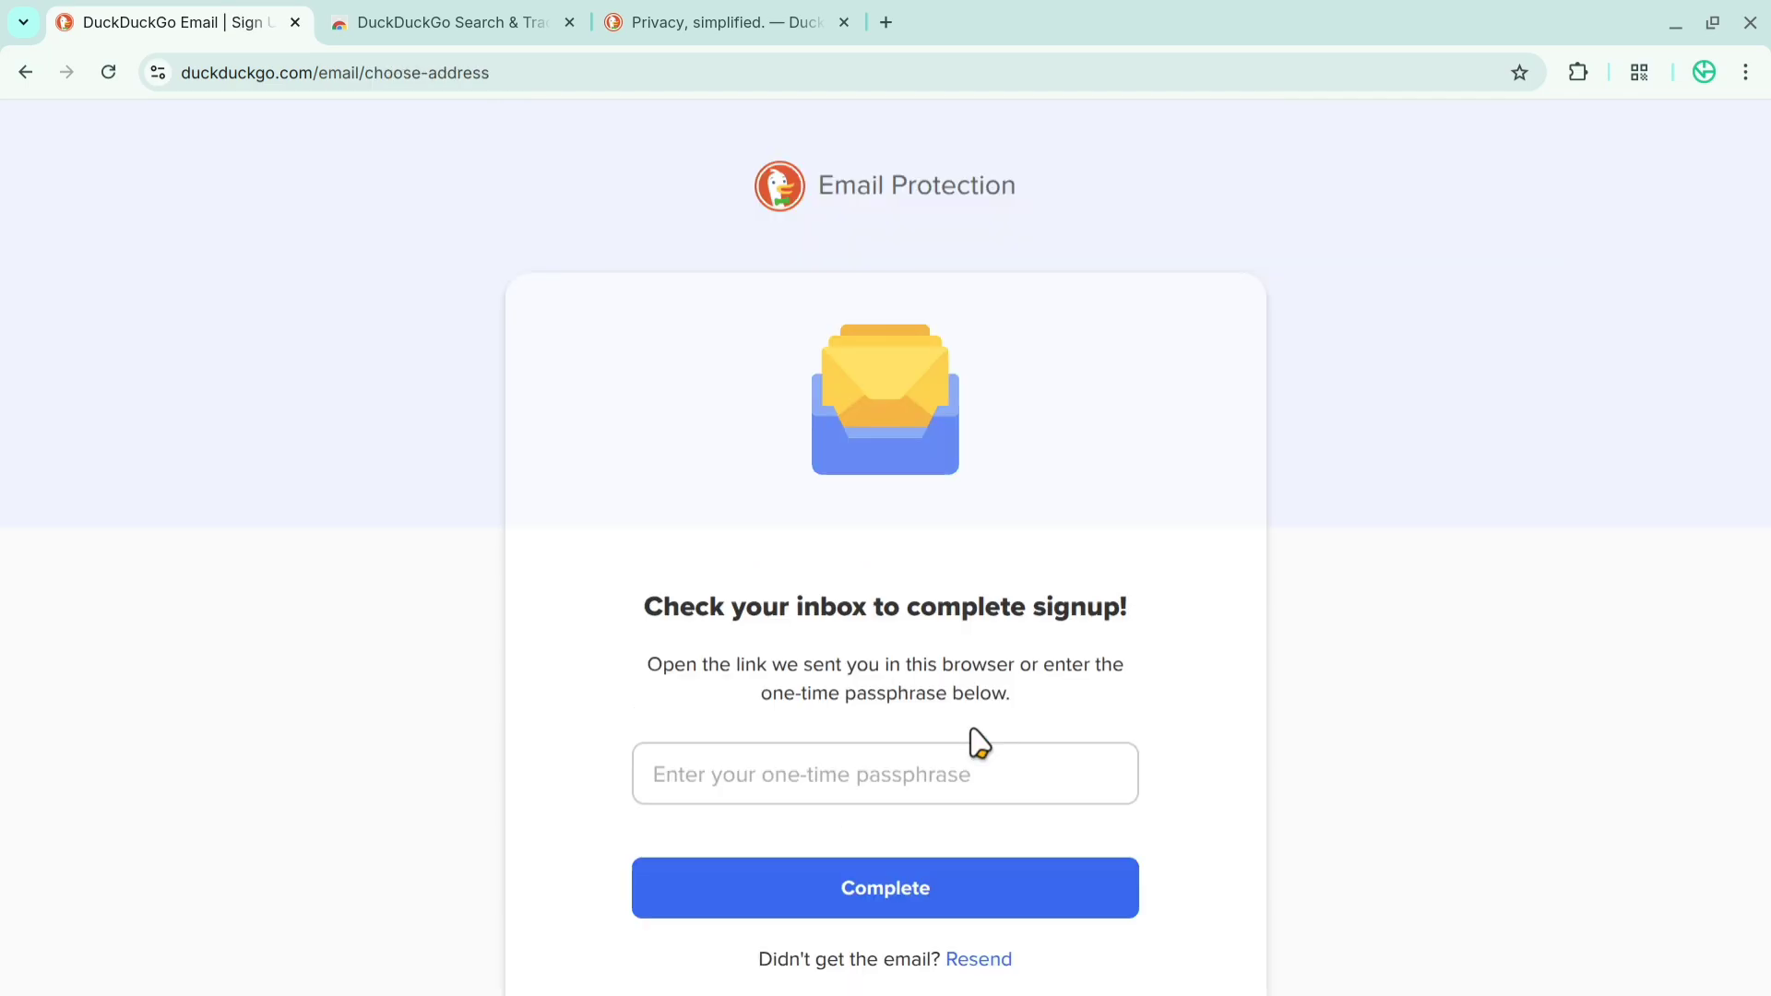
pyautogui.scroll(-3)
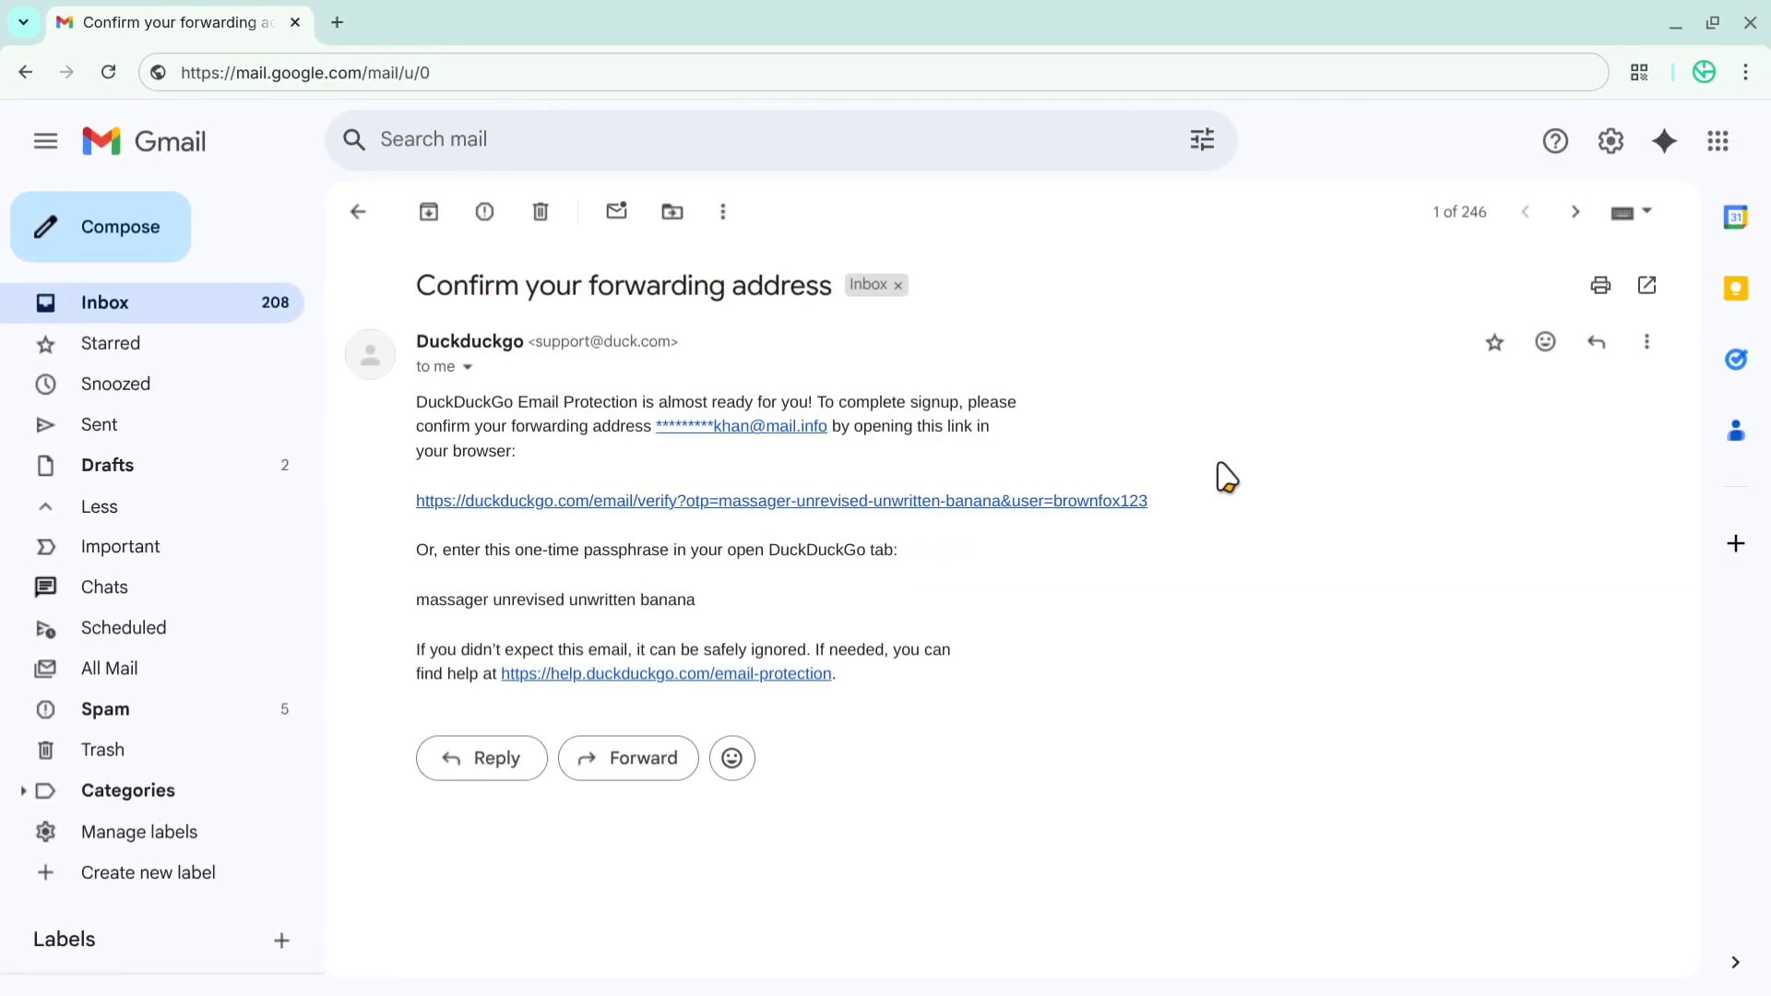
pyautogui.moveTo(466, 328)
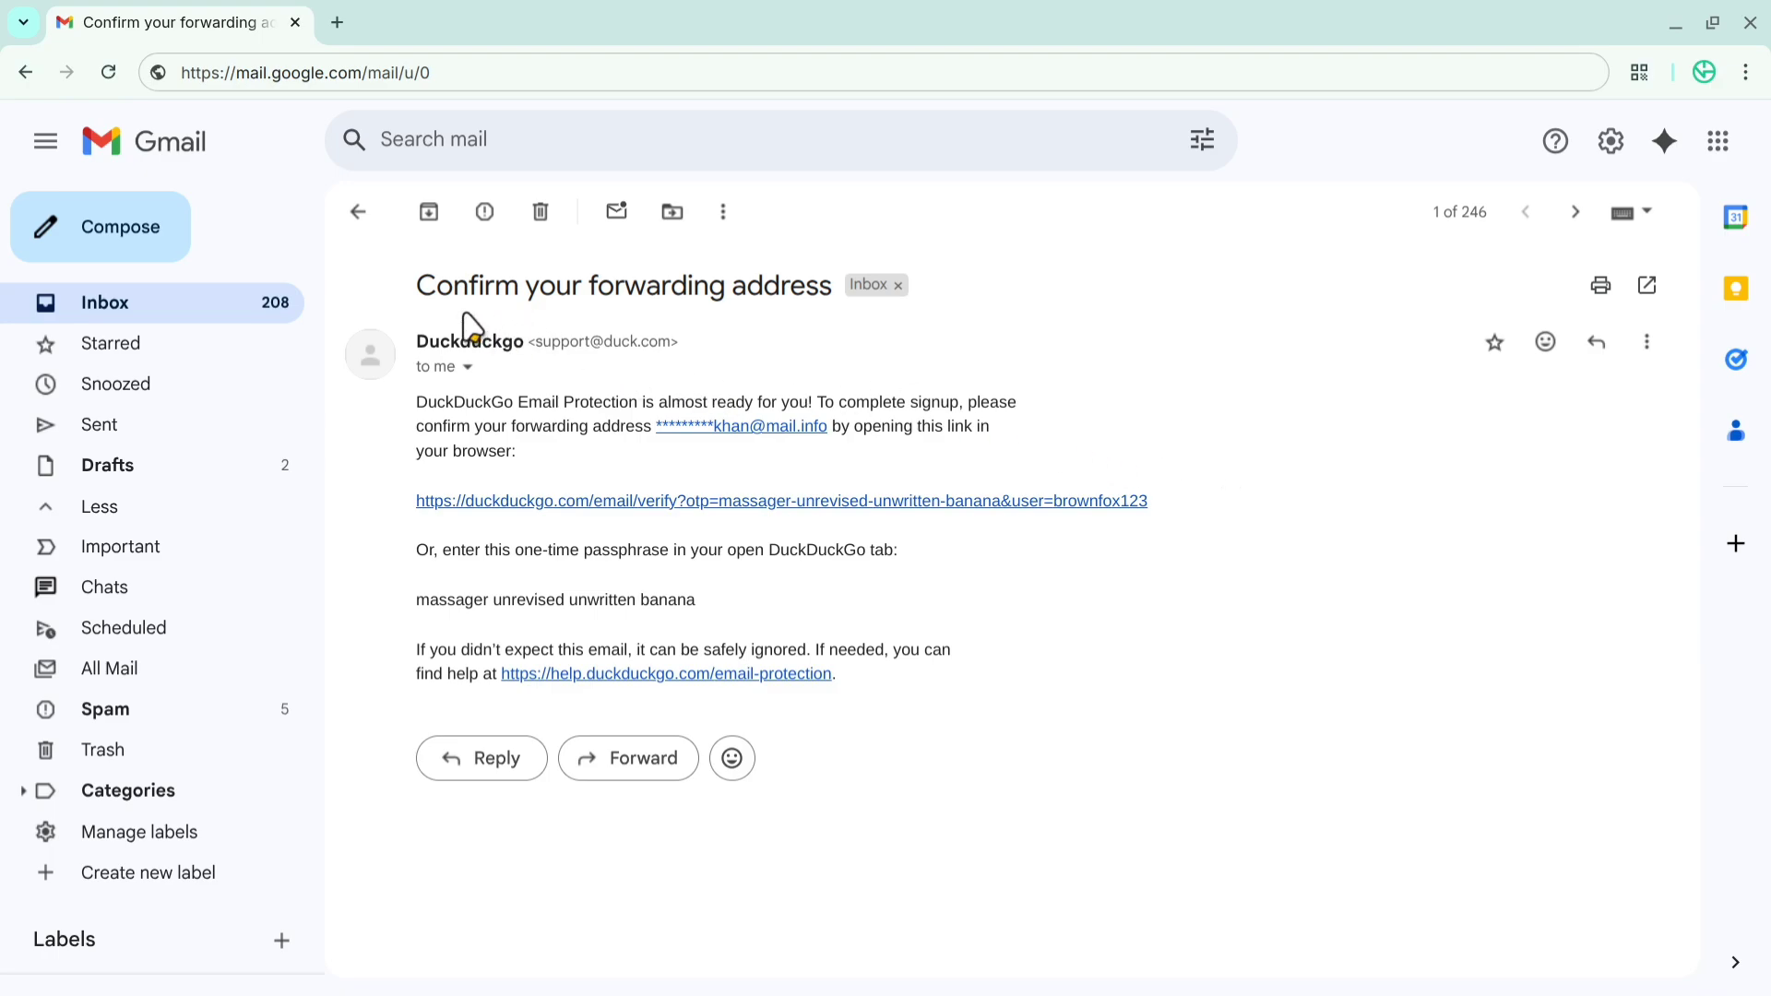
pyautogui.moveTo(611, 386)
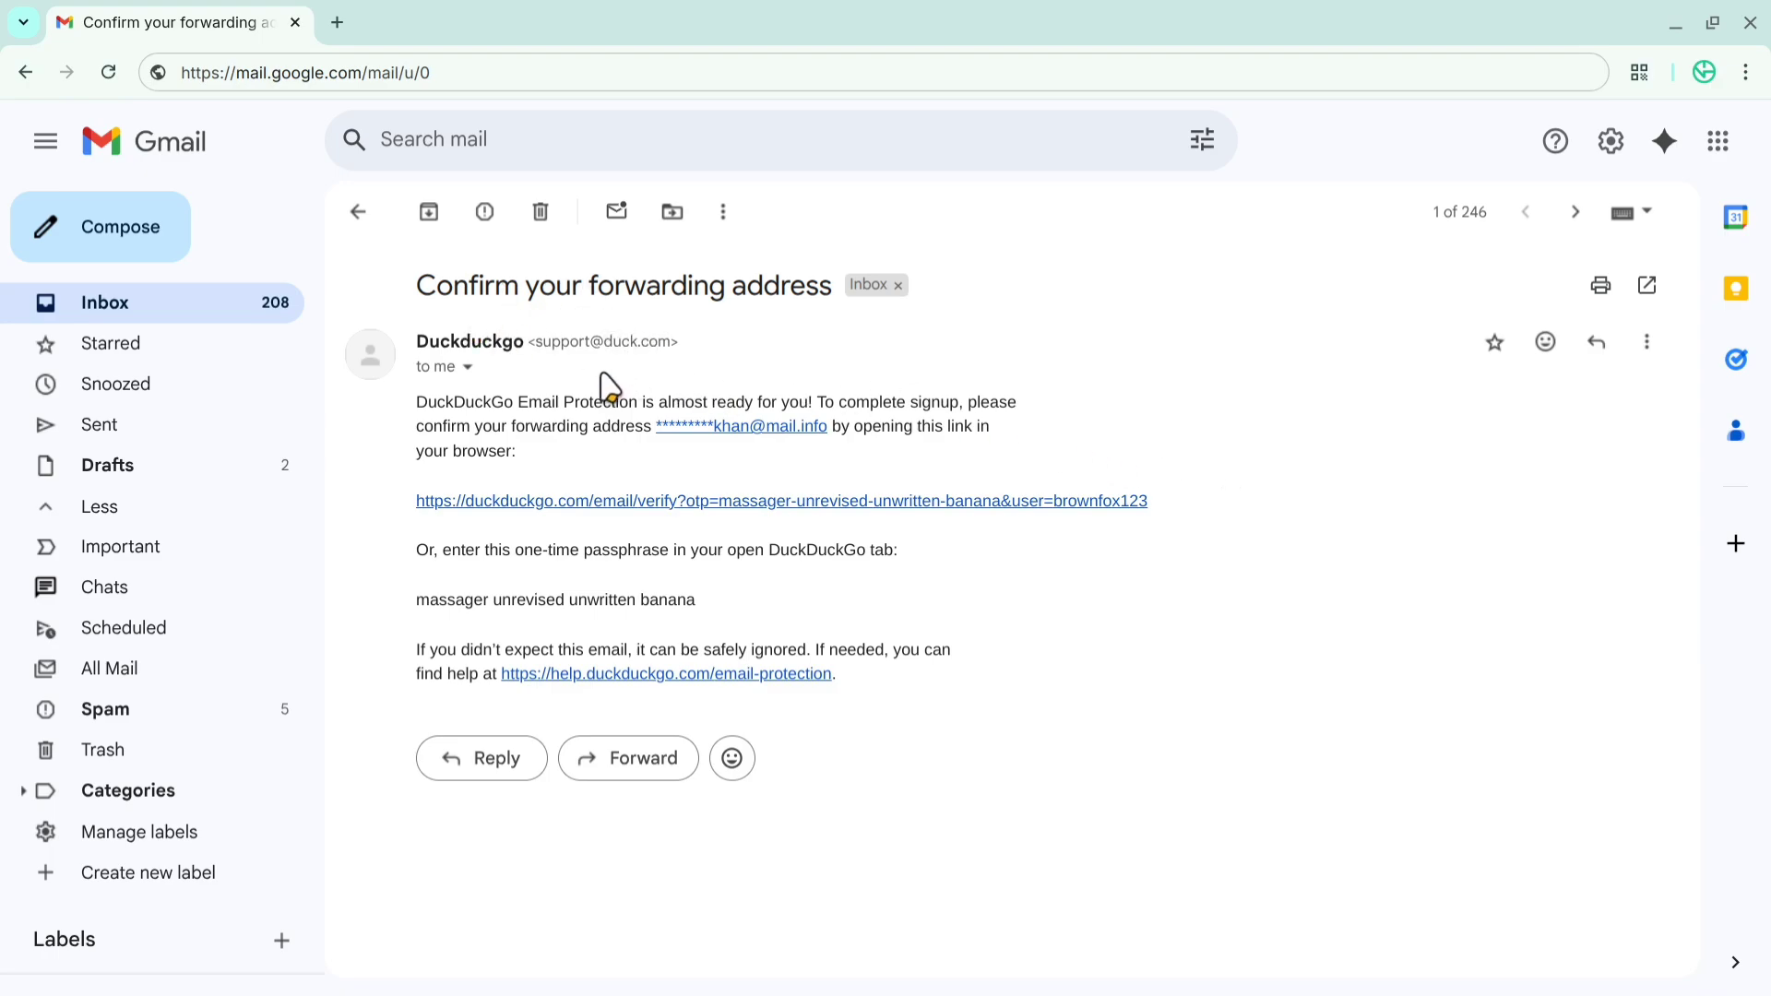
pyautogui.moveTo(450, 631)
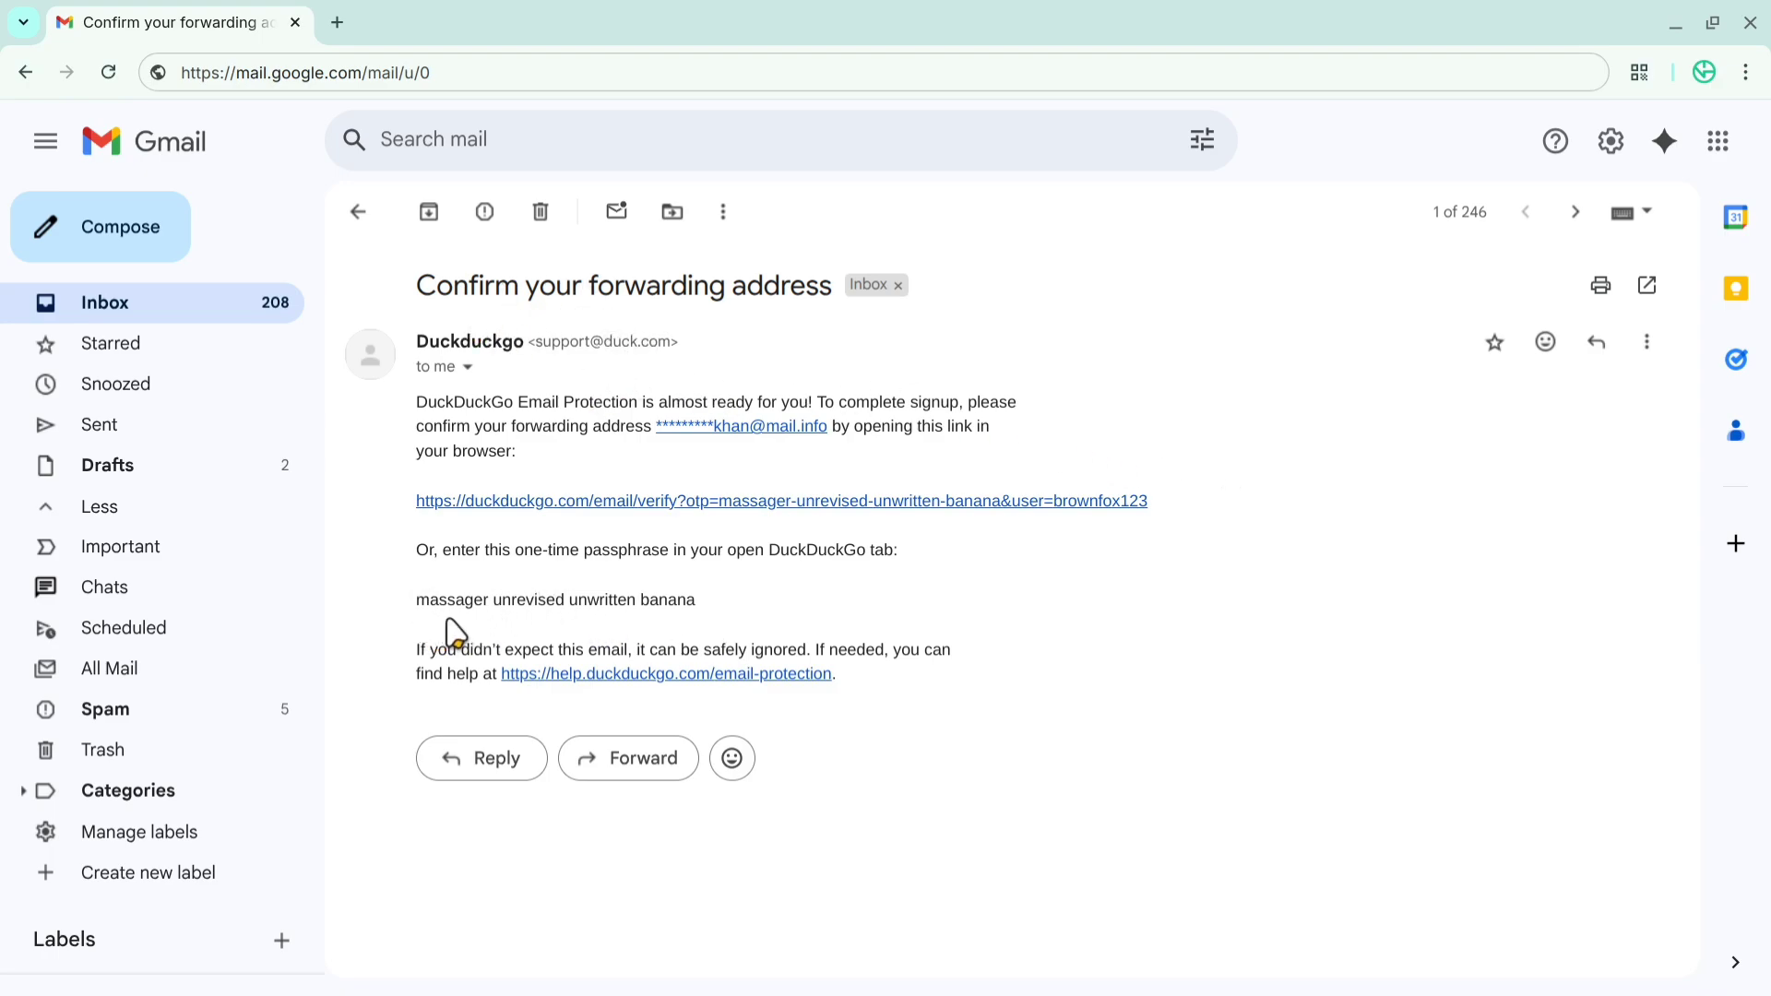
pyautogui.moveTo(583, 627)
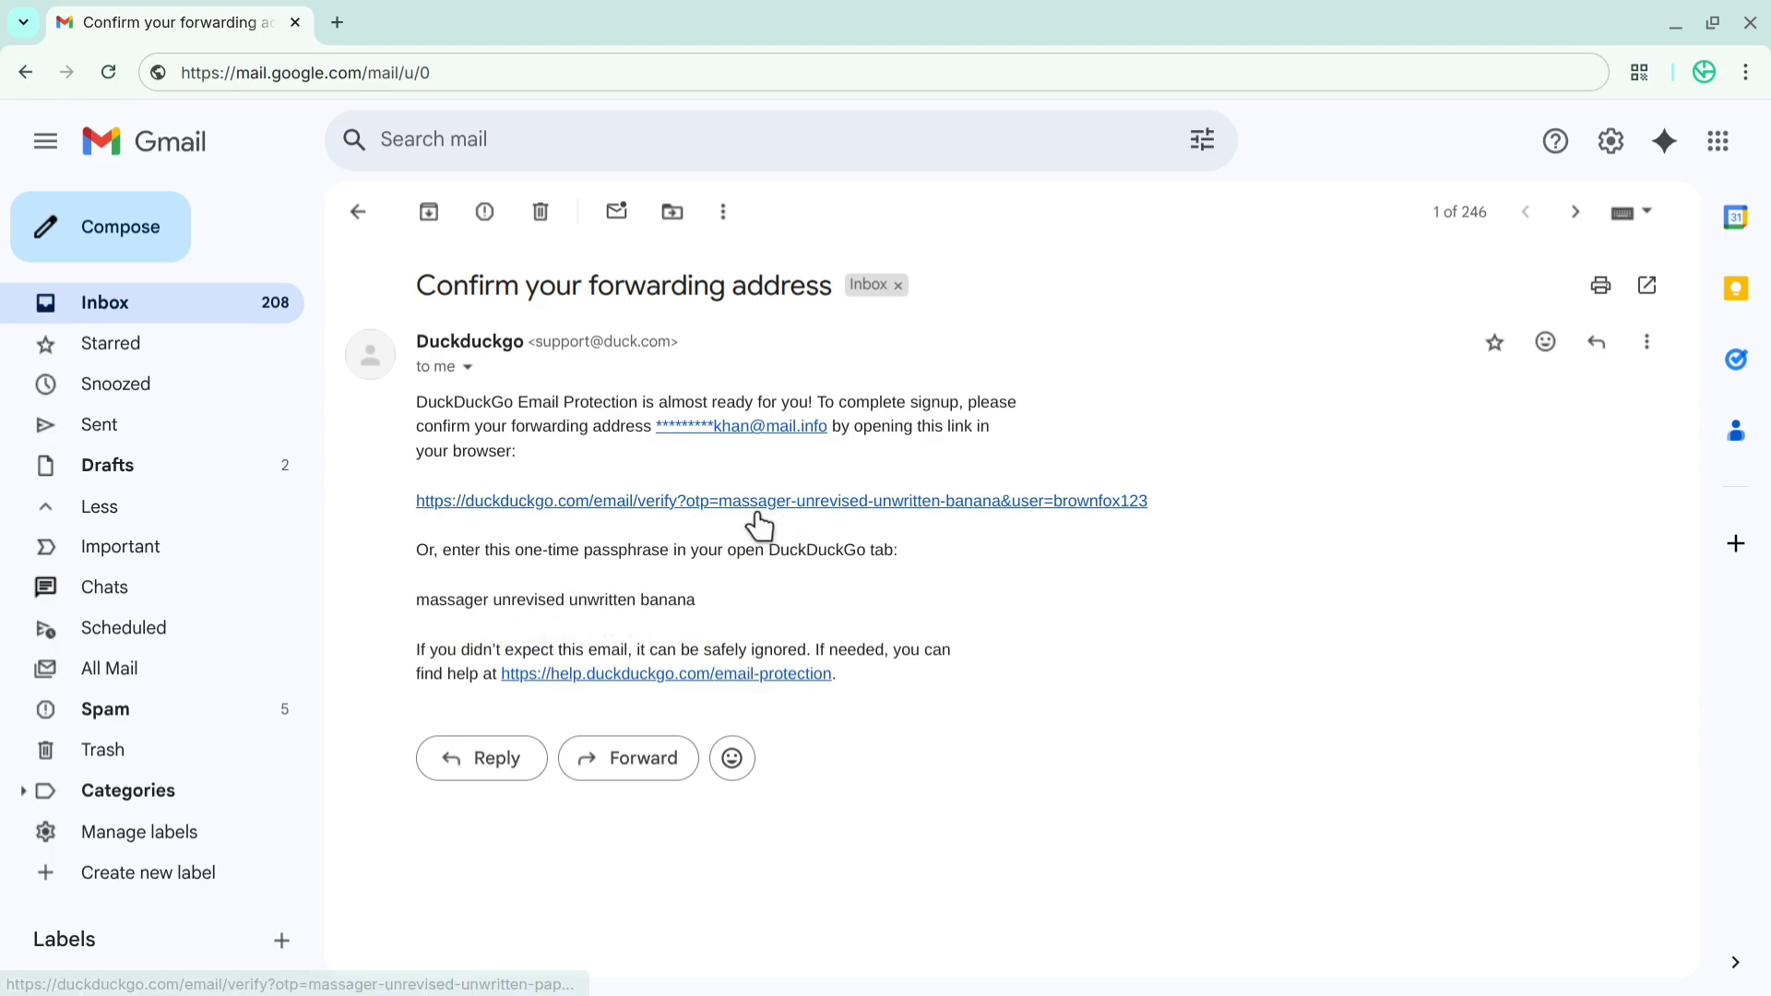
# Step: Copy the verification link from the Gmail confirmation email and visit it in a new tab
pyautogui.rightClick(780, 500)
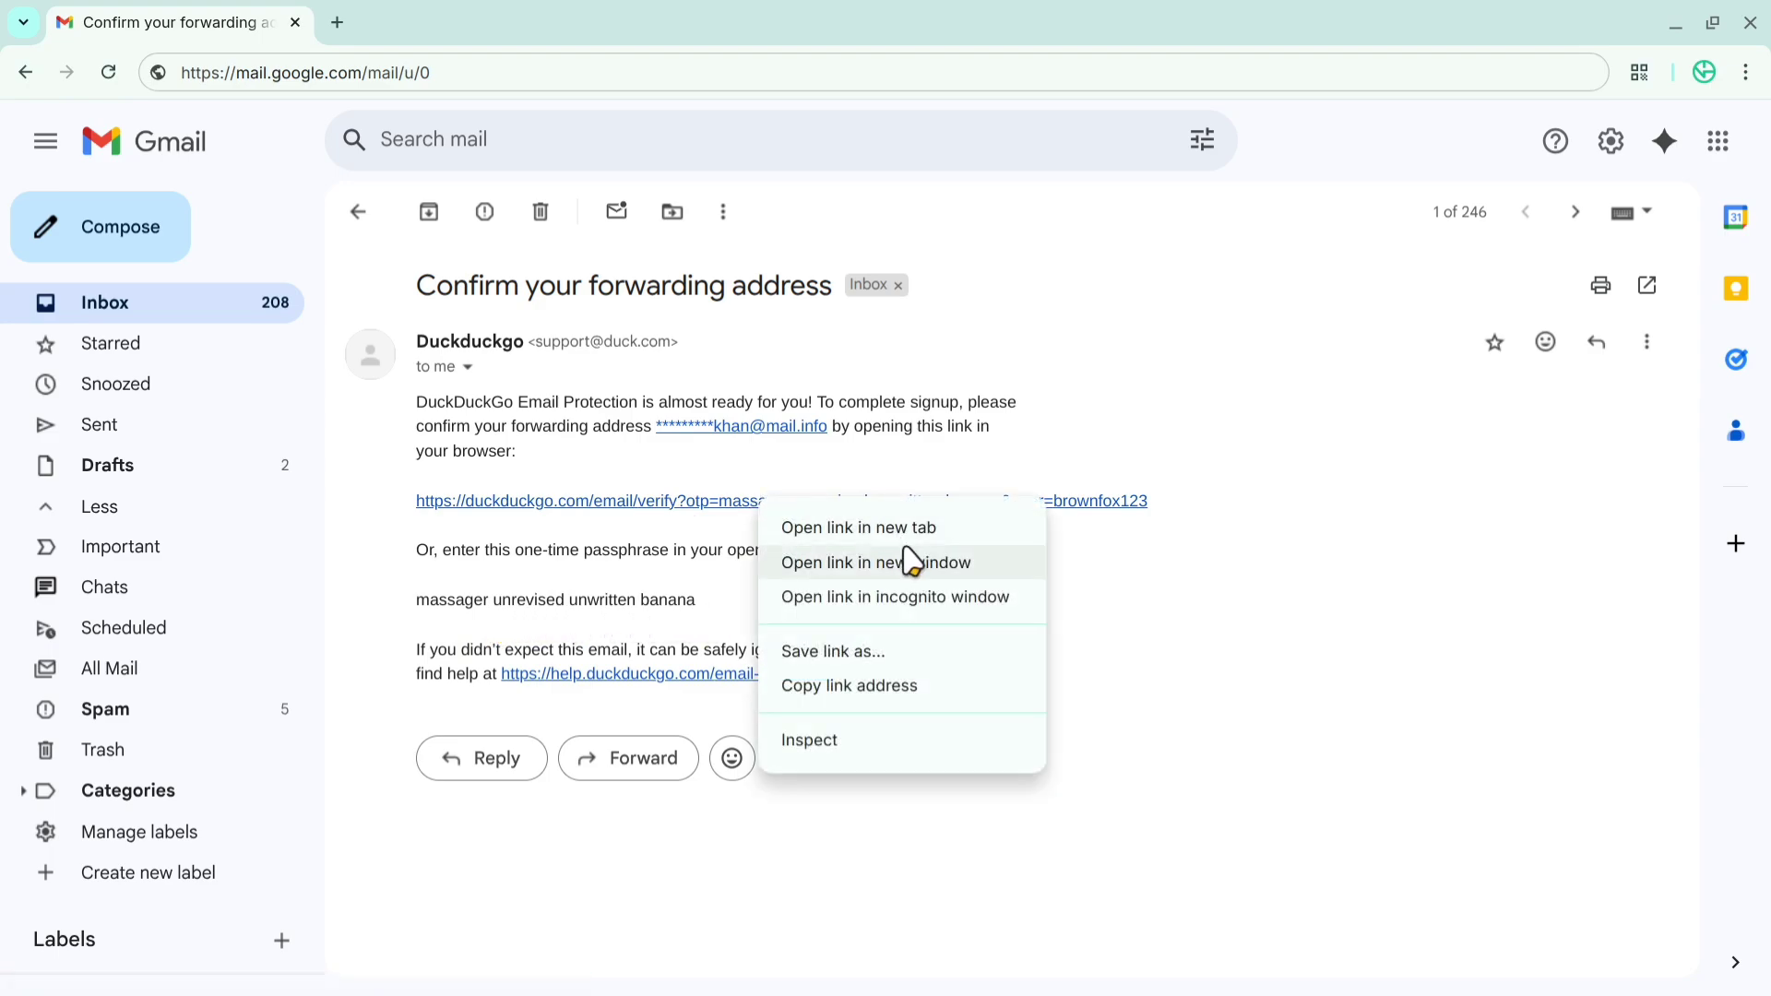
pyautogui.click(848, 686)
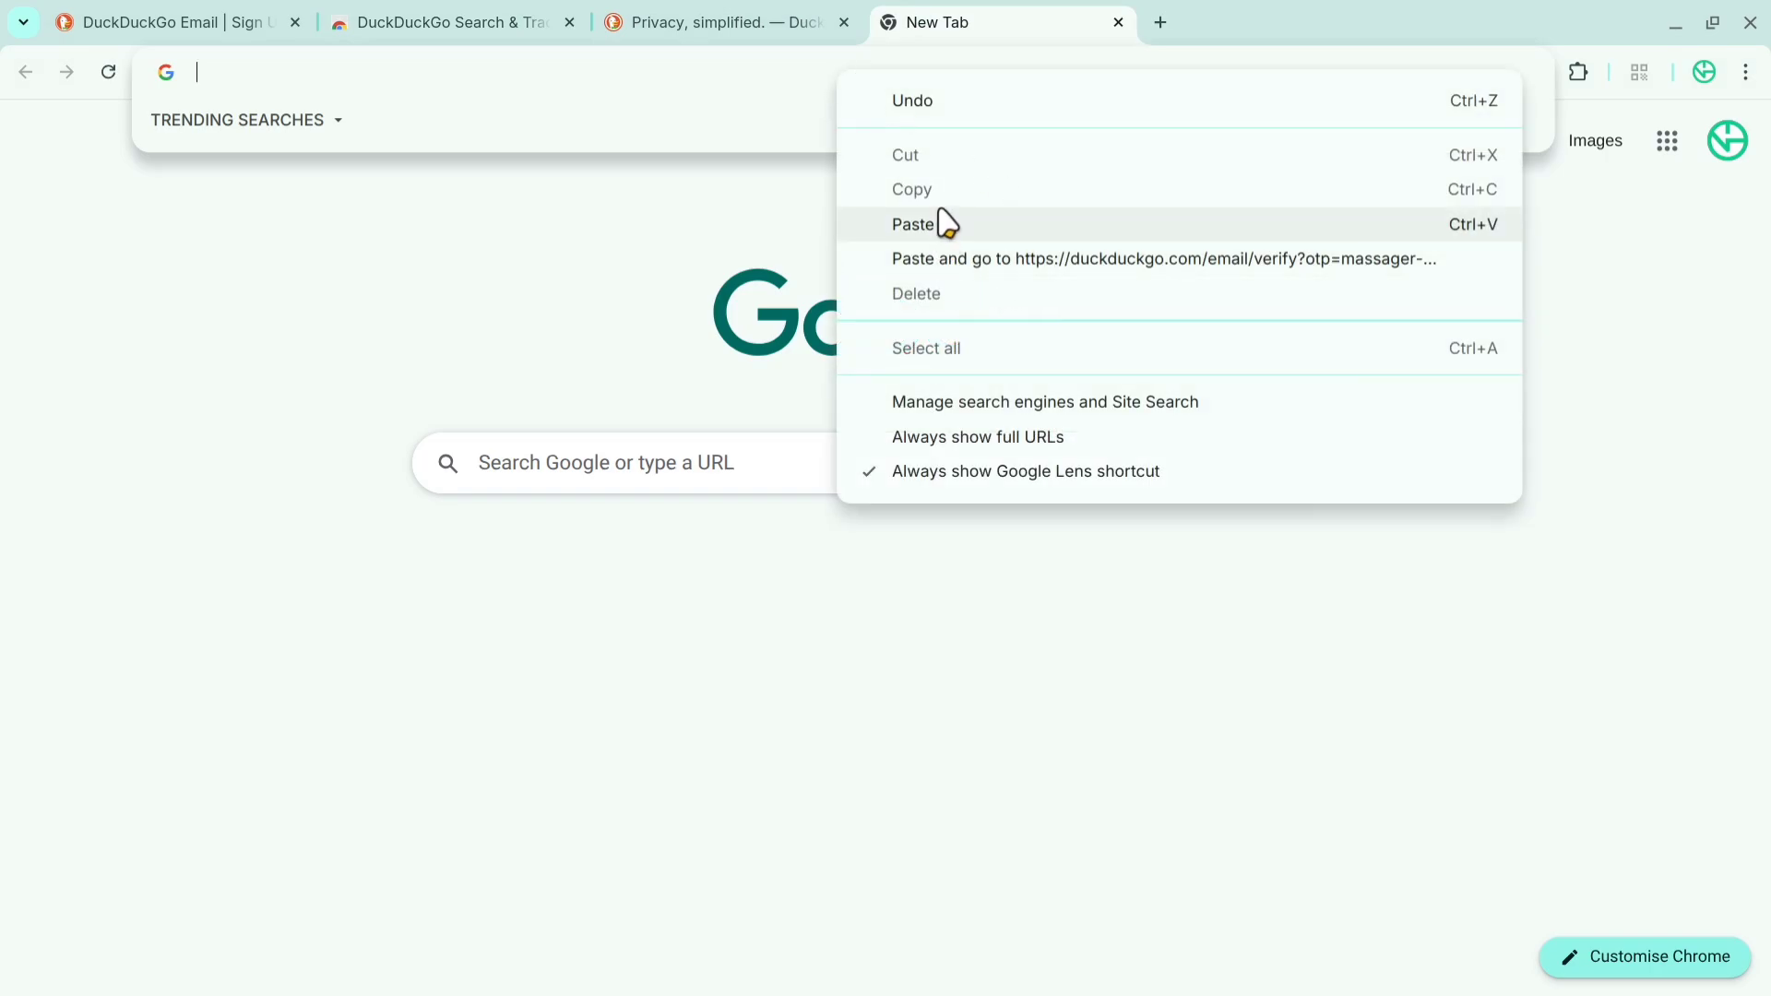
pyautogui.click(1164, 258)
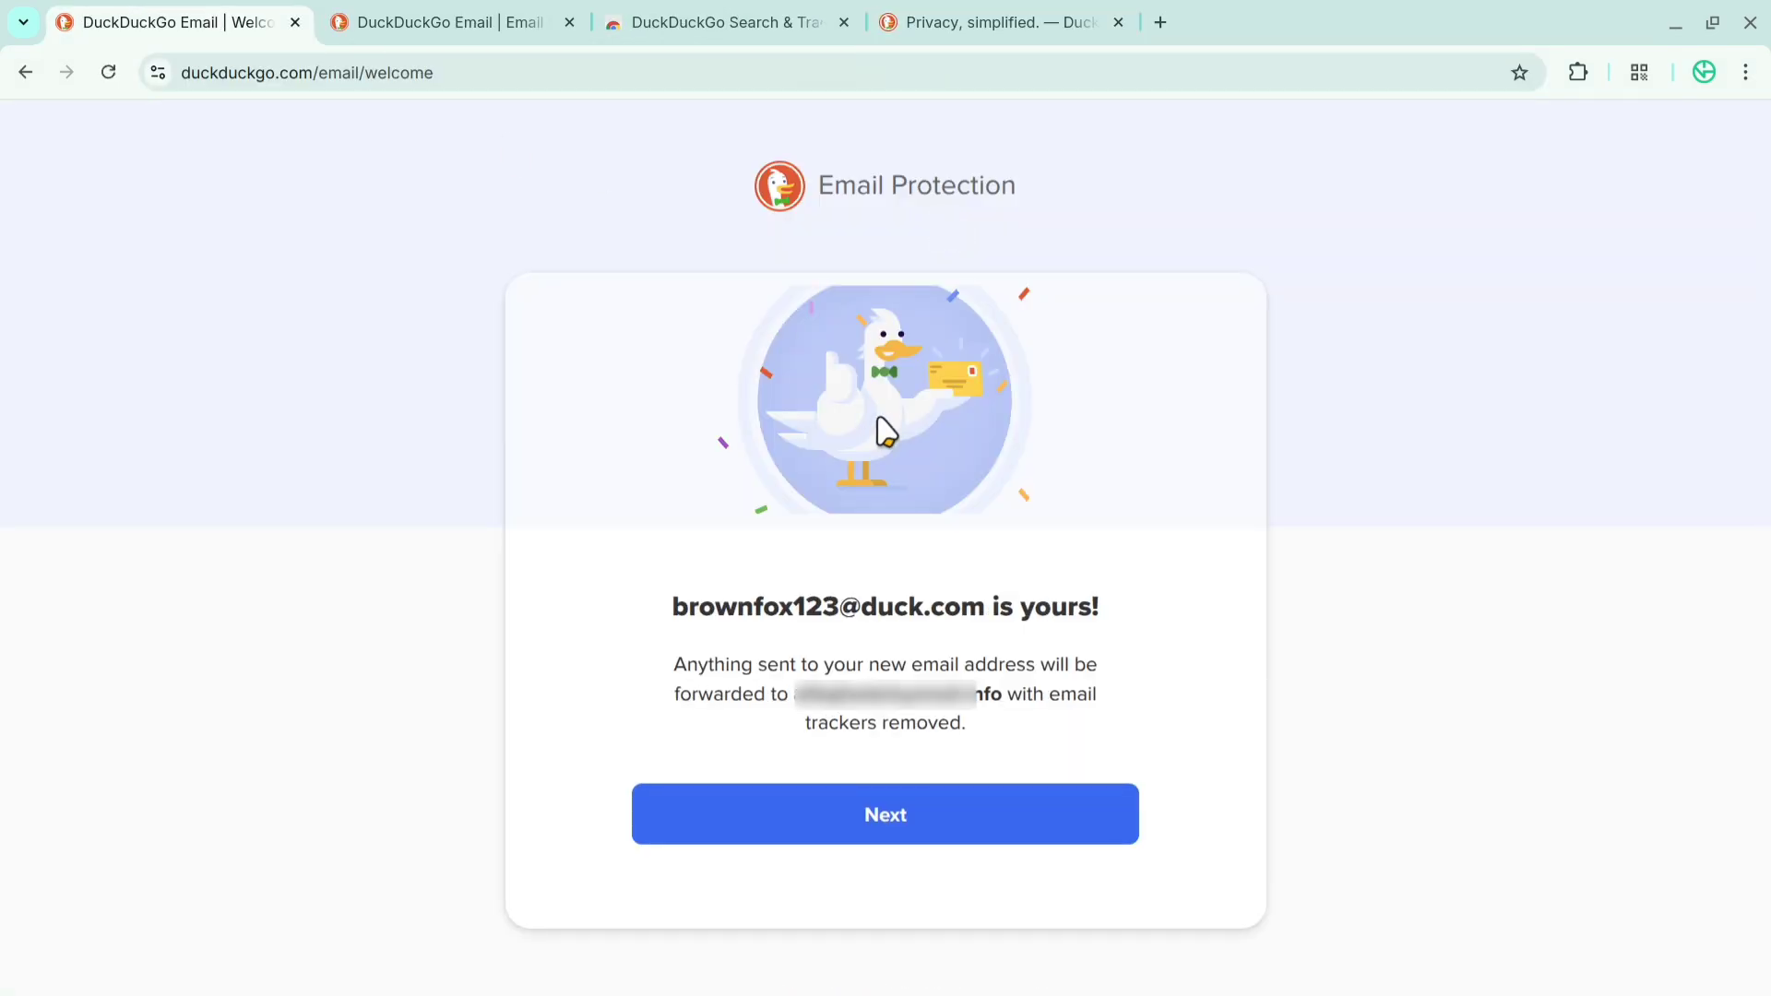
pyautogui.moveTo(671, 607); pyautogui.dragTo(915, 607)
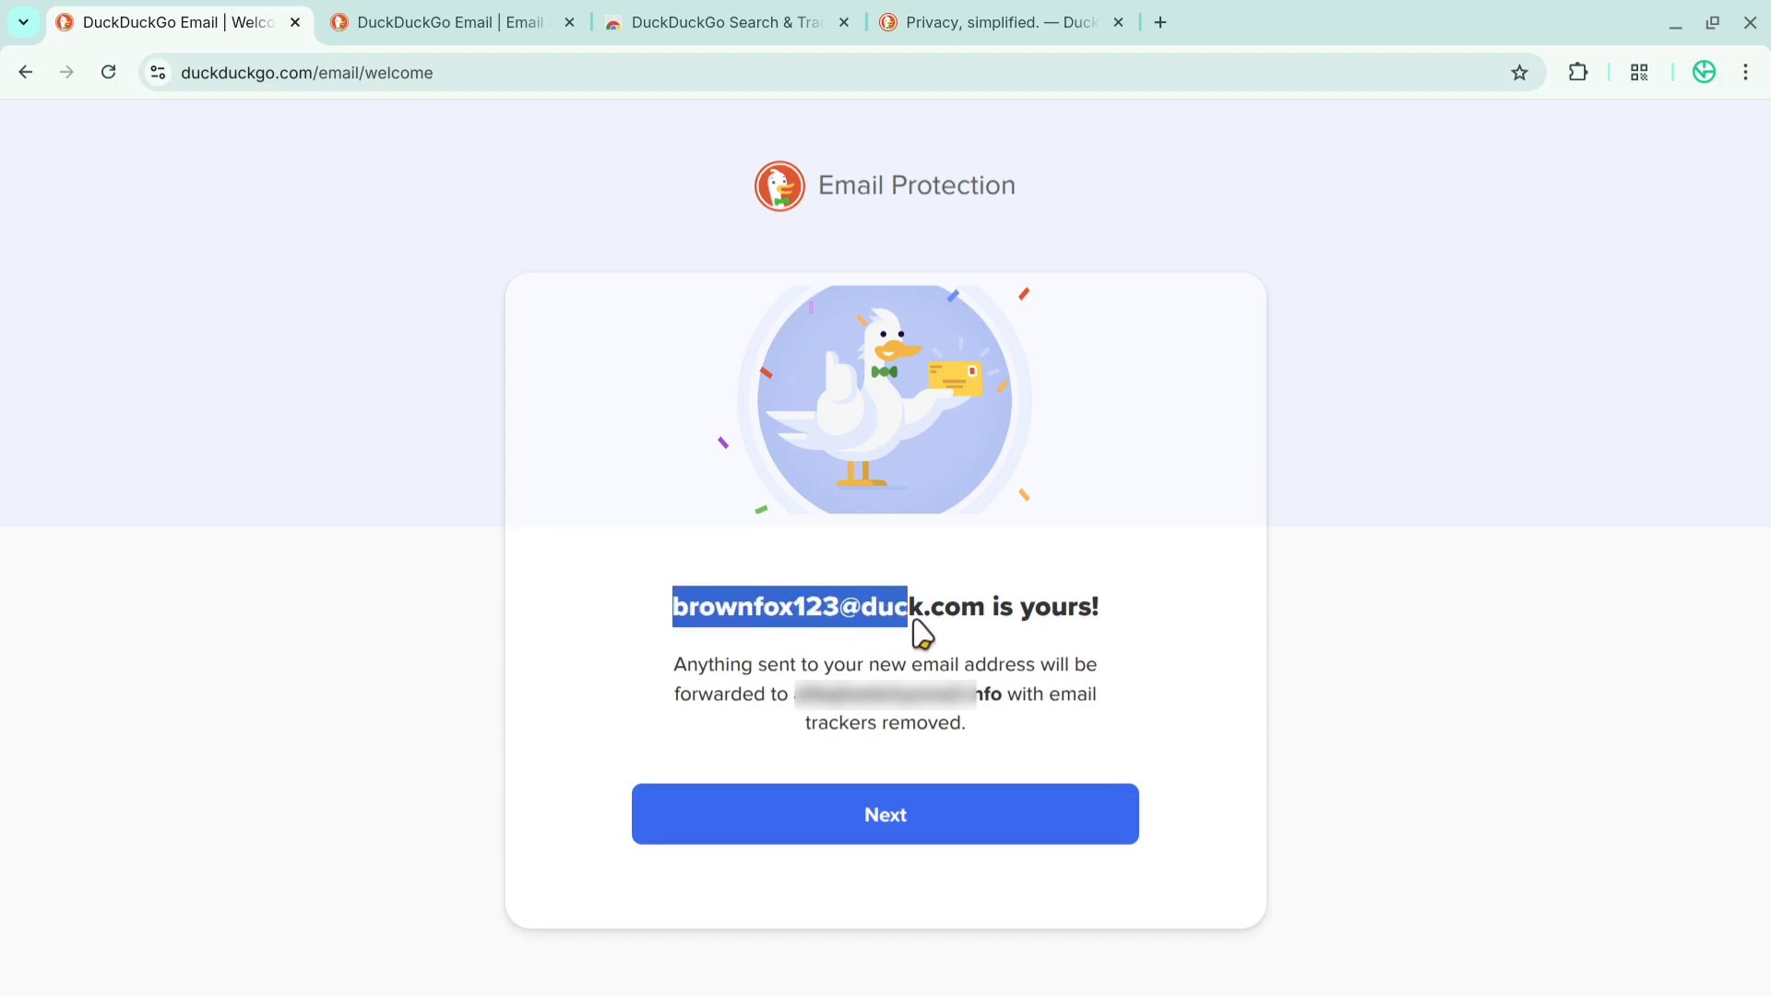
pyautogui.rightClick(825, 607)
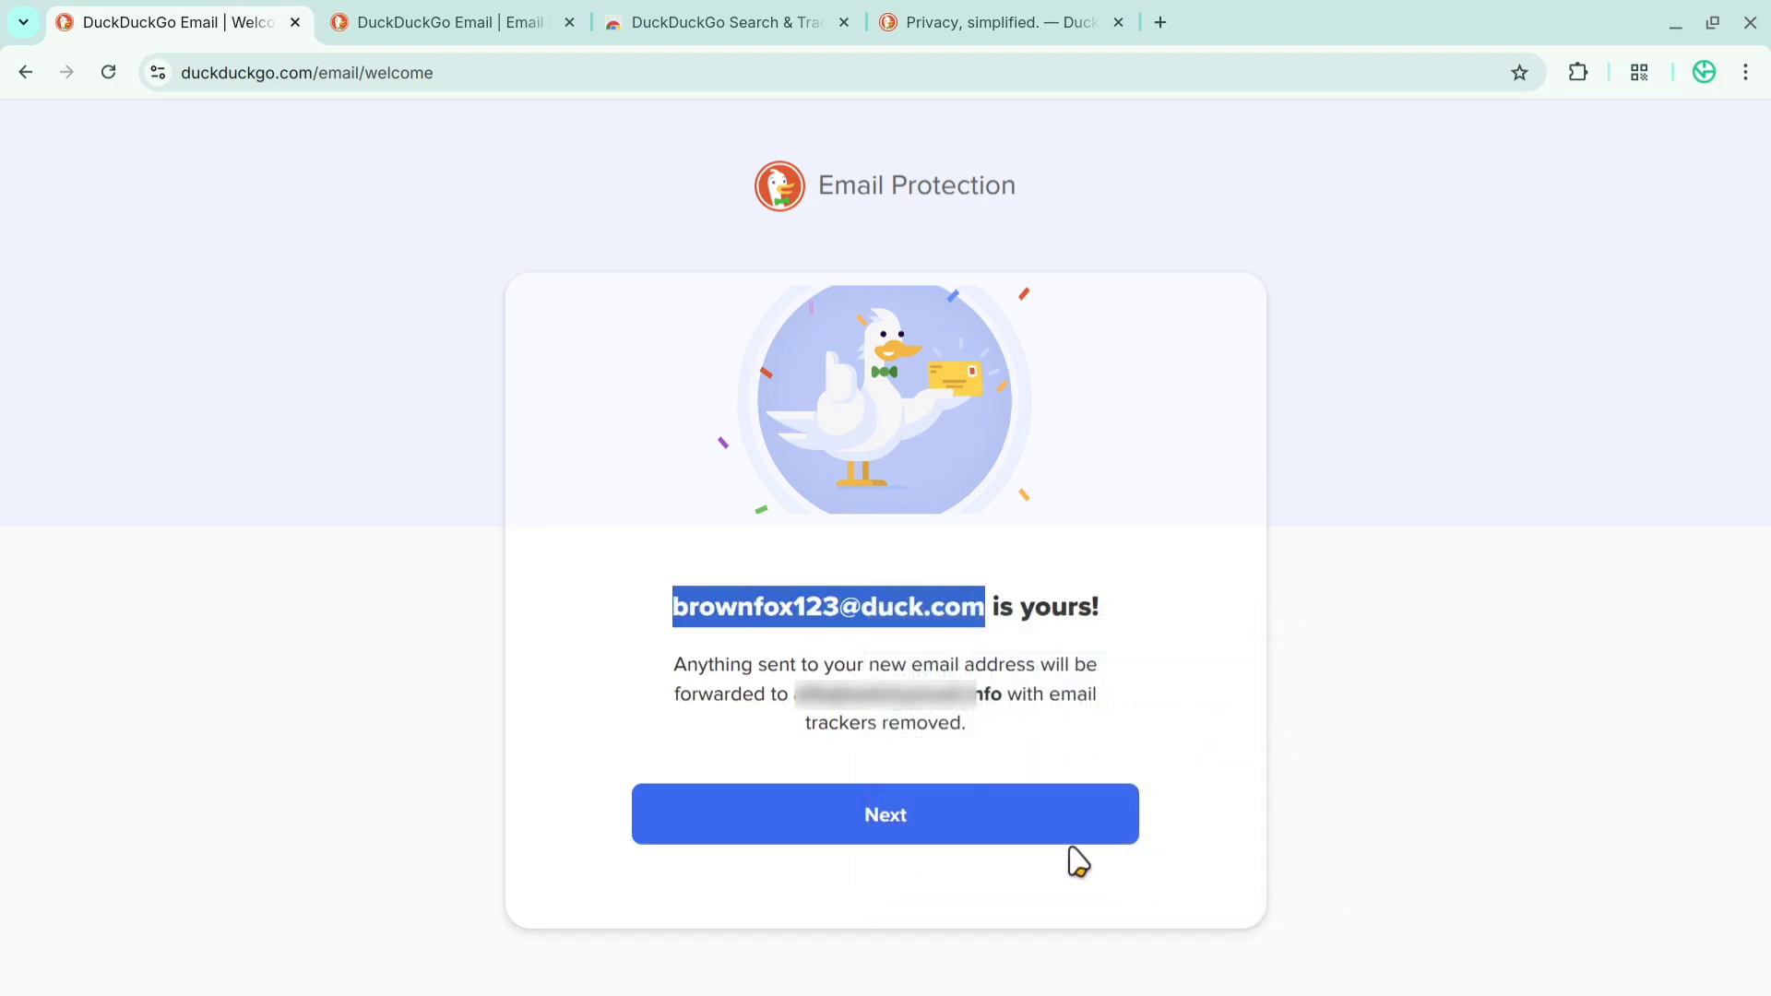
pyautogui.click(884, 813)
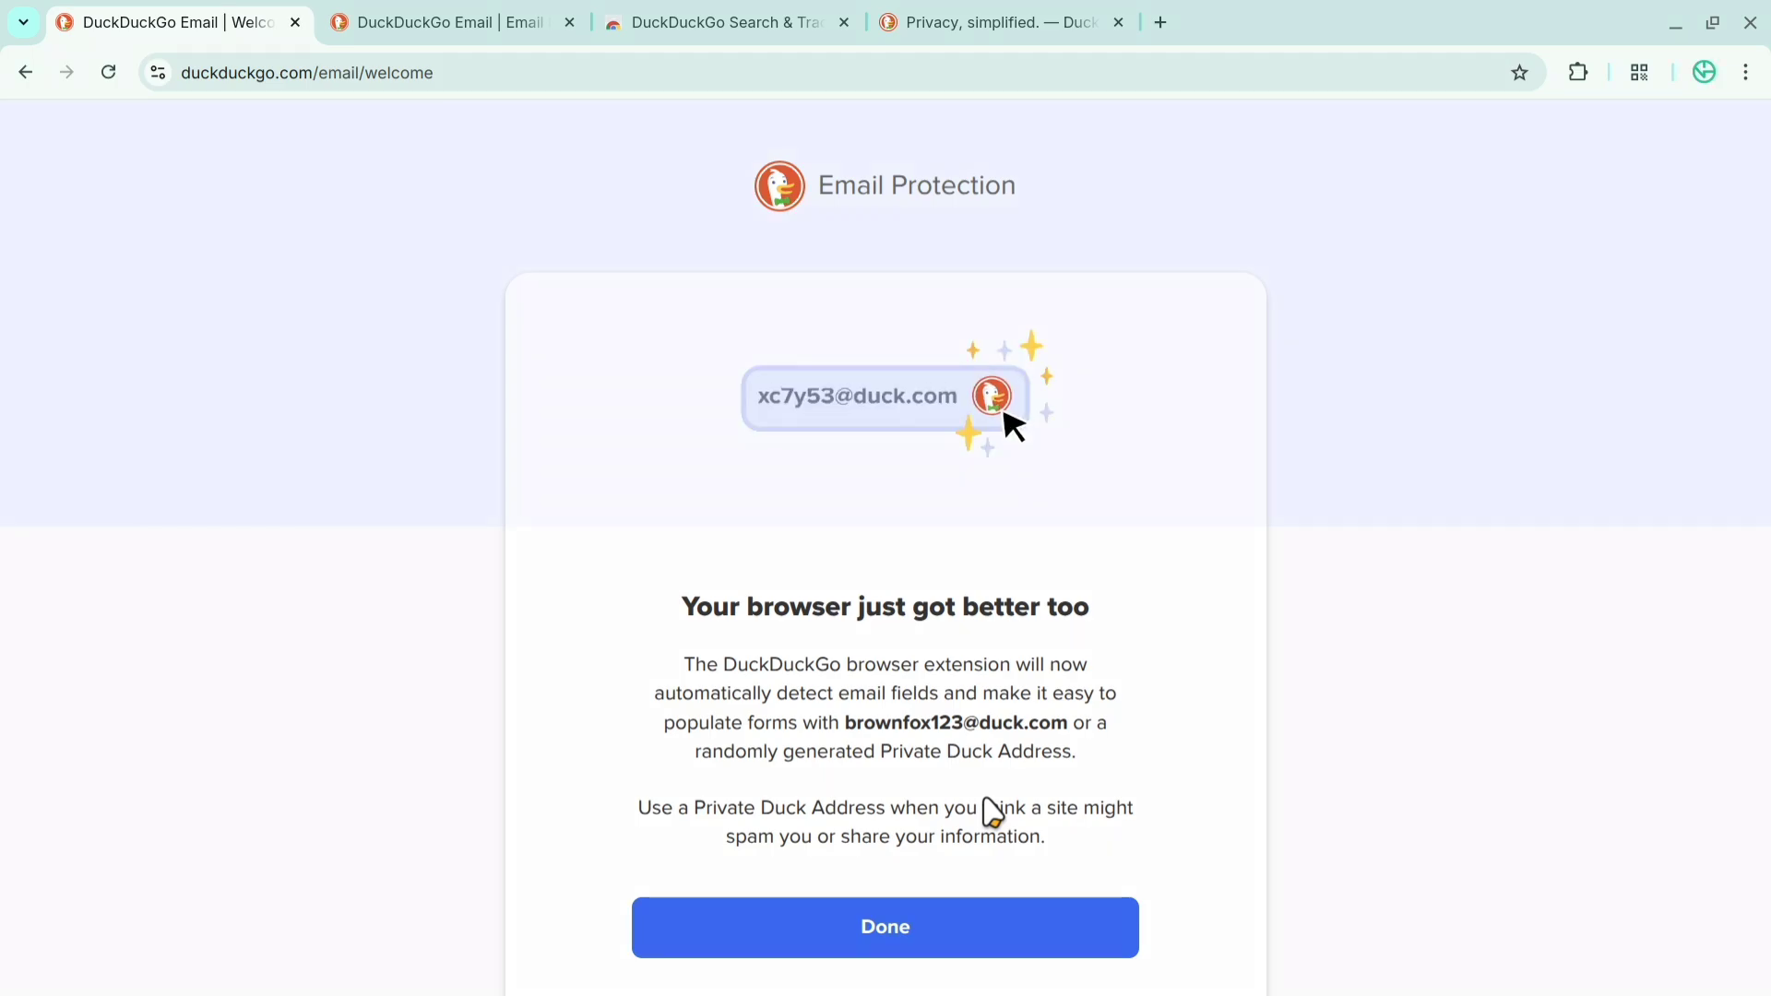
pyautogui.click(991, 396)
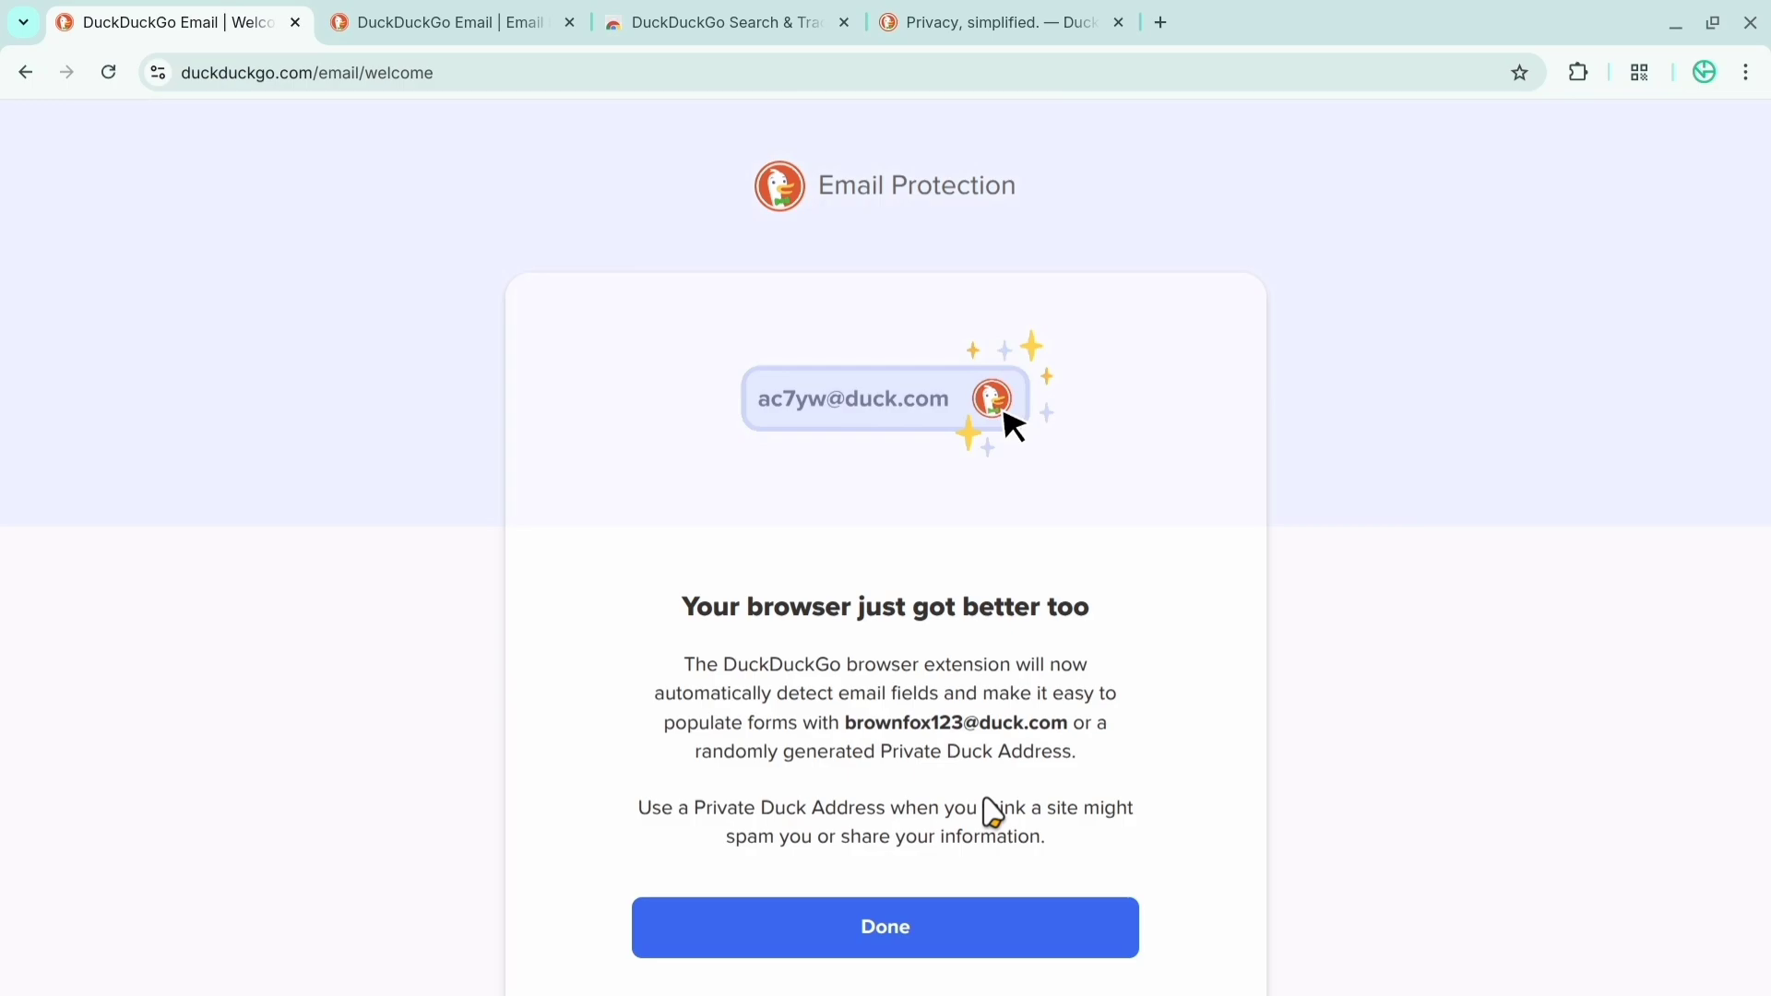
pyautogui.moveTo(945, 928)
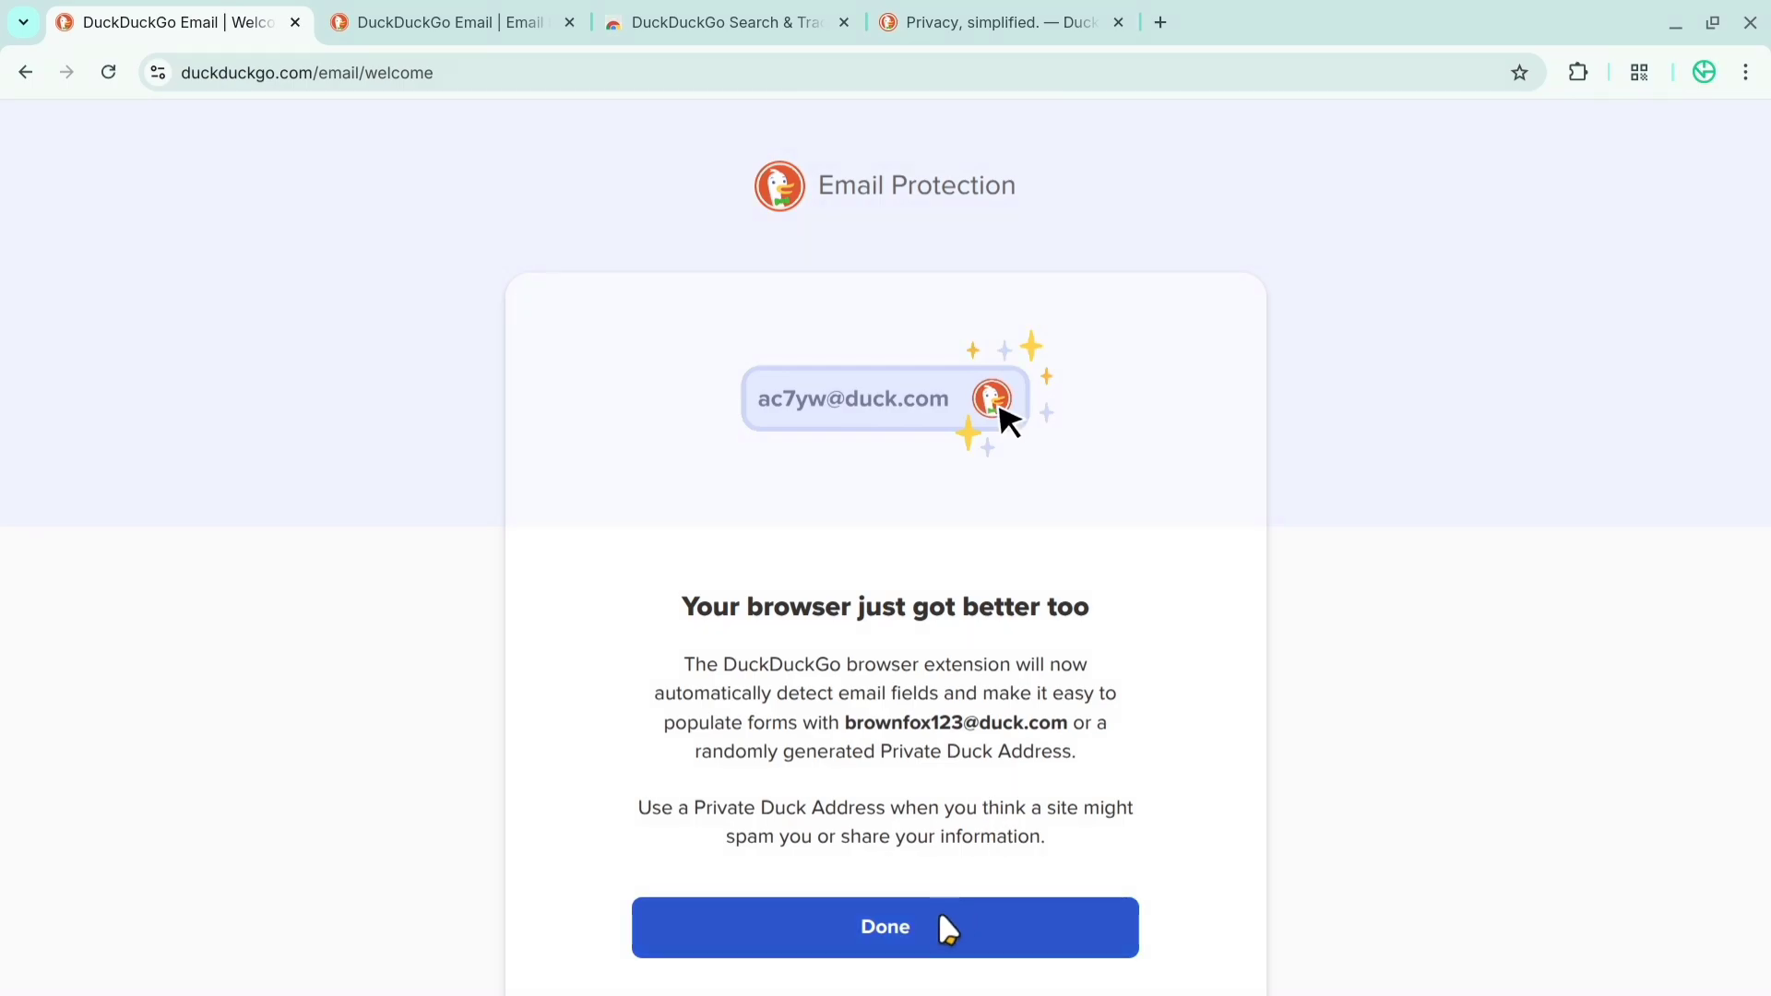
pyautogui.click(884, 928)
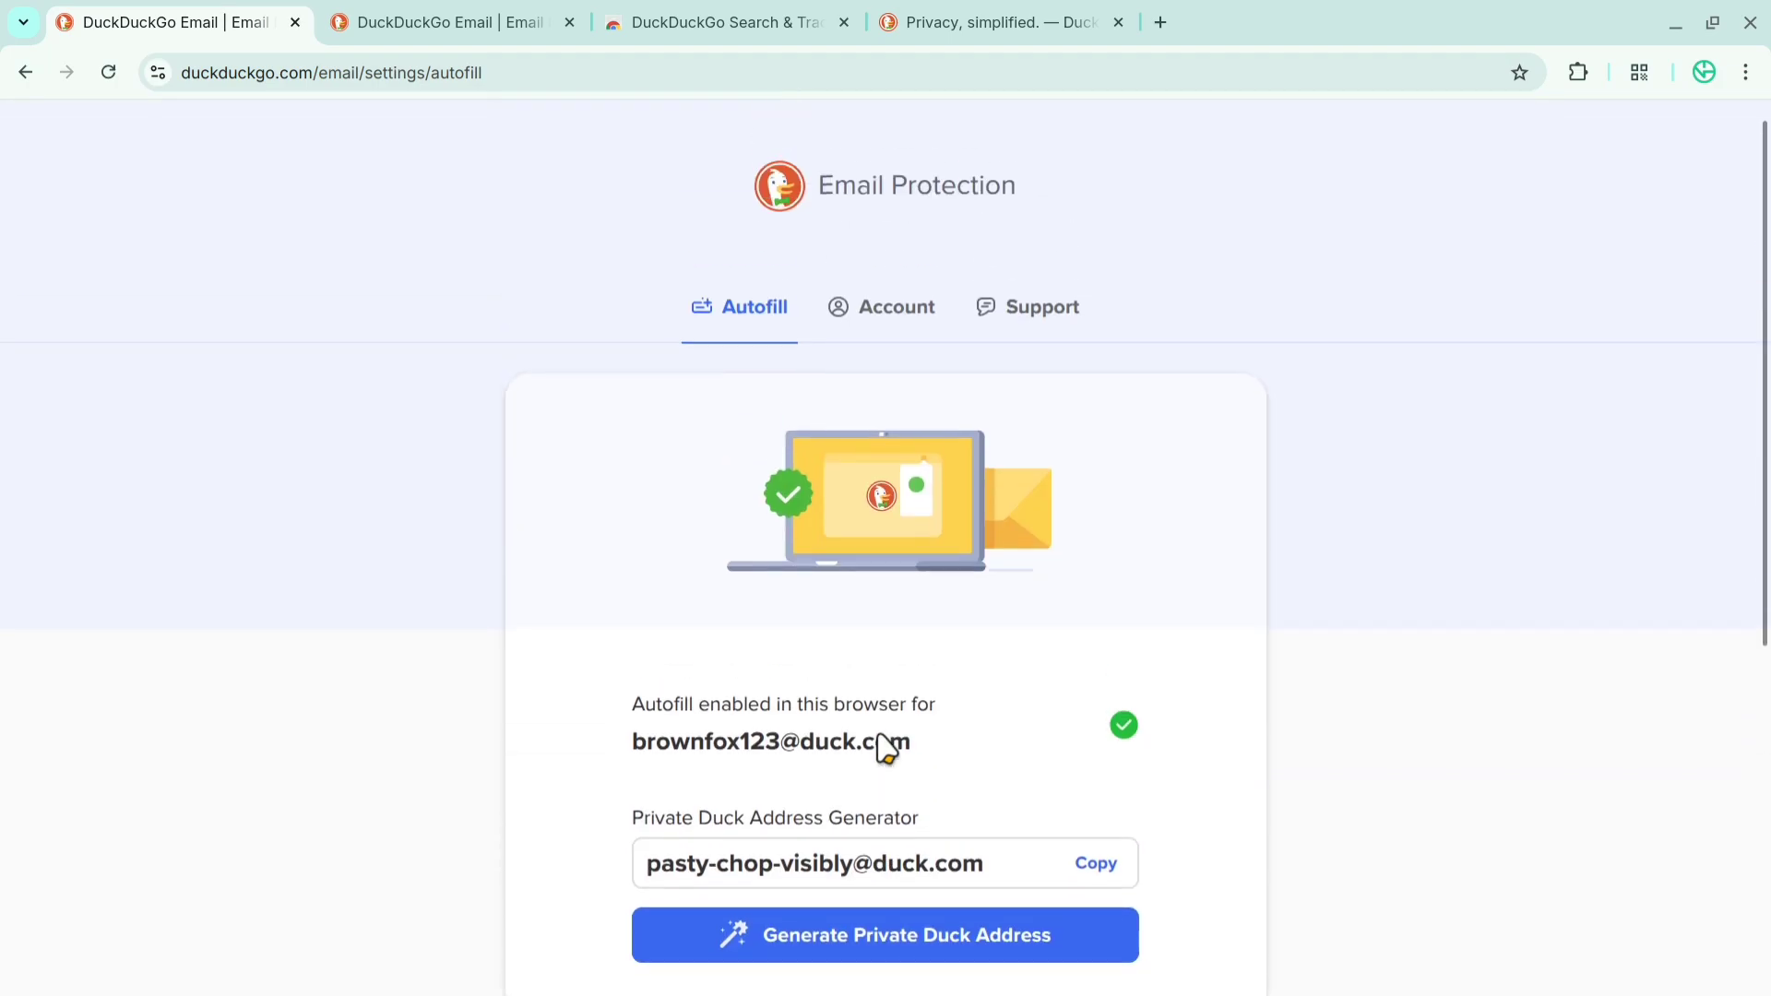
pyautogui.moveTo(791, 436)
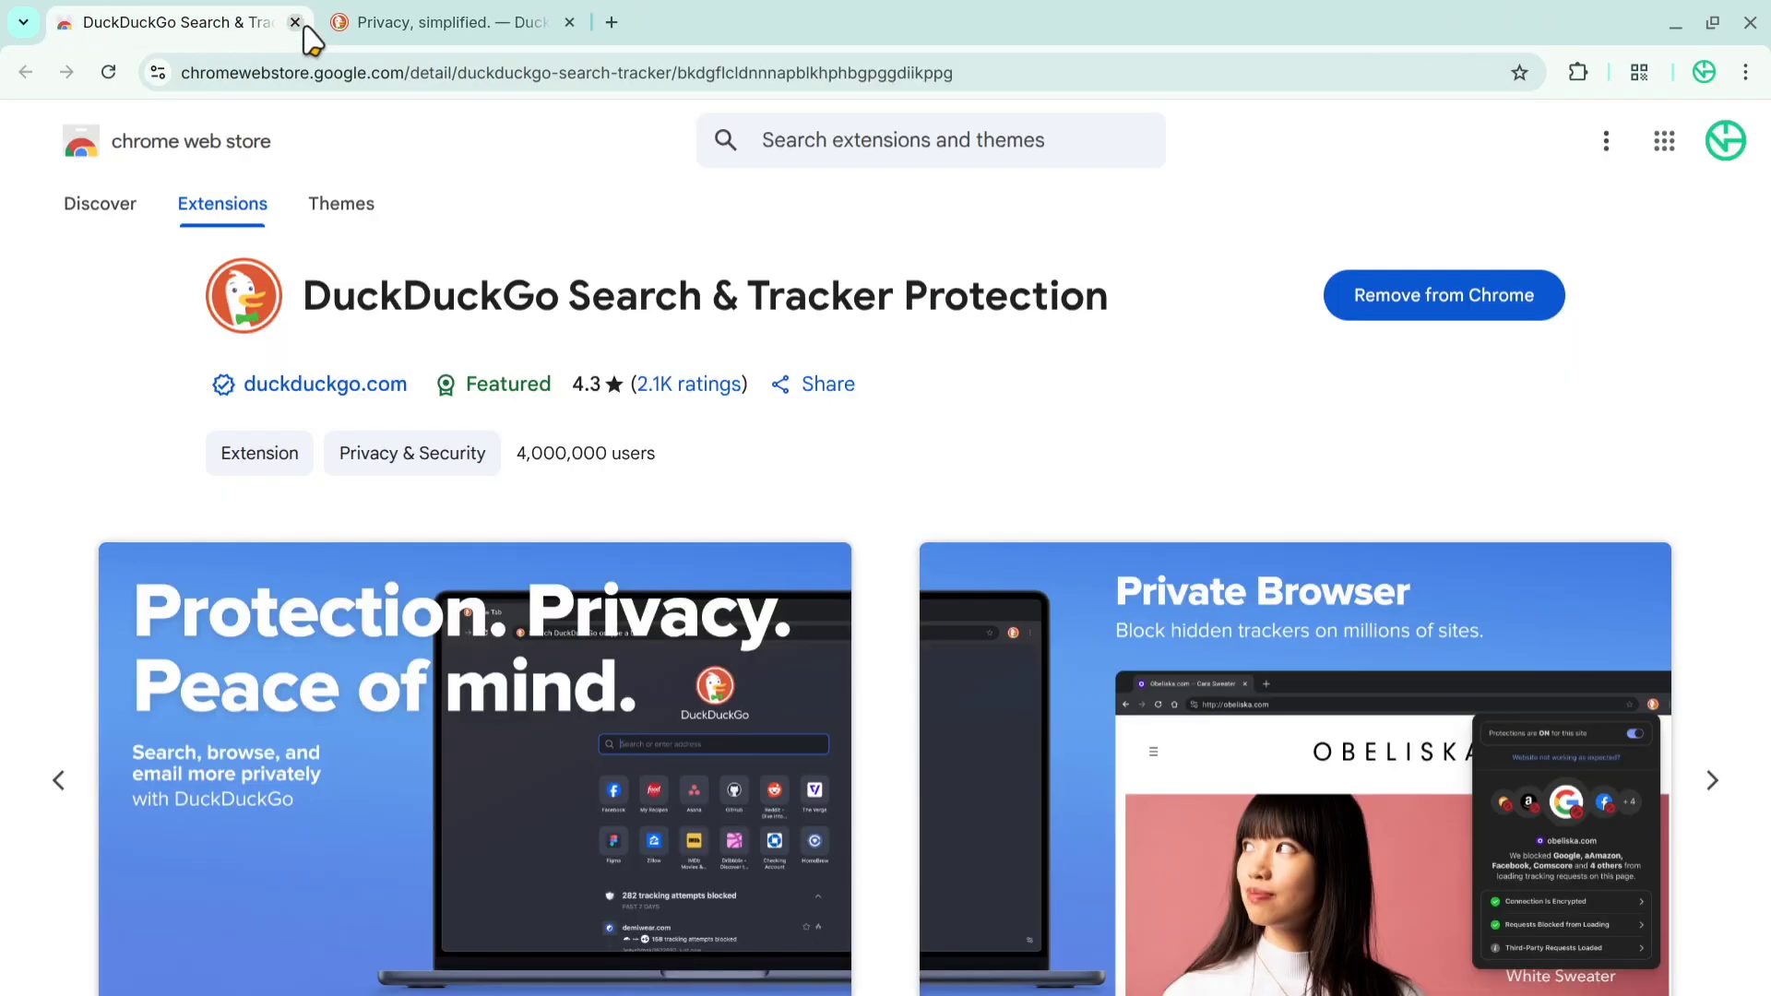
pyautogui.click(296, 22)
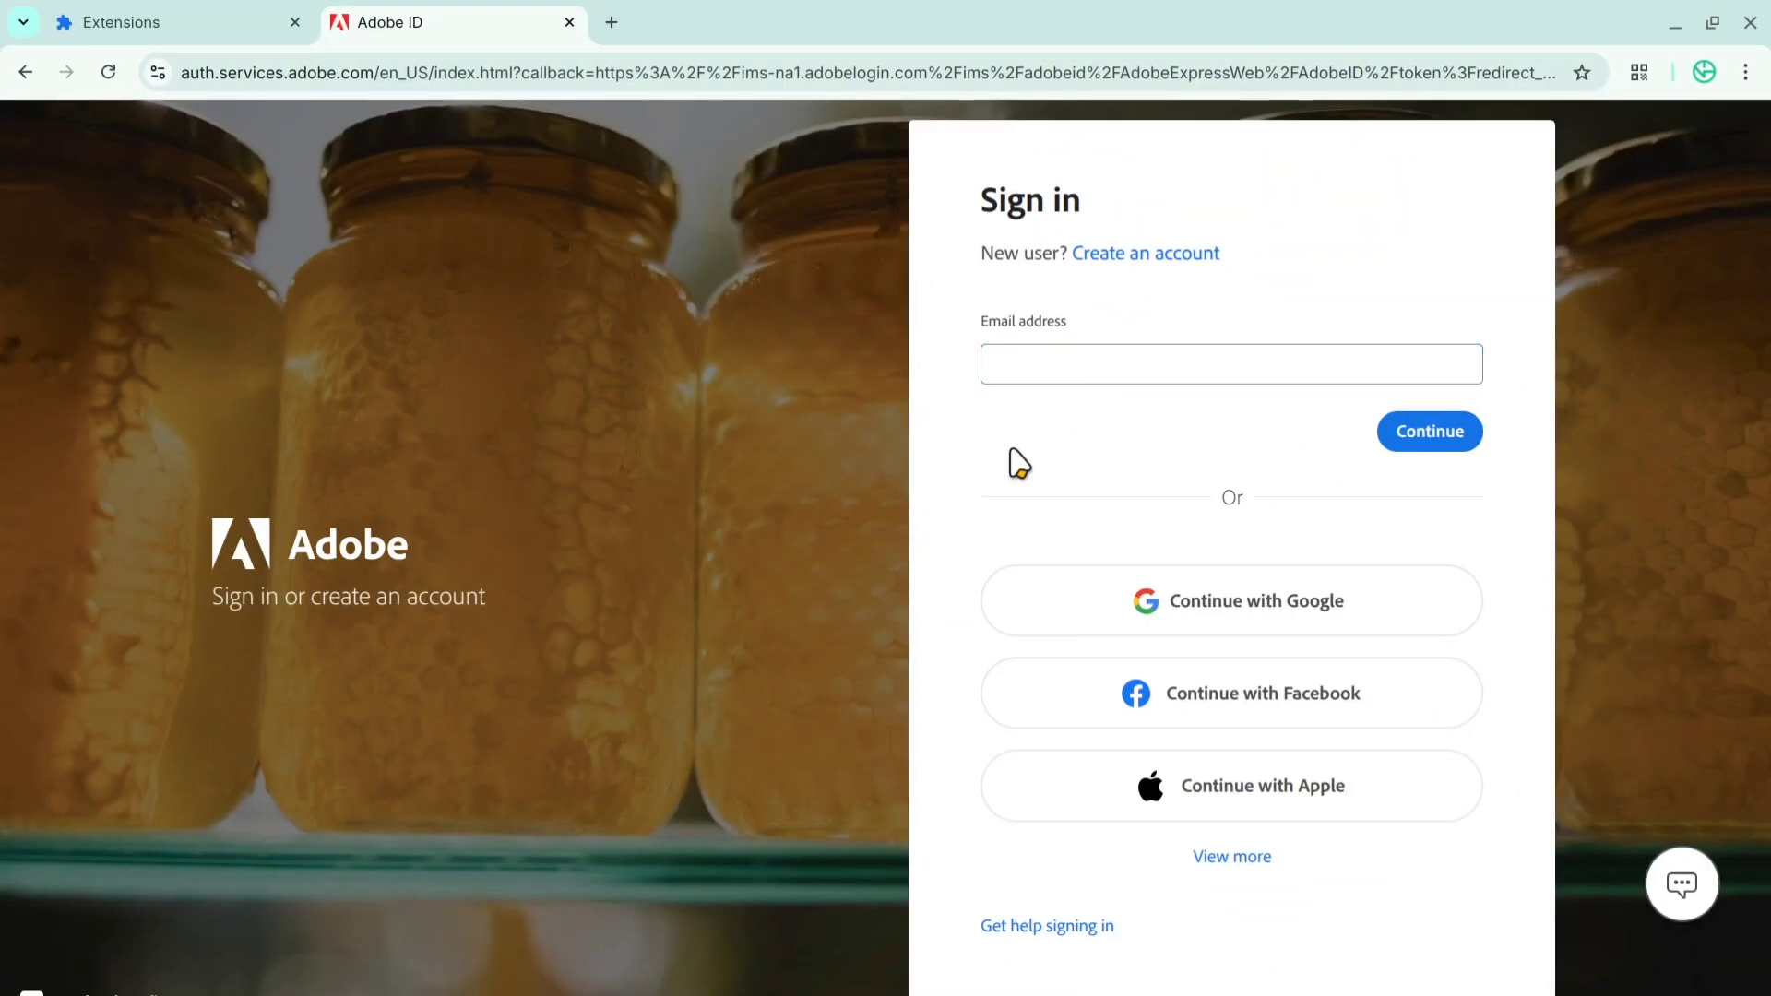
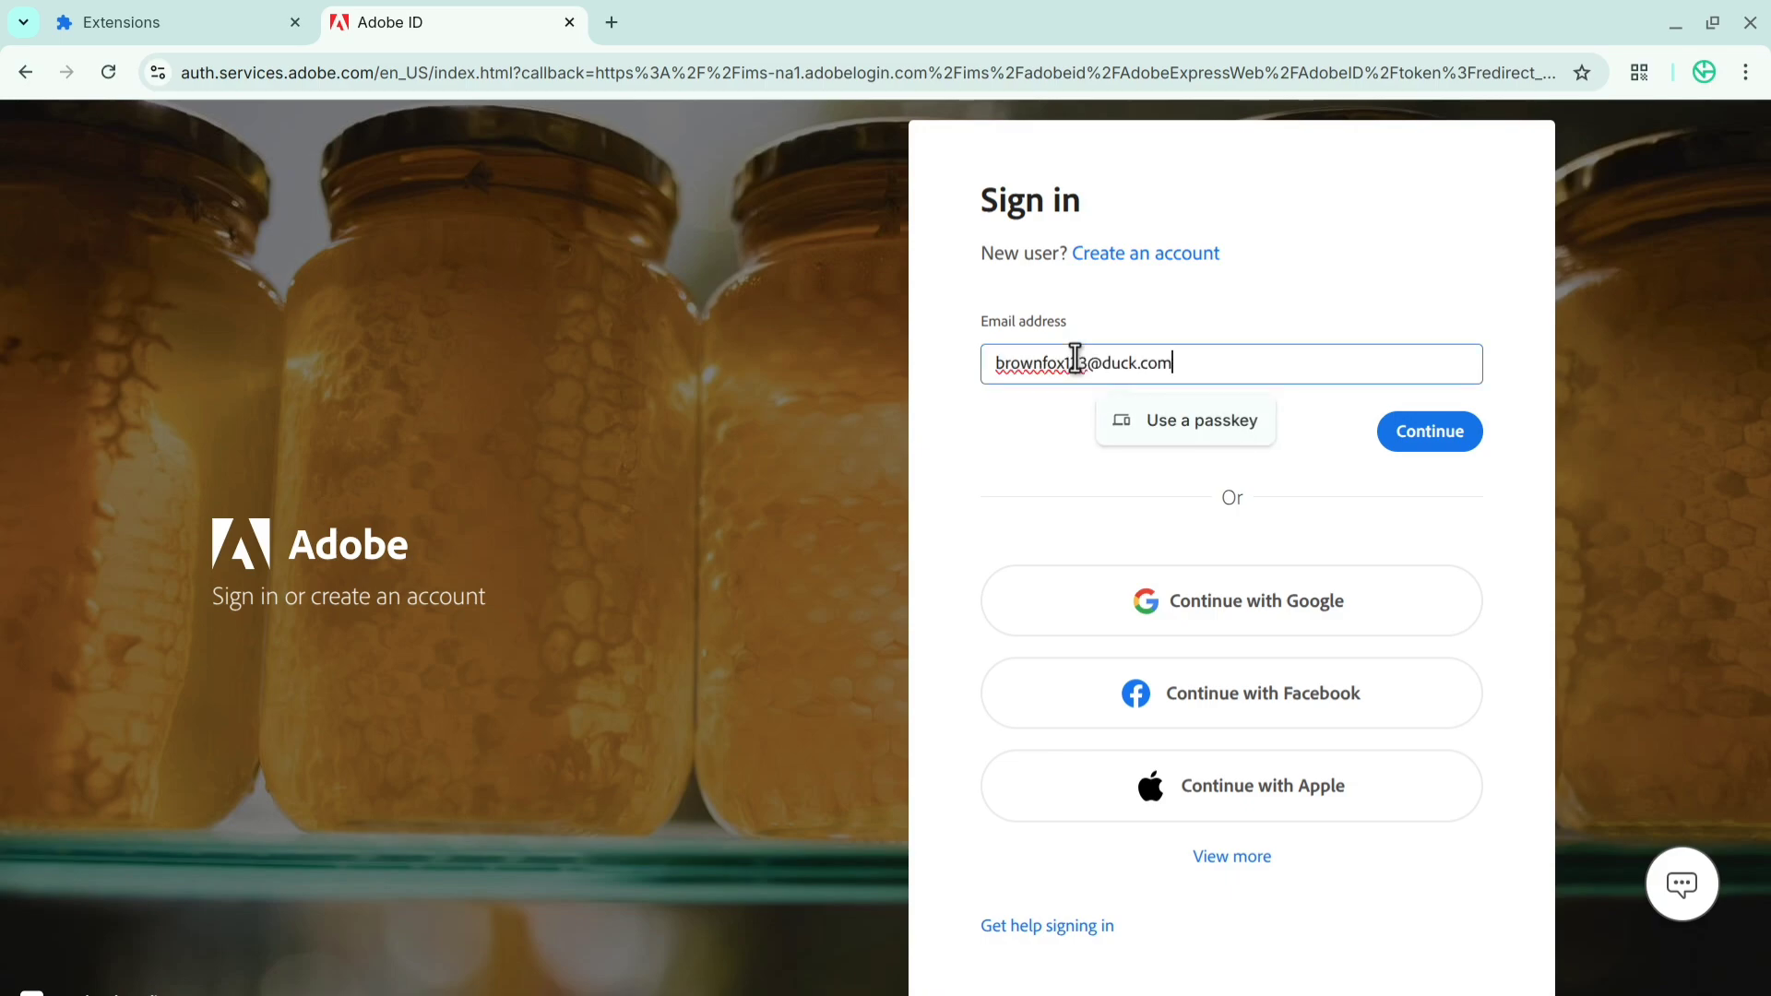